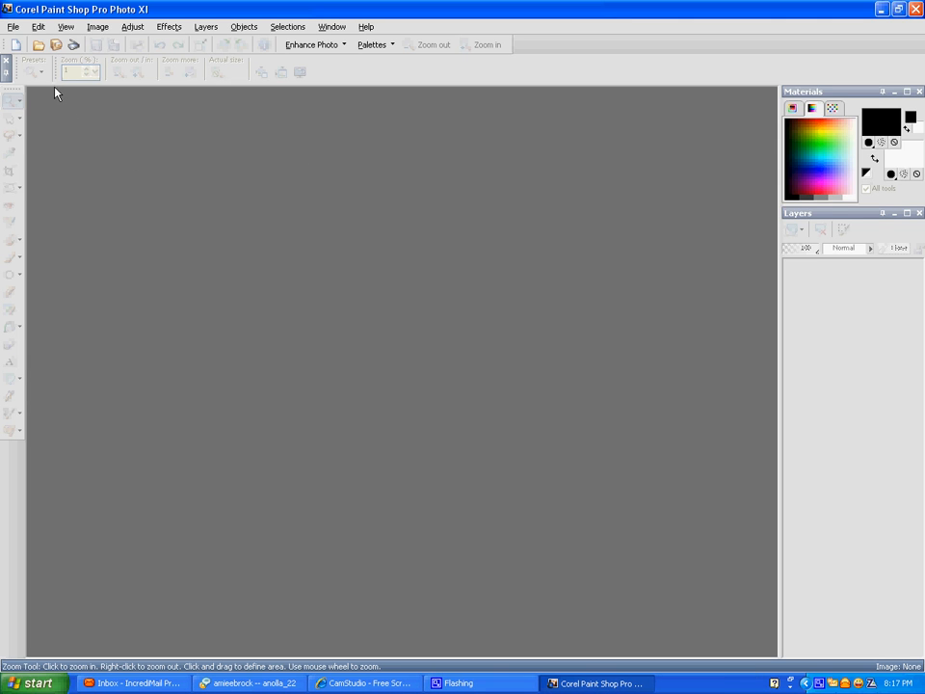
Open Picture 002, the woman holding a brown dog on a green sofa
left_click(39, 45)
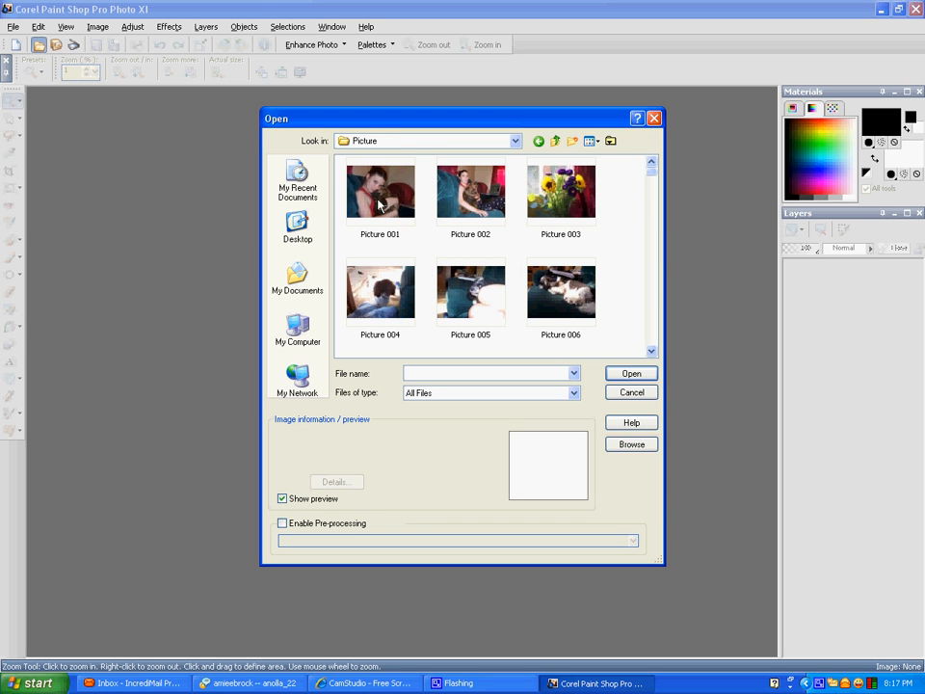
left_click(471, 191)
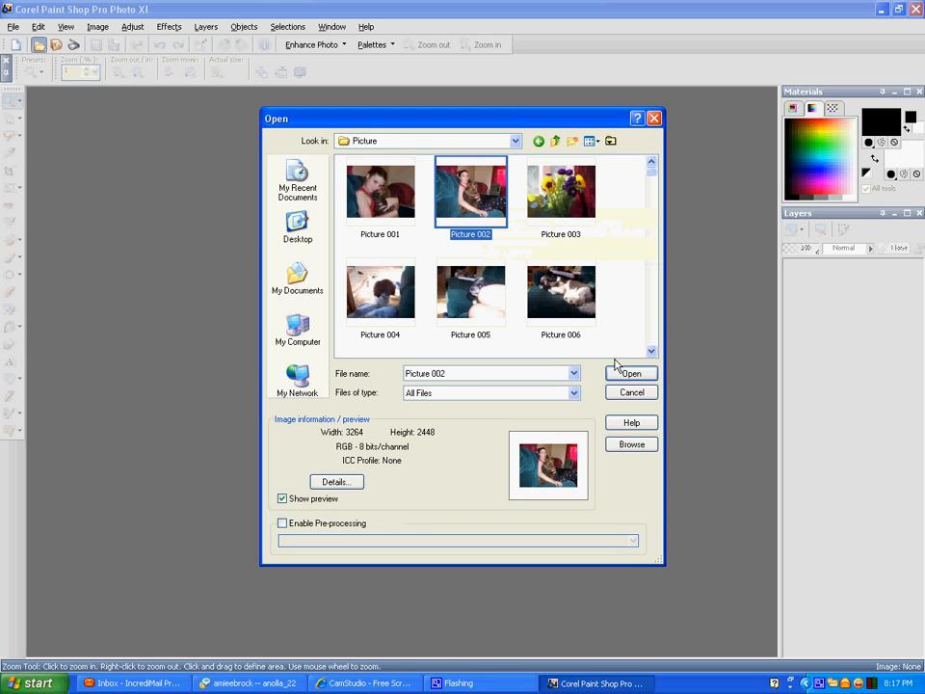
left_click(632, 374)
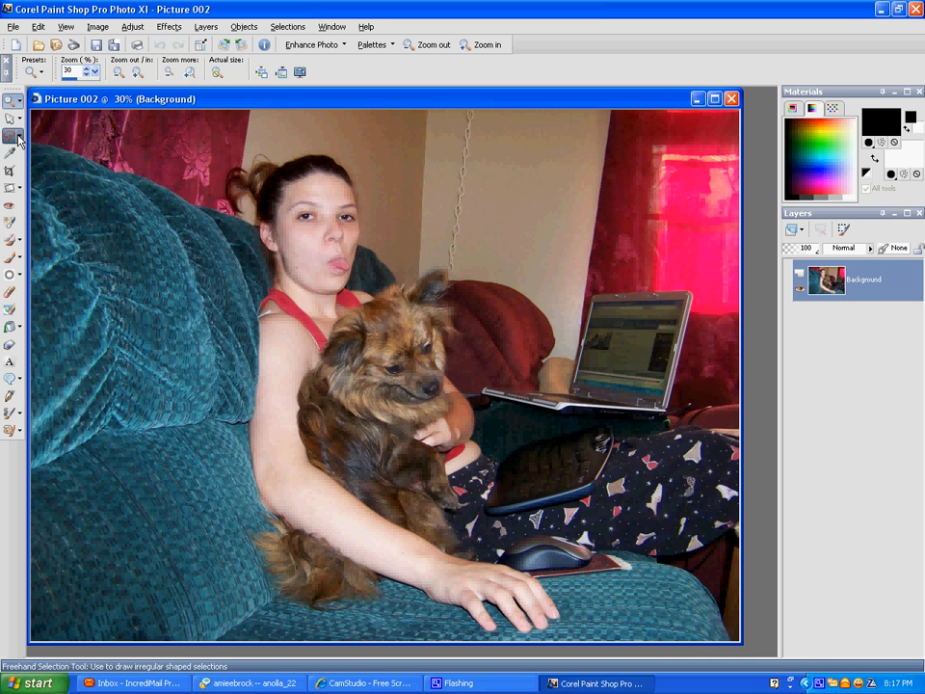
mouse_move(96, 27)
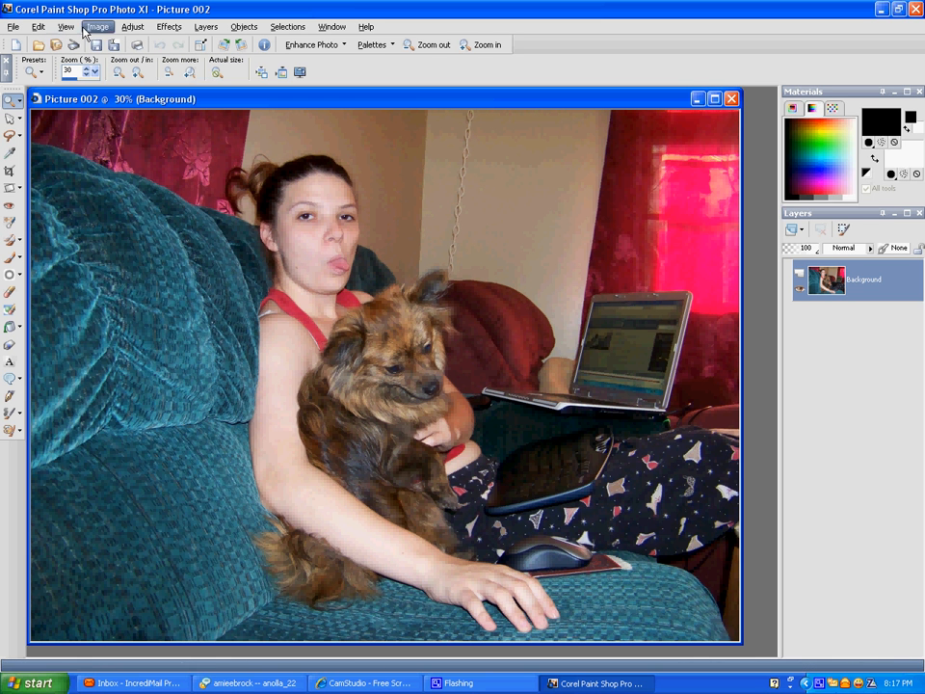
Shrink Picture 002 and trace a freehand selection around the woman and her dog
left_click(97, 27)
type("3")
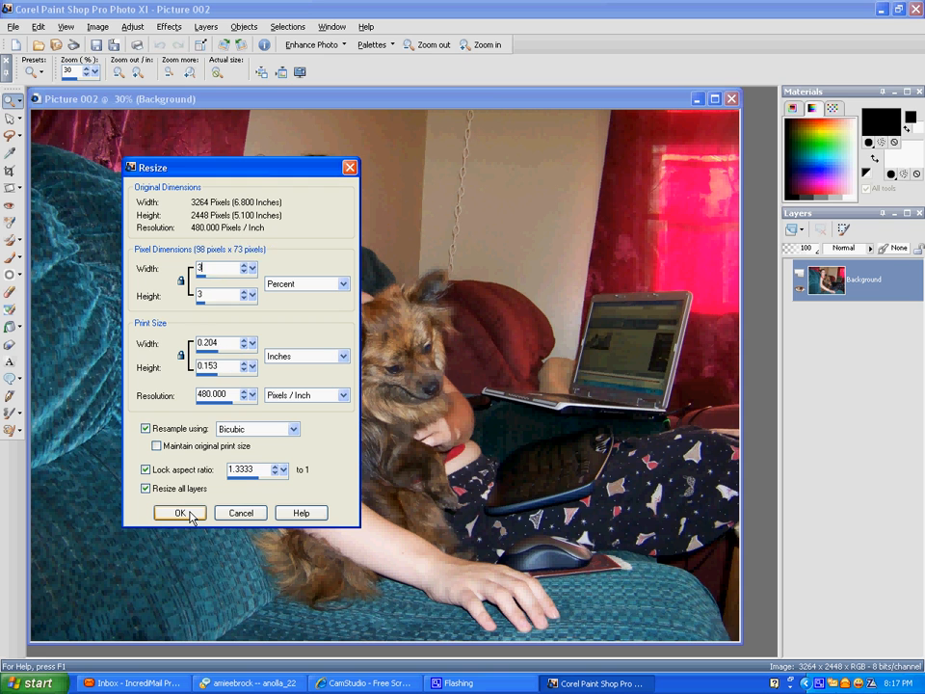
left_click(179, 513)
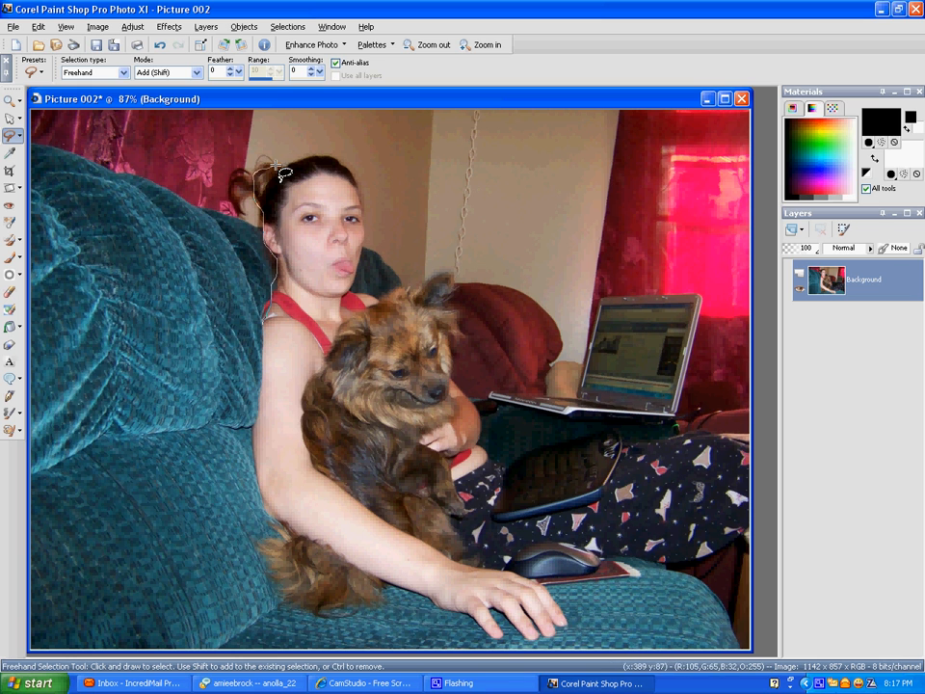
left_click_drag(279, 172, 386, 304)
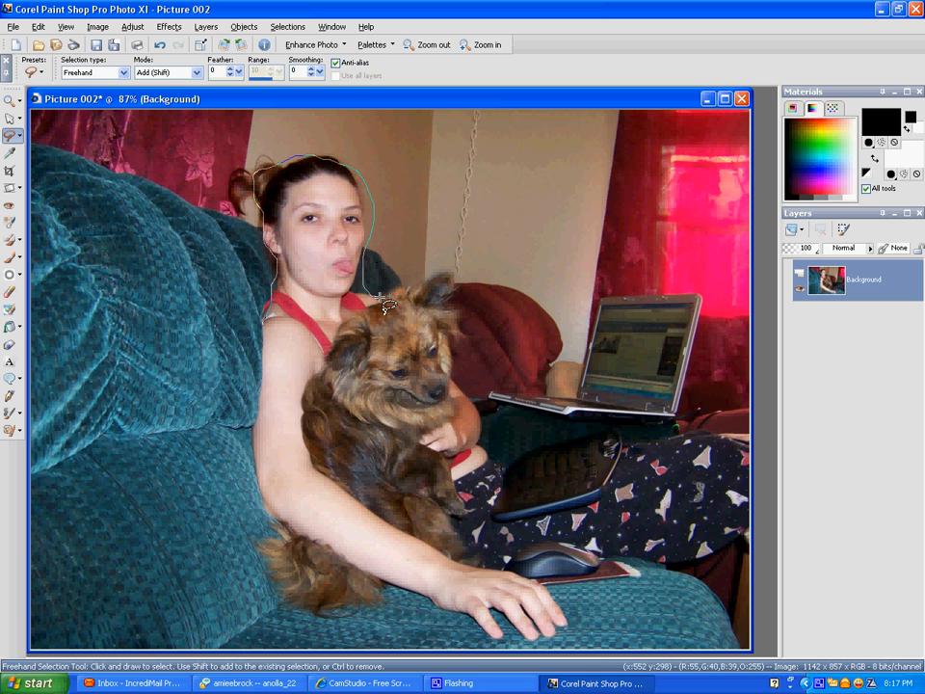
left_click_drag(376, 293, 304, 390)
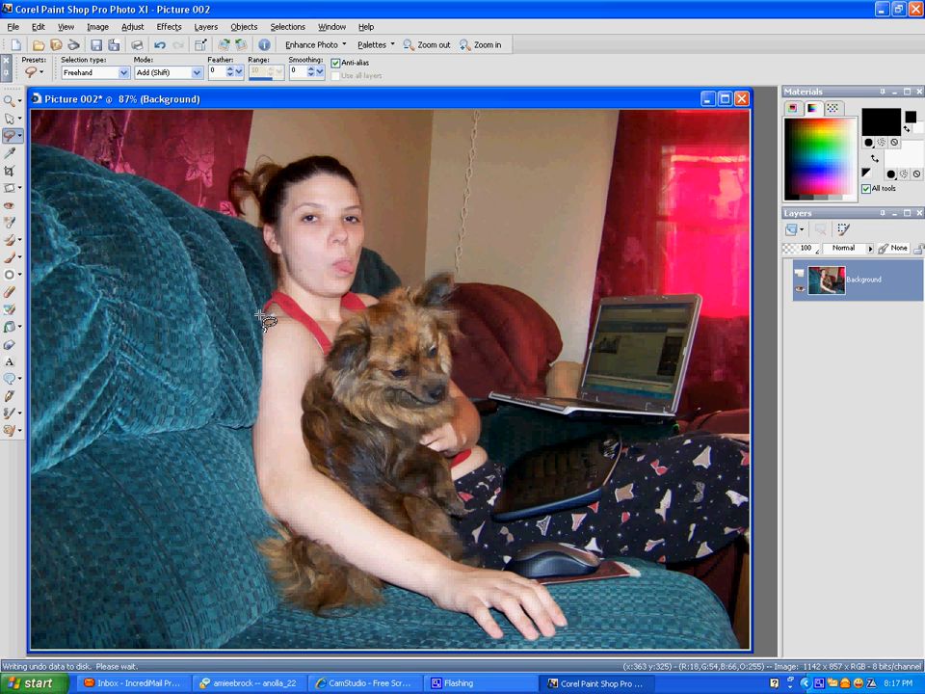
Cut out the woman and dog and paste them as a new layer on a new transparent image
left_click(39, 27)
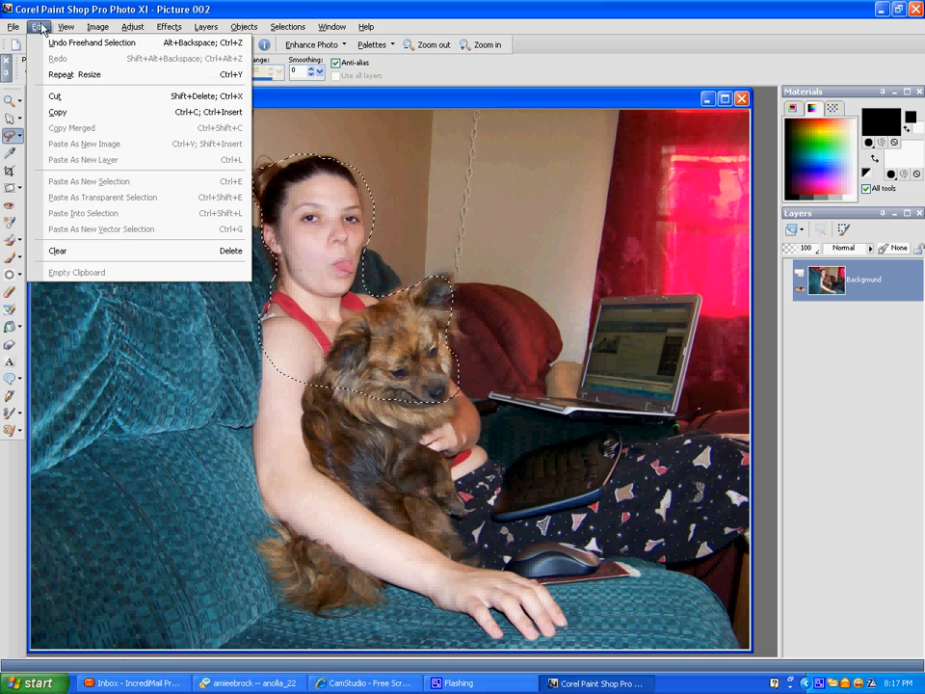
left_click(58, 251)
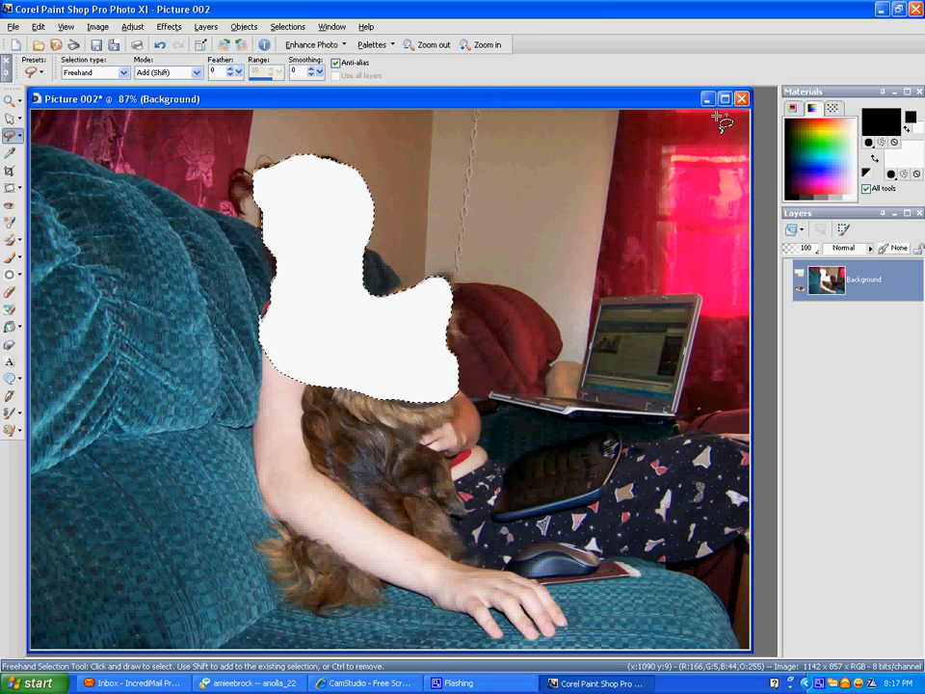
left_click(740, 98)
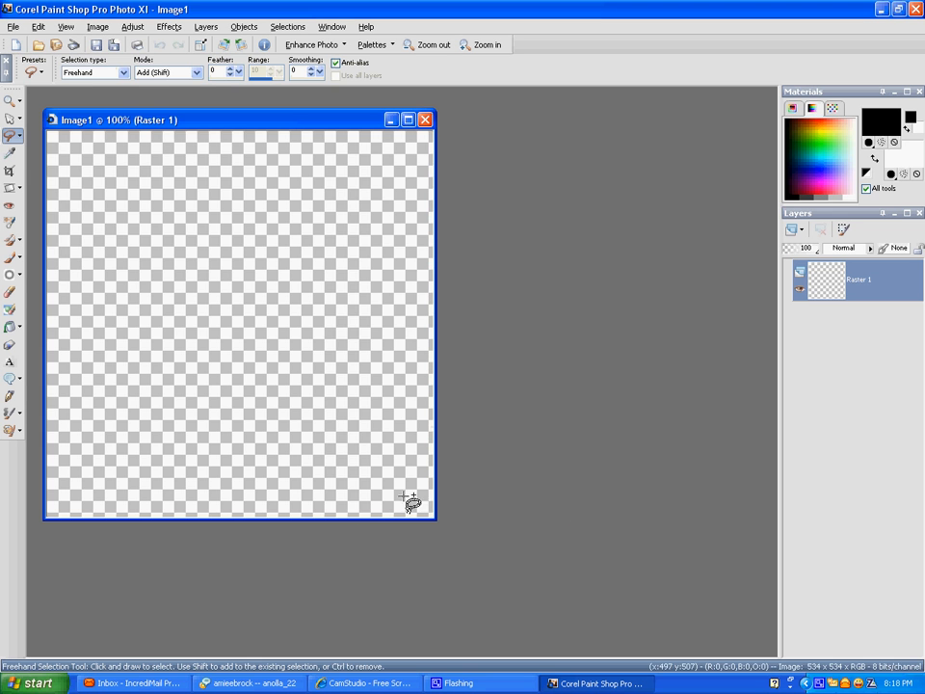
left_click(38, 27)
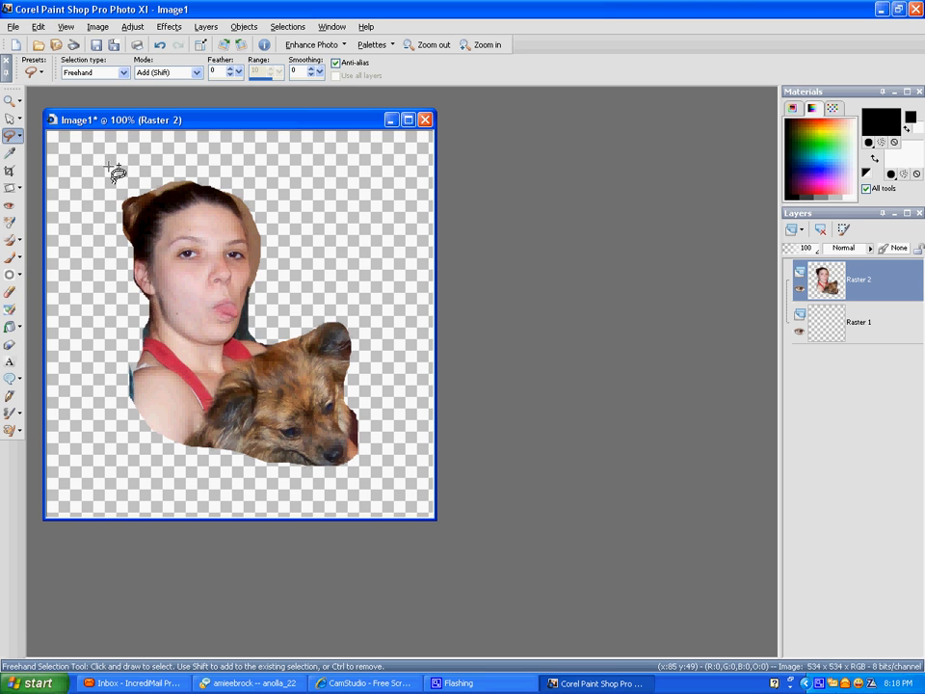
left_click(11, 135)
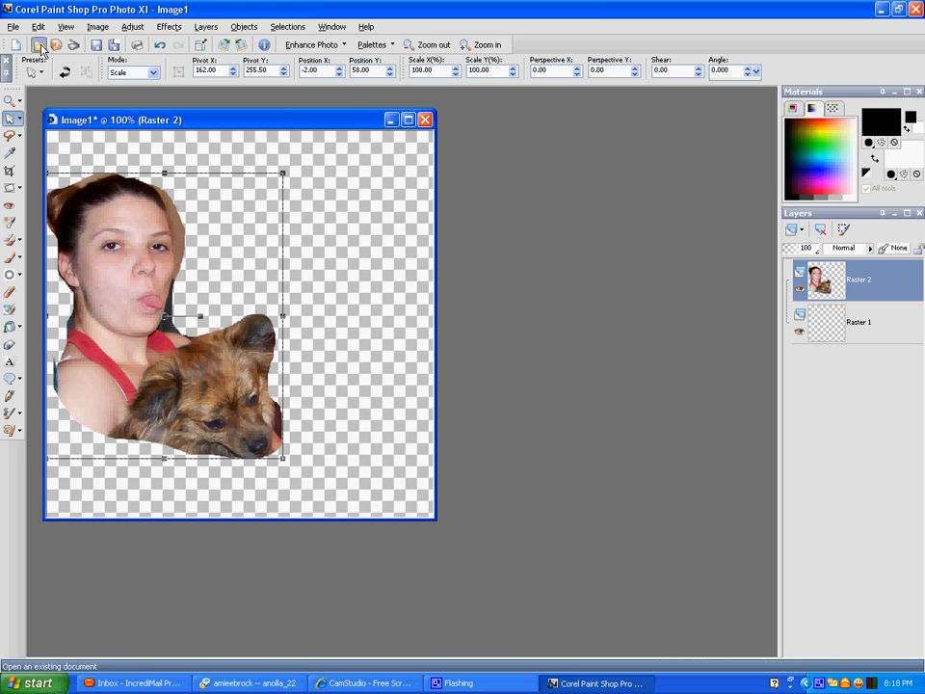
Open Picture 001, the woman cuddling a dark dog, and resize it to 35 percent
left_click(39, 44)
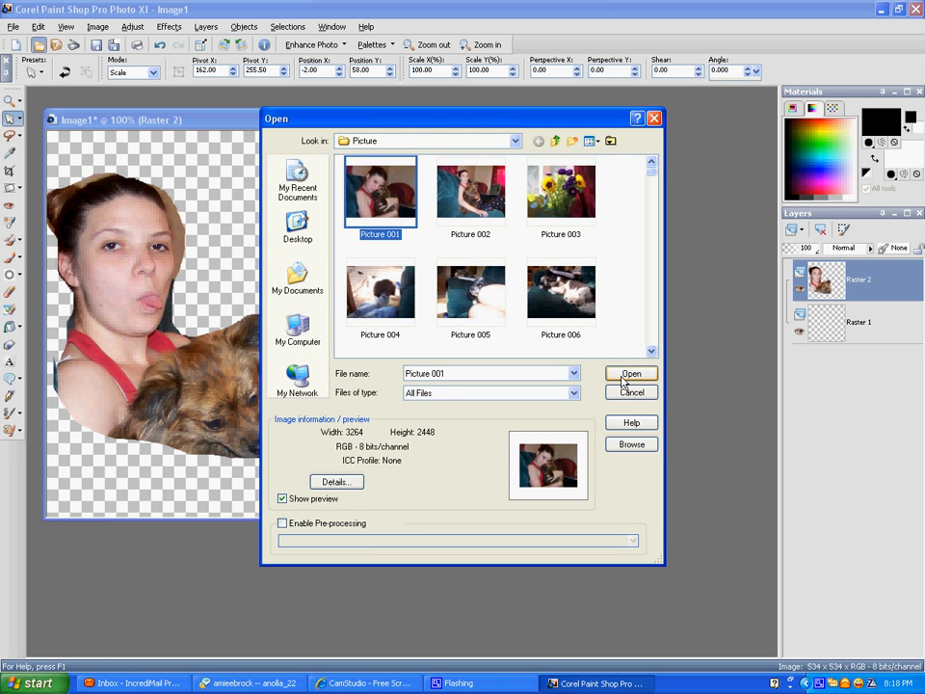
left_click(632, 374)
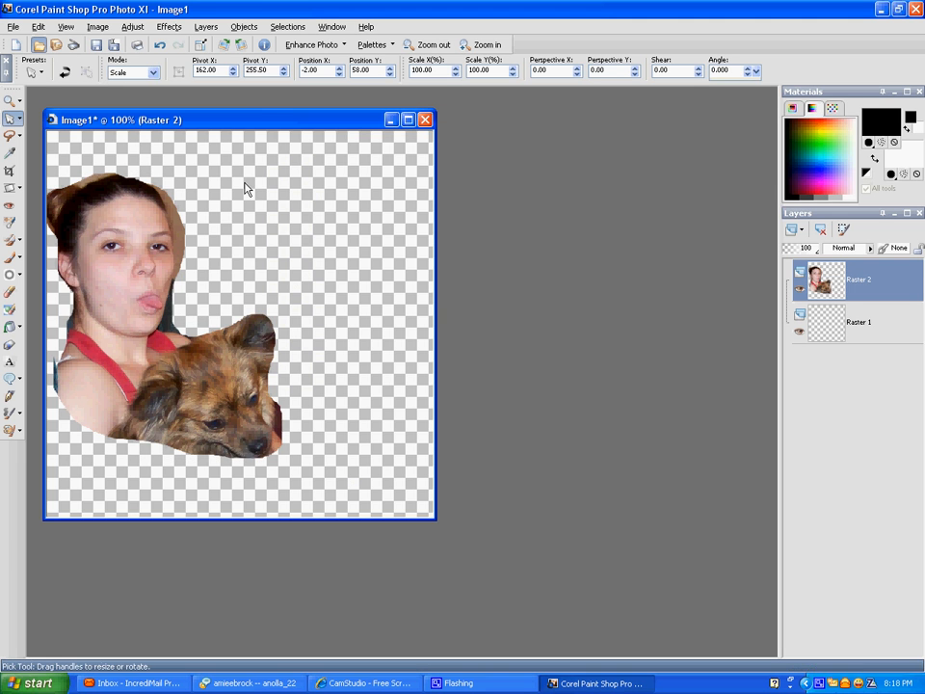
left_click(96, 27)
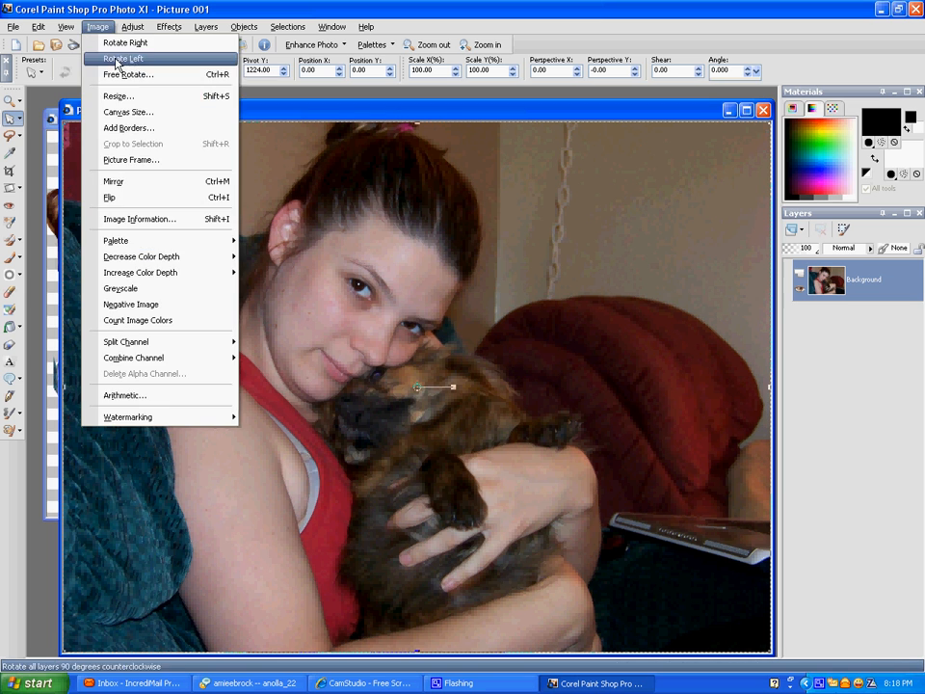
left_click(118, 96)
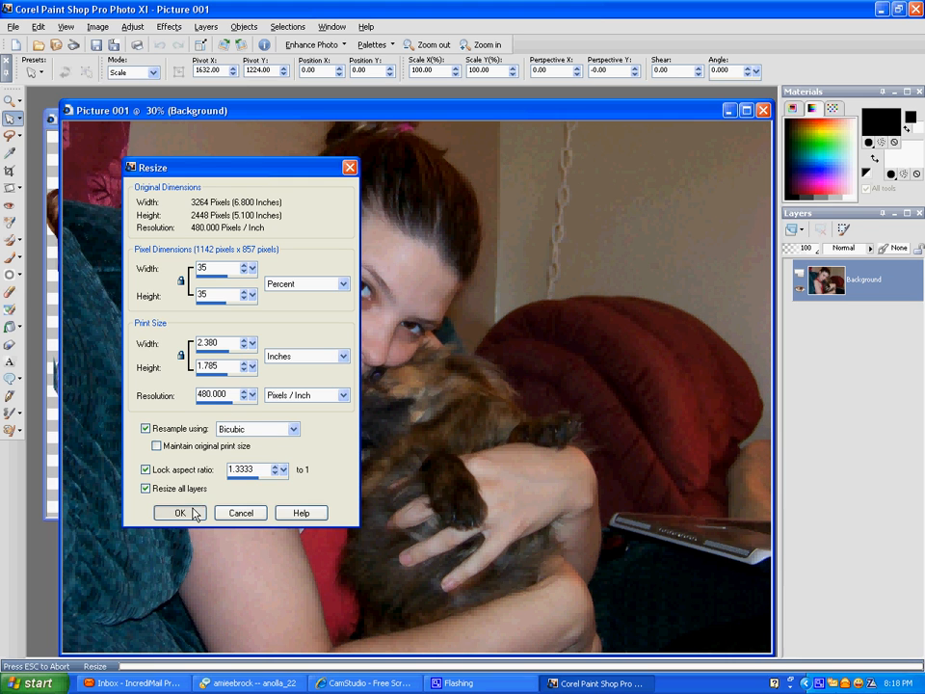
left_click(181, 513)
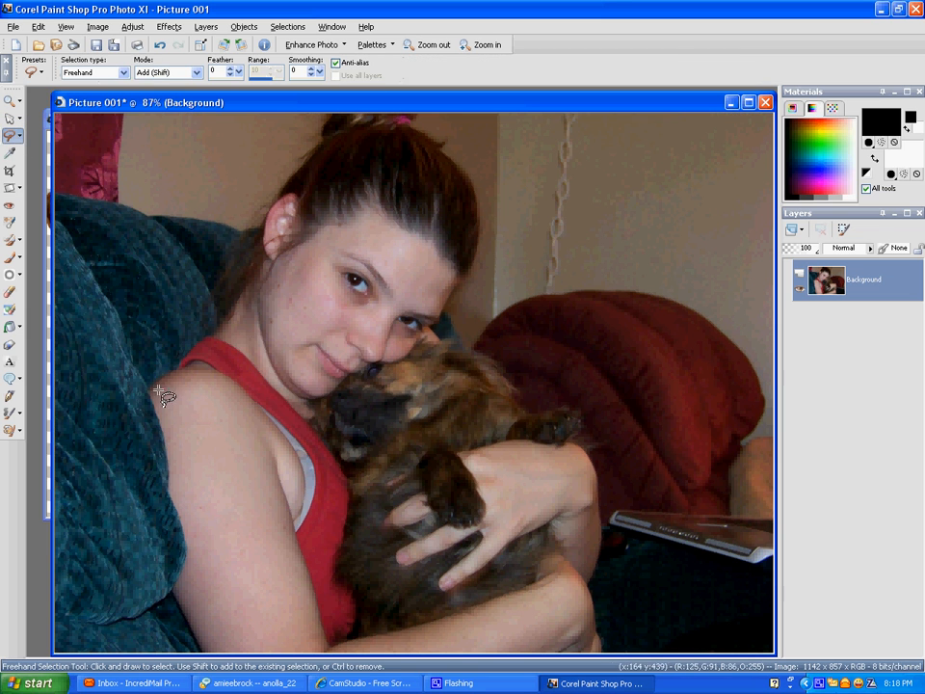
Trace a closed freehand selection around the woman's head and the dark dog
left_click_drag(158, 395, 293, 162)
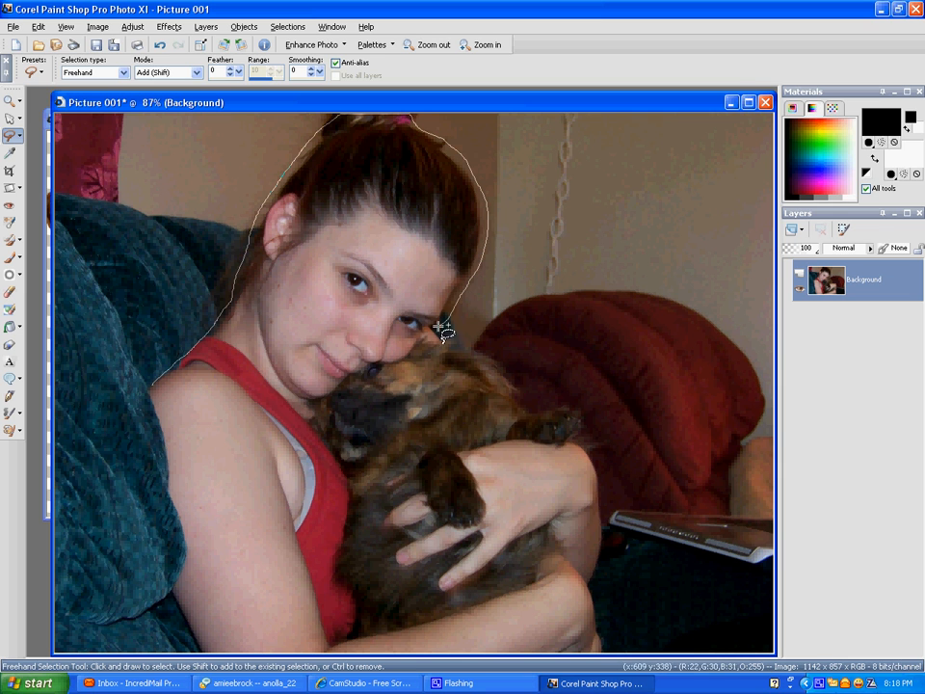
left_click_drag(443, 332, 169, 399)
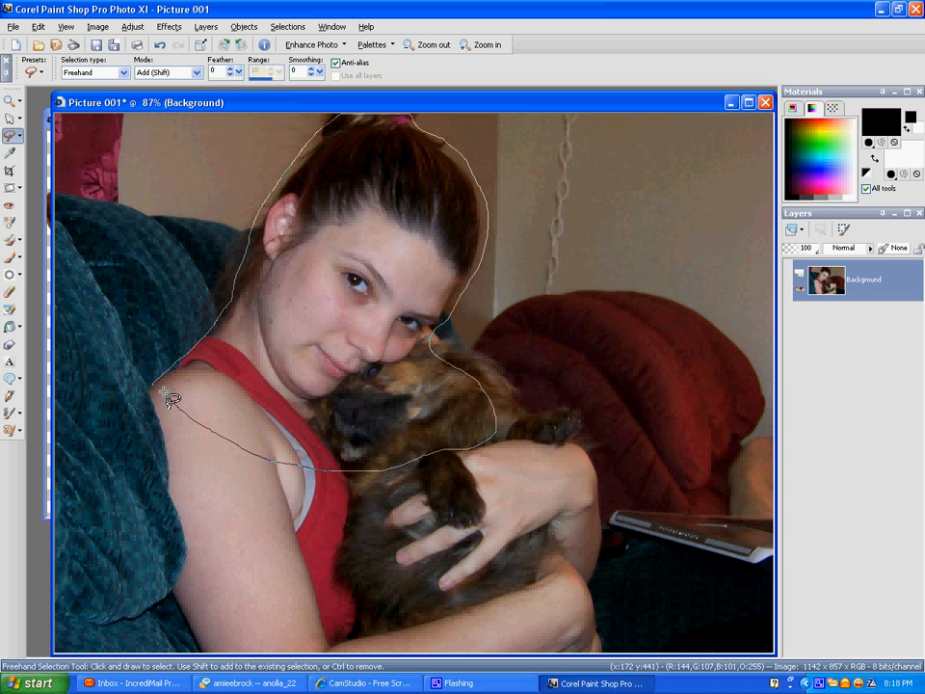
left_click(166, 399)
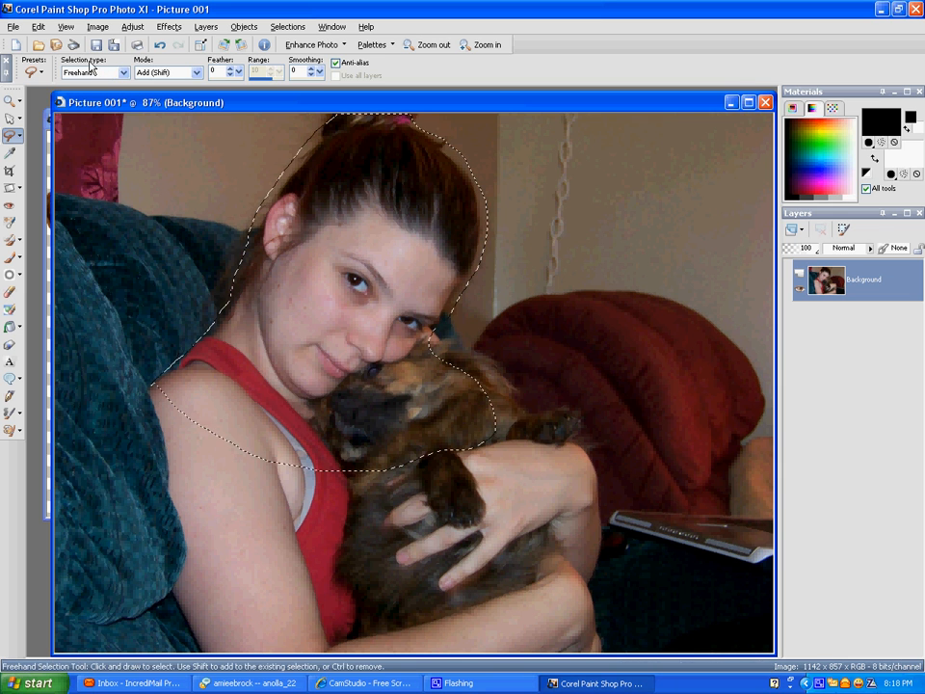
Cut the woman and dog out of Picture 001 and close it at the save prompt
left_click(97, 27)
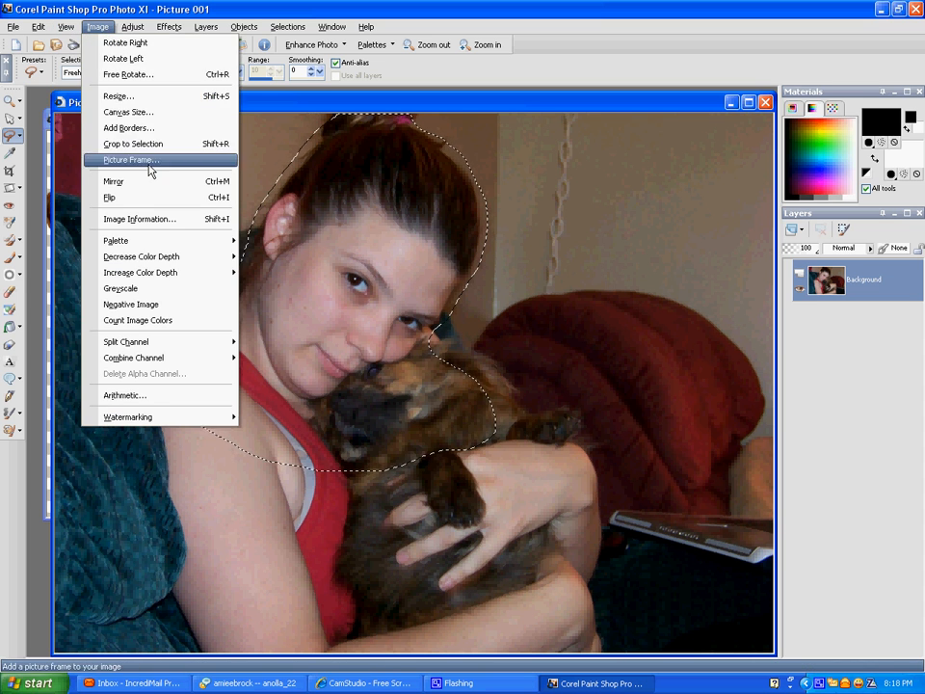
left_click(38, 27)
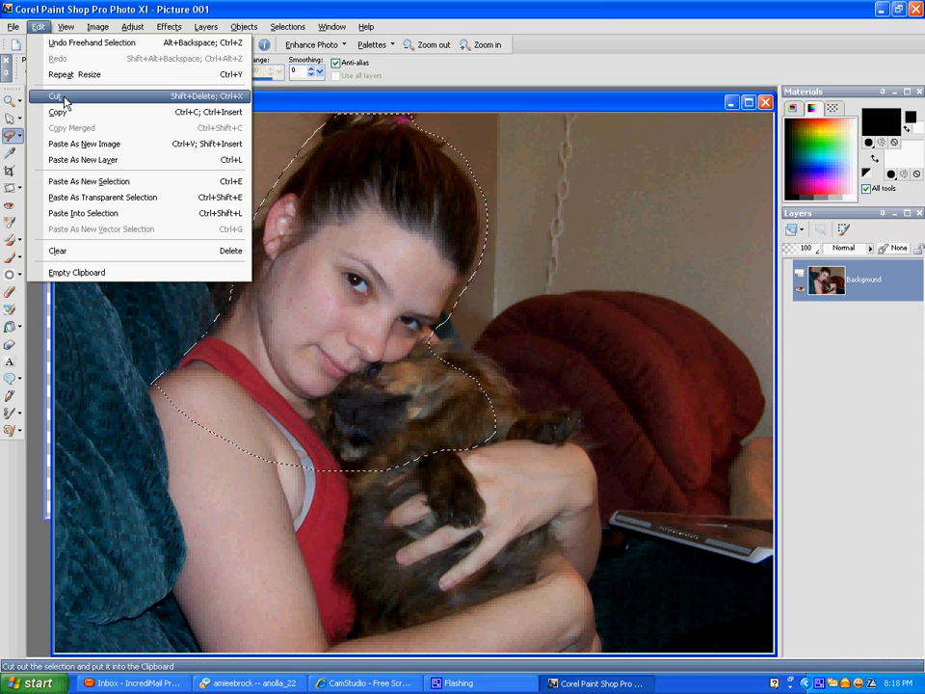
left_click(54, 97)
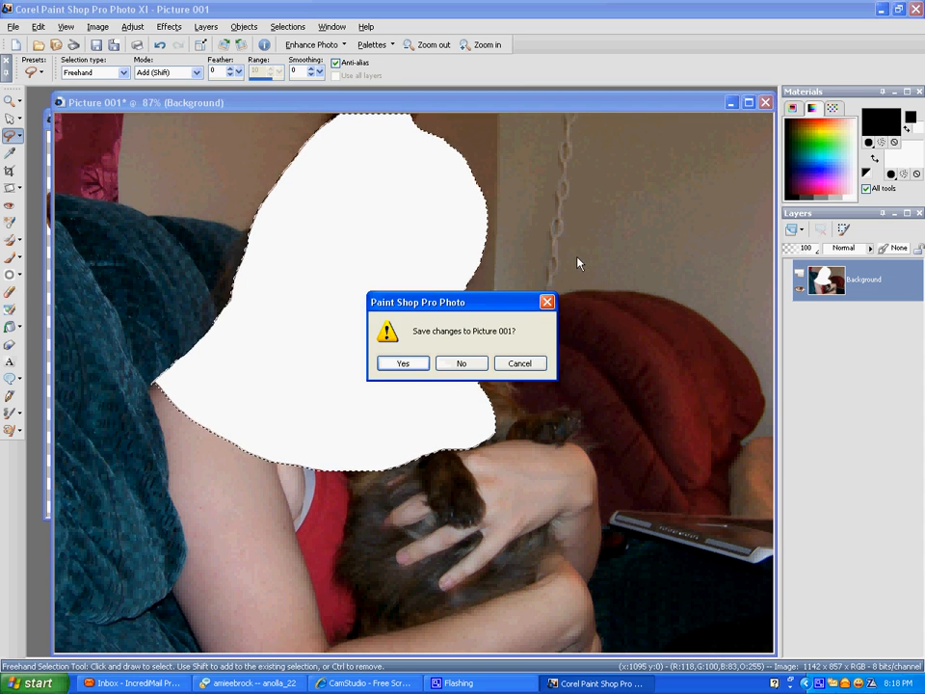
left_click(461, 363)
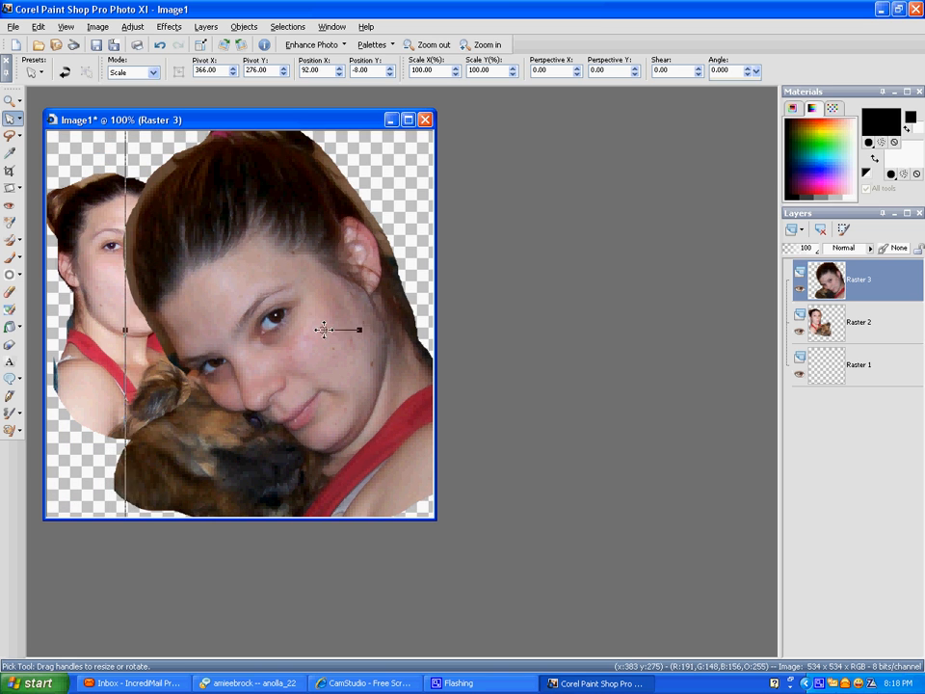
Rotate the large portrait layer slightly and fine-tune its tilt
left_click_drag(324, 330, 355, 314)
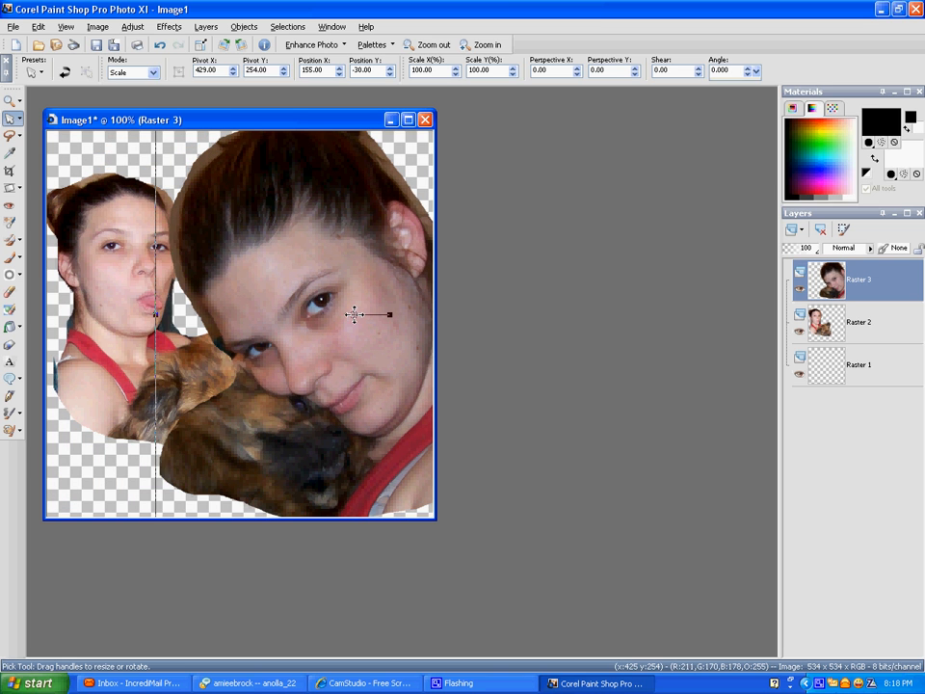
left_click_drag(355, 316, 347, 316)
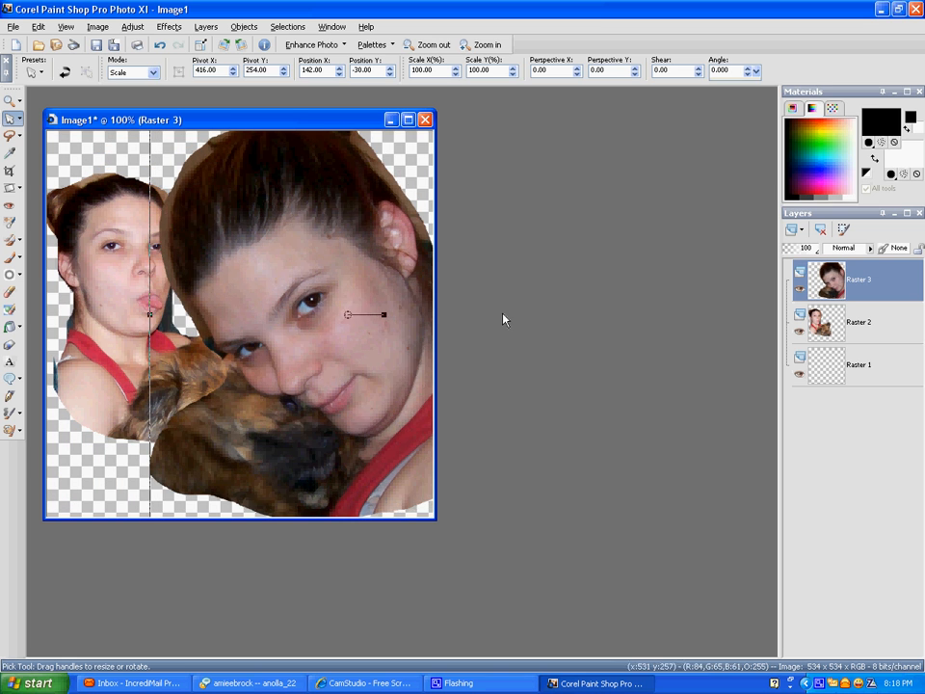
mouse_move(820, 257)
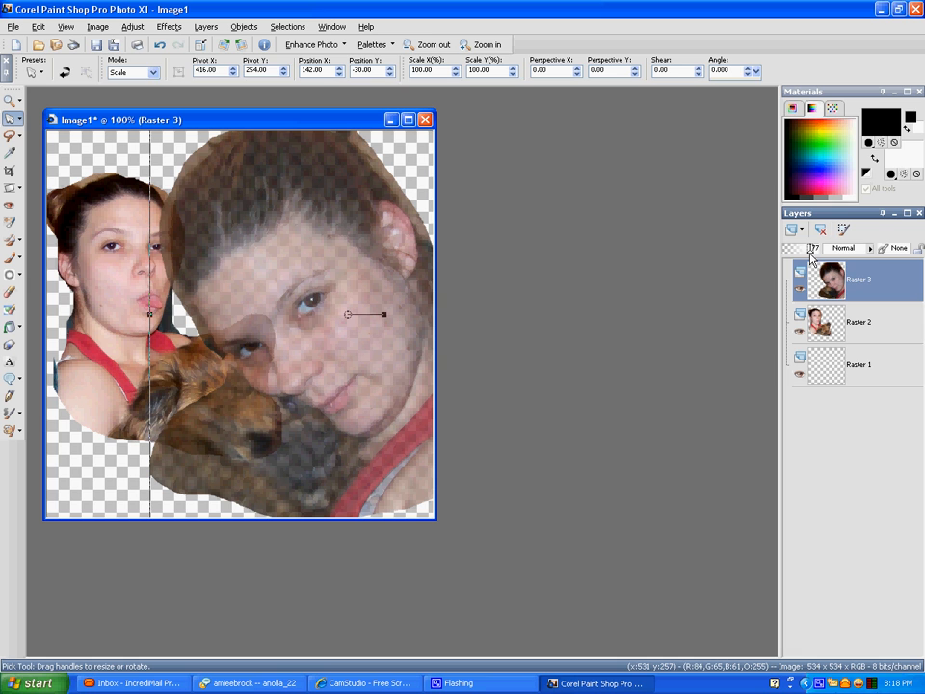
Move the smaller portrait's layer toward the lower left and enlarge it
left_click(858, 322)
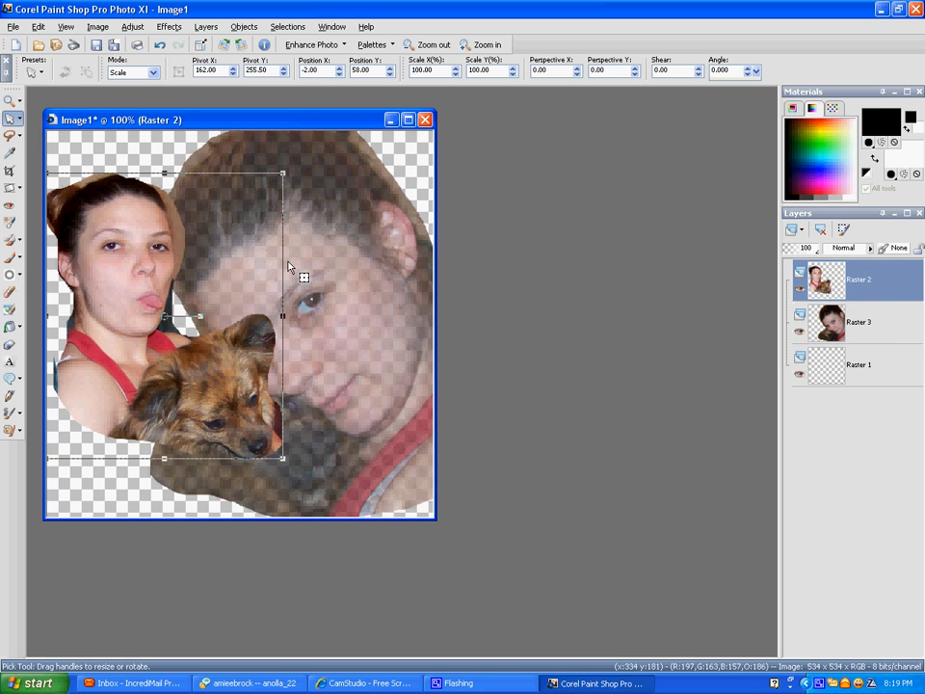
left_click_drag(289, 266, 156, 376)
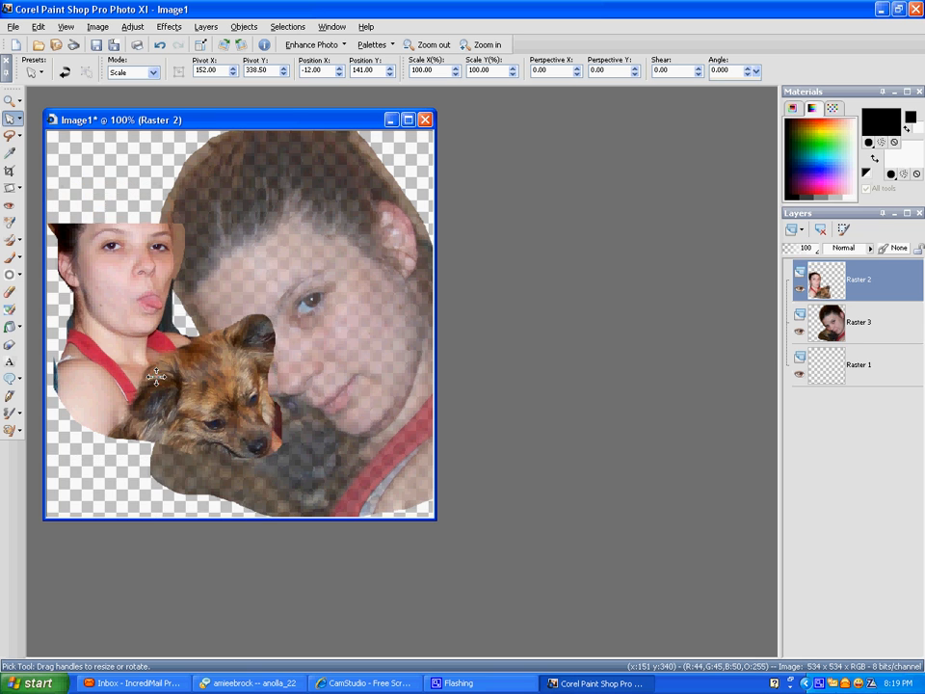
left_click_drag(158, 374, 154, 401)
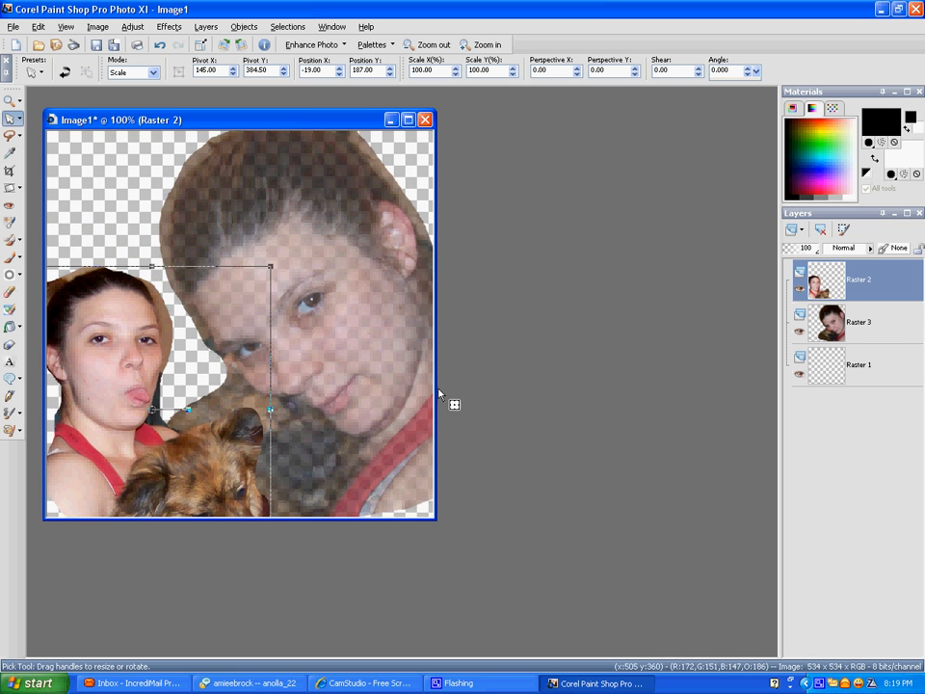
Flood-fill the bottom Raster 1 layer with an adjusted solid brown
left_click(858, 365)
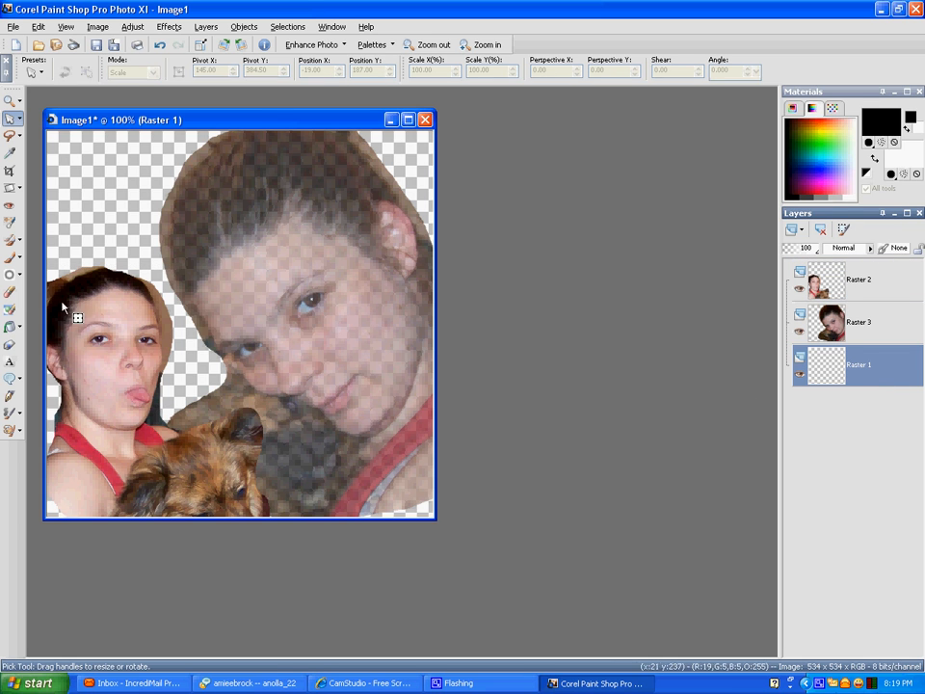
left_click(11, 327)
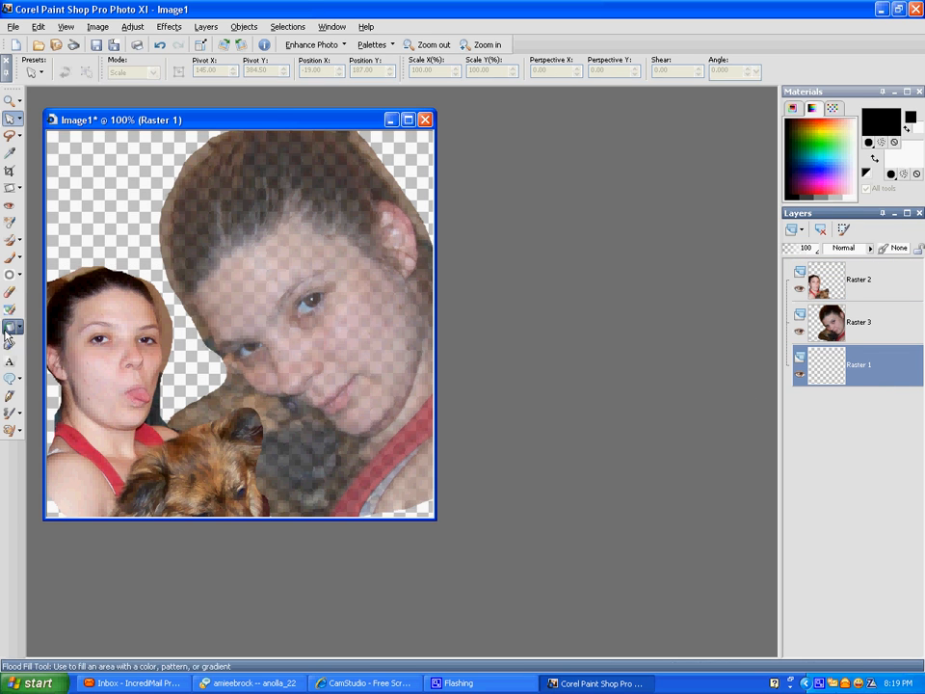
left_click(880, 123)
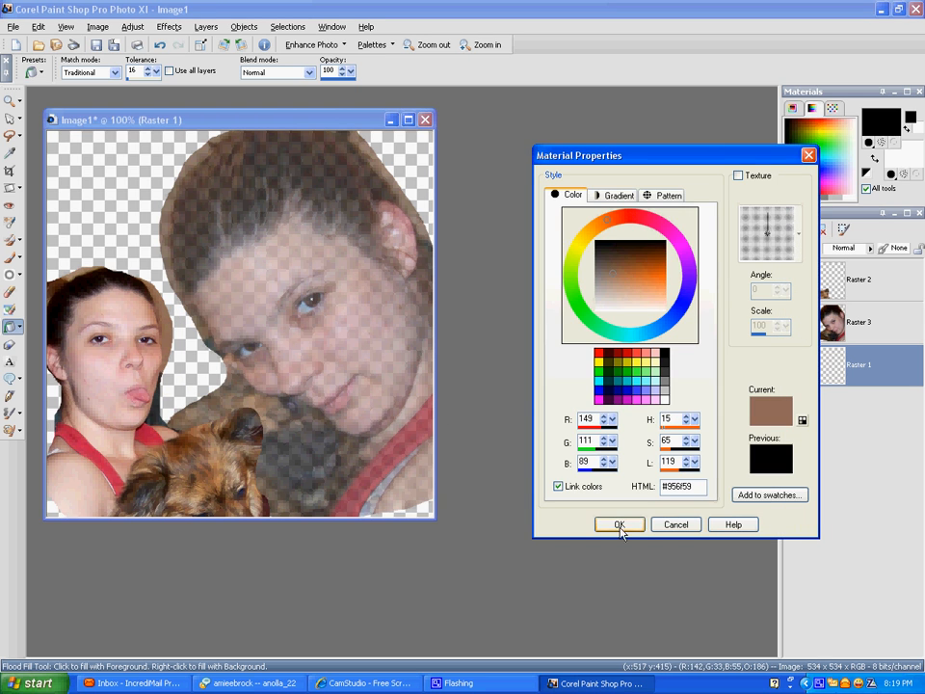
left_click(621, 525)
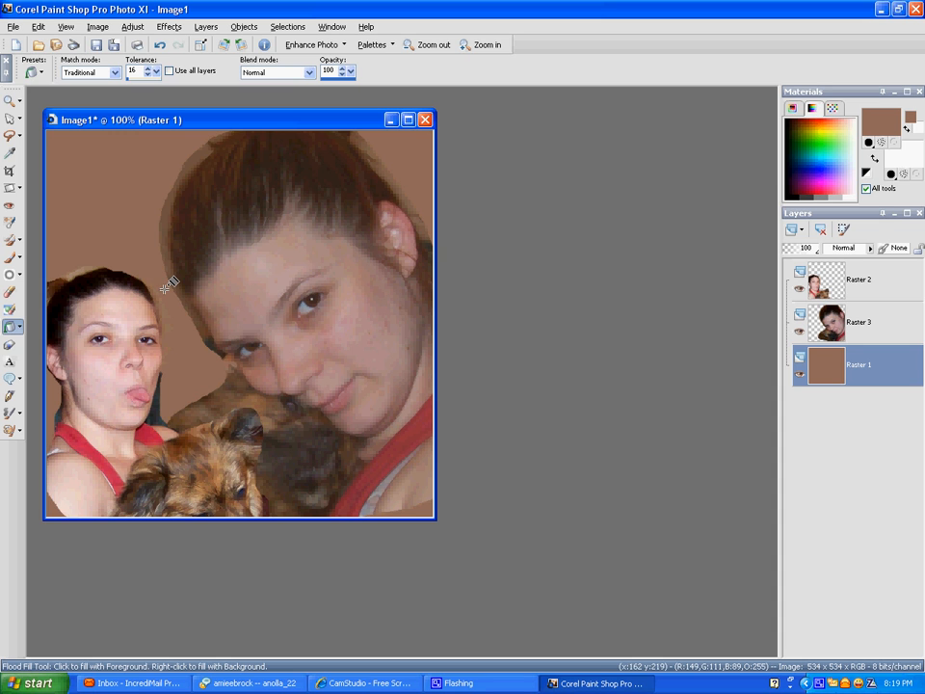
mouse_move(125, 313)
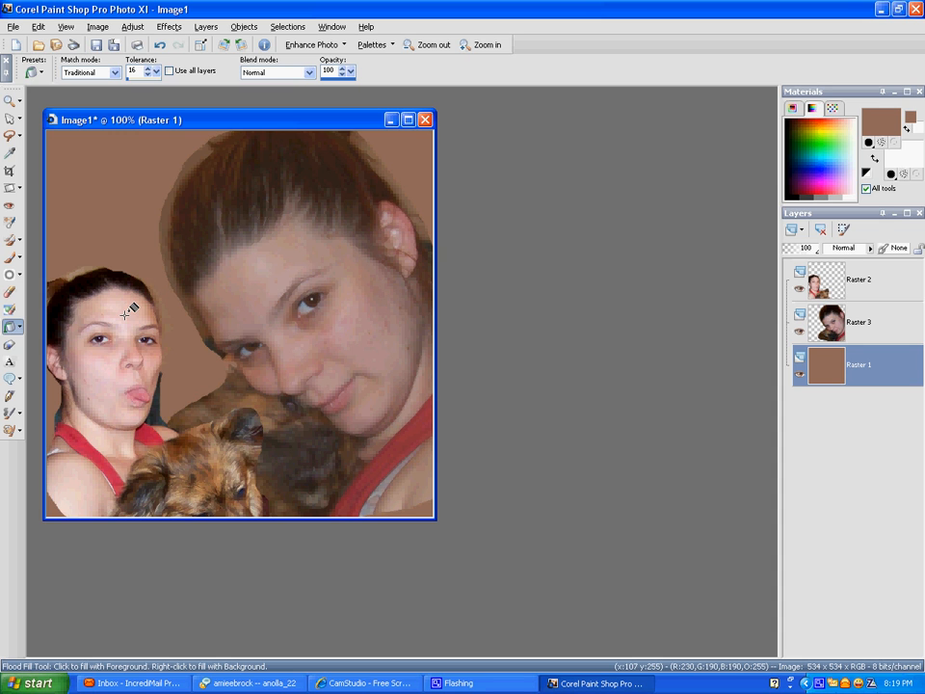
mouse_move(544, 304)
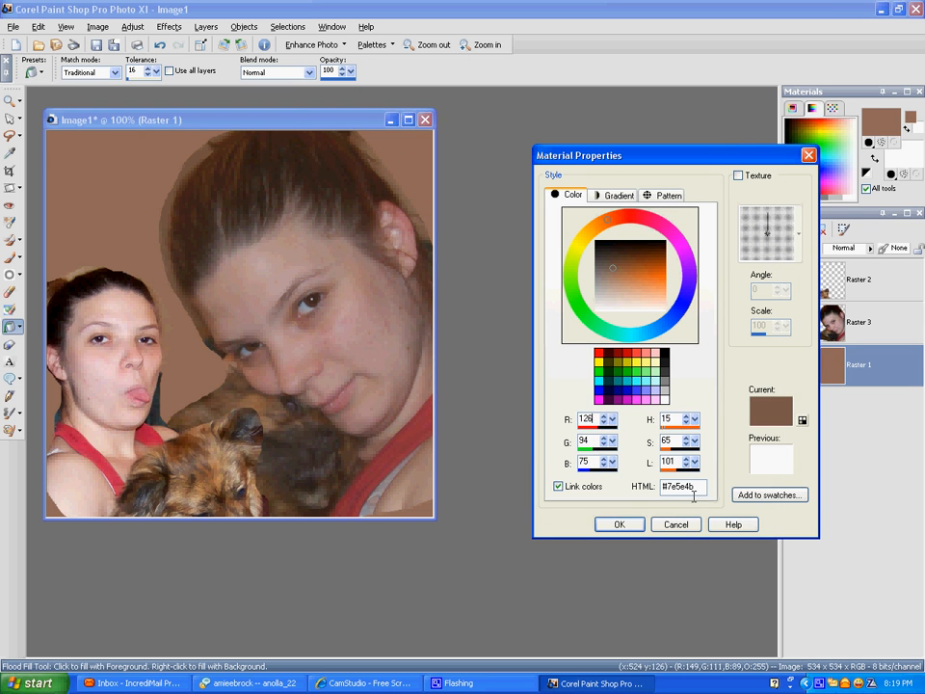
left_click(621, 524)
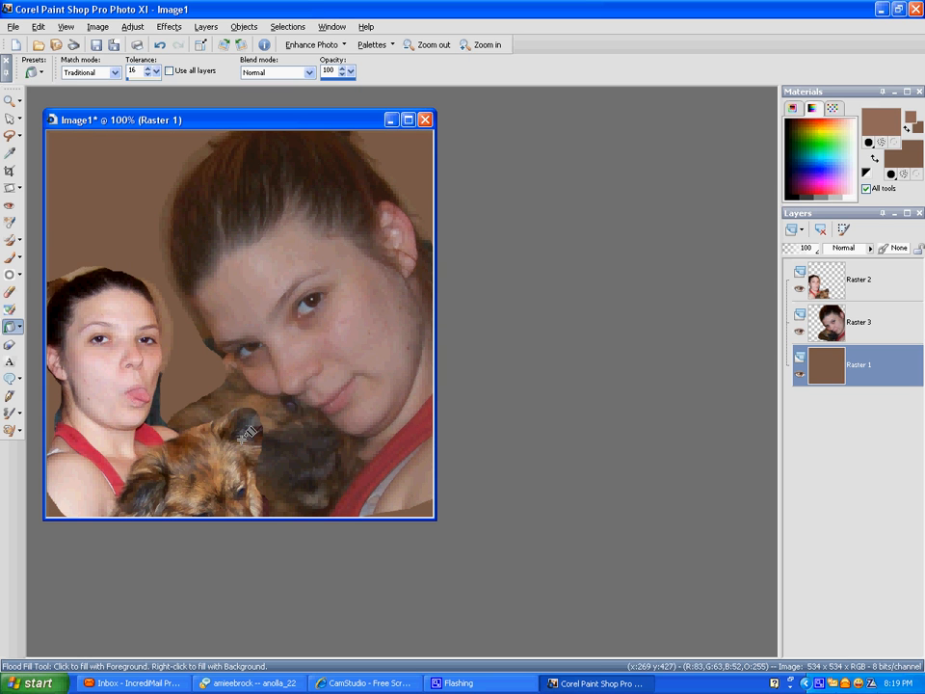
mouse_move(660, 351)
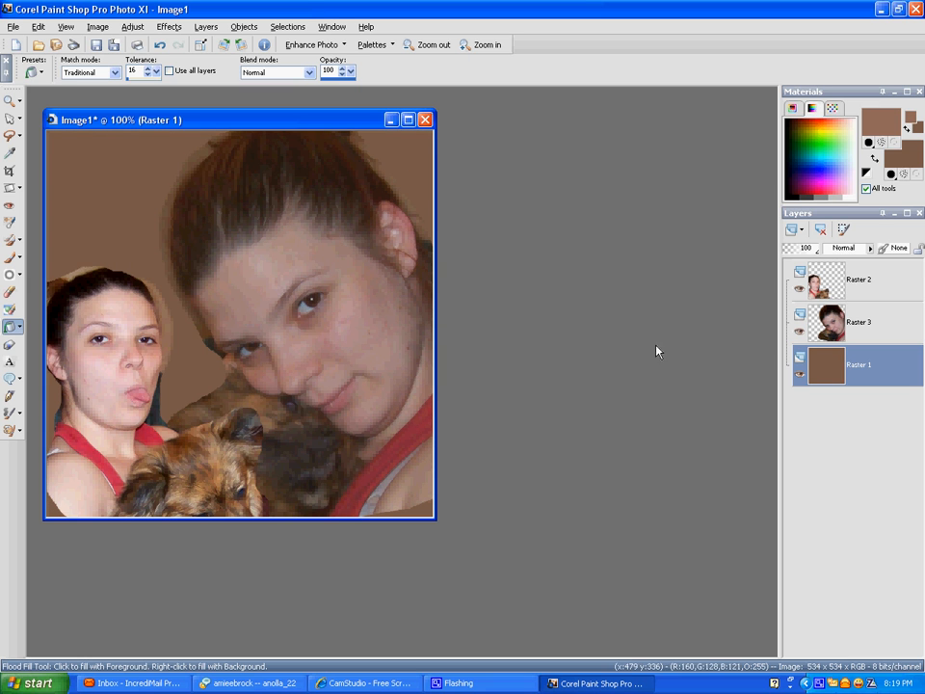
Erase around the smaller portrait's edges with the plain eraser brush
left_click(858, 279)
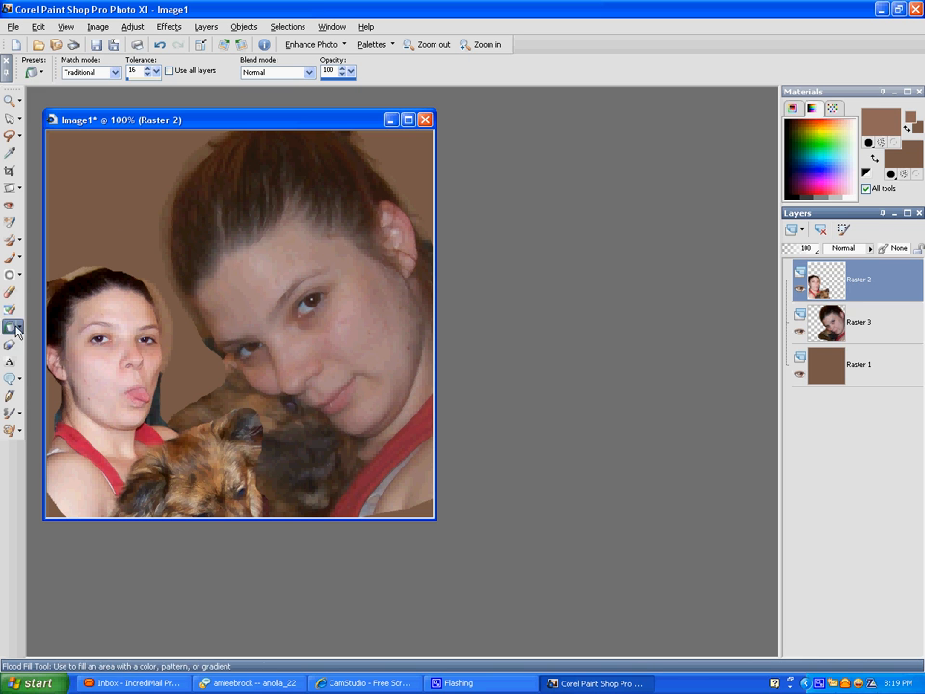
left_click(12, 293)
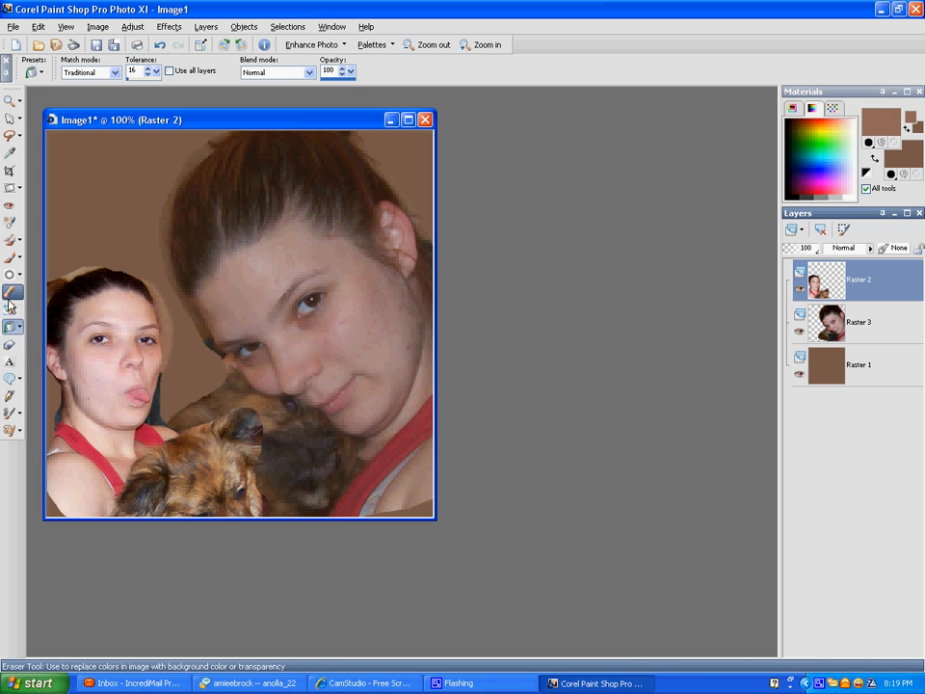
left_click(11, 293)
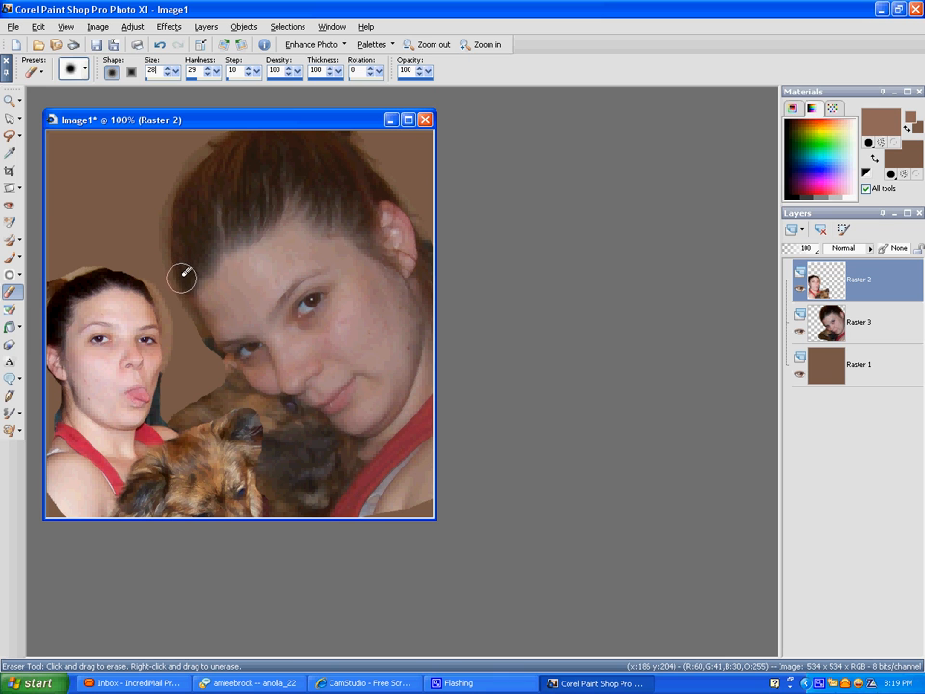
left_click_drag(181, 278, 172, 326)
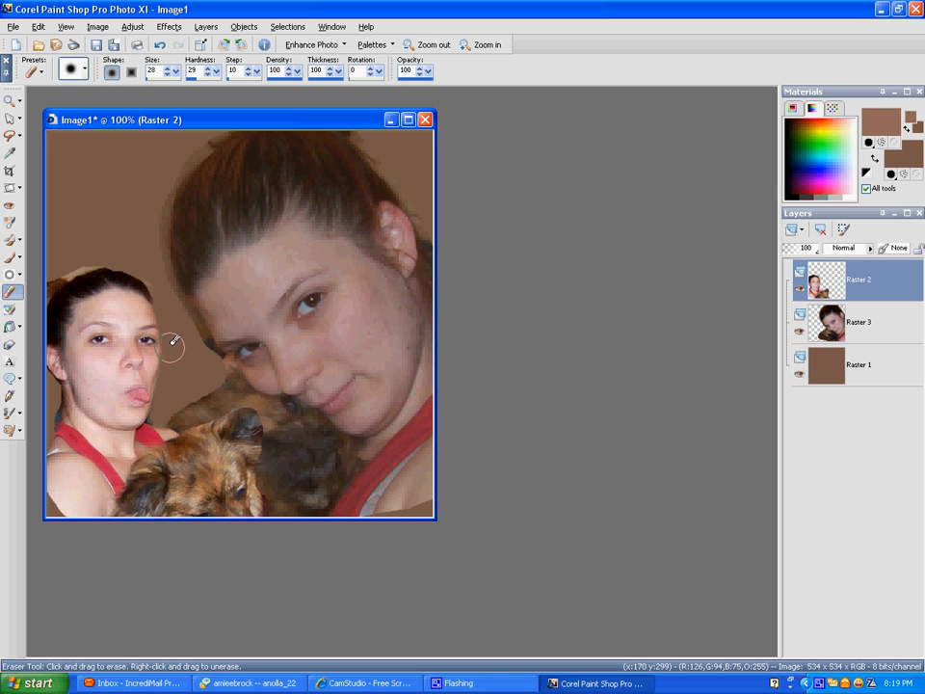
mouse_move(143, 266)
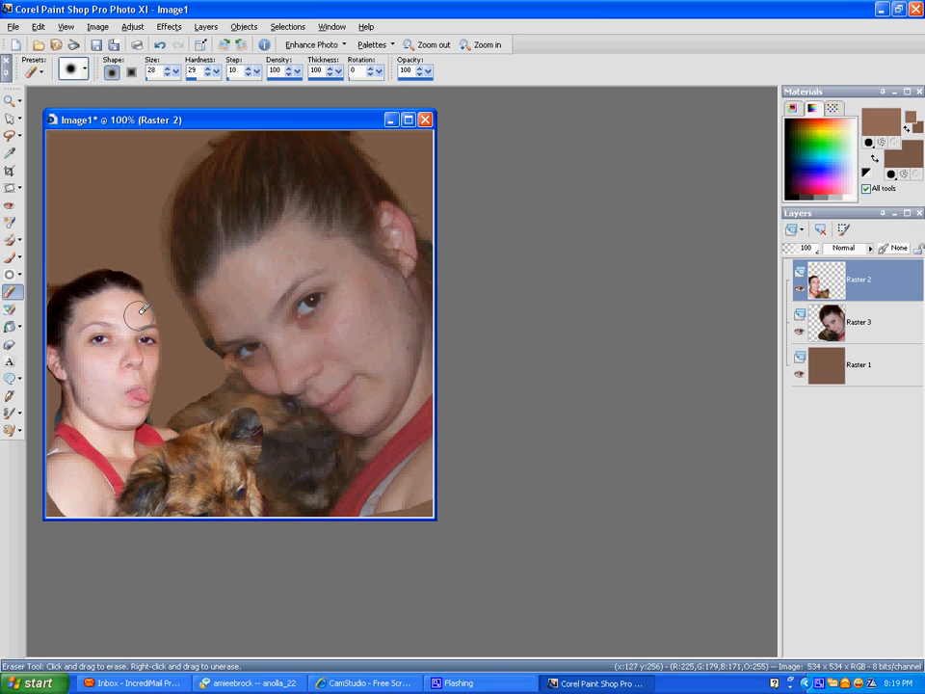
mouse_move(138, 293)
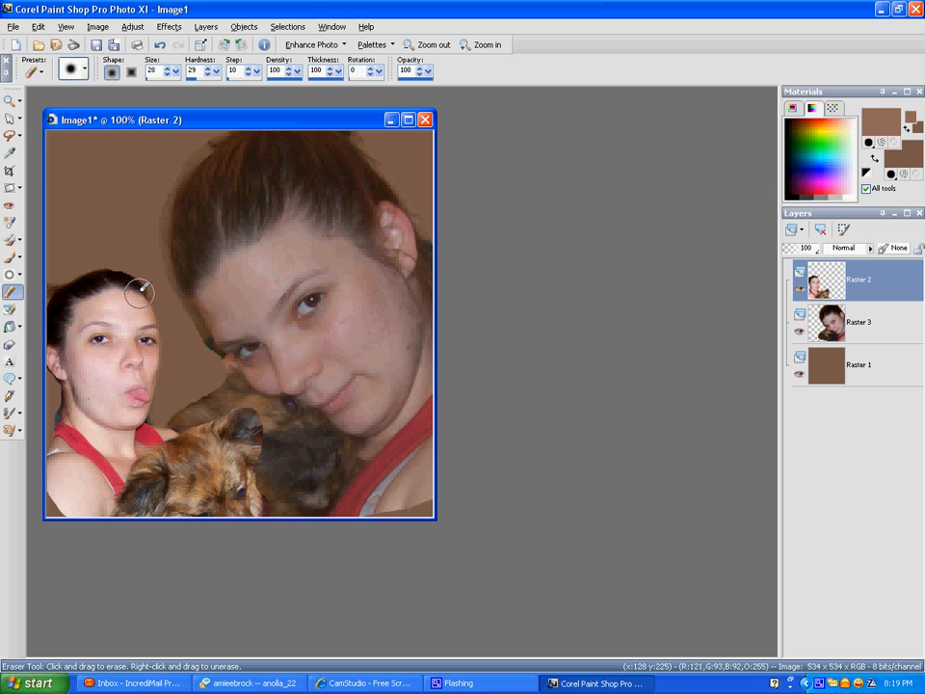
mouse_move(188, 151)
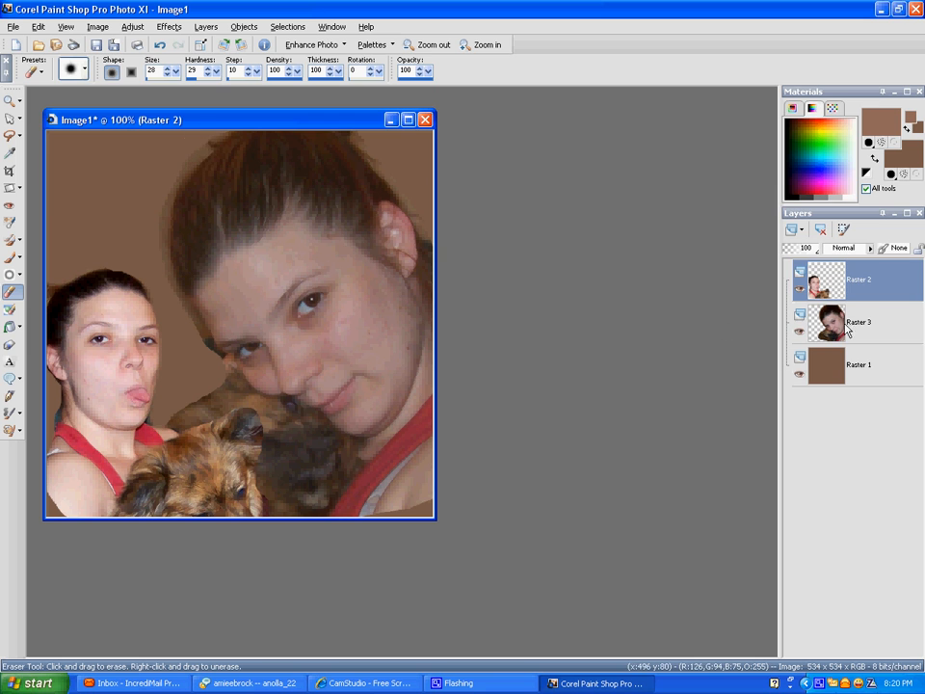
Erase the large portrait's top edge and the edge near the dog, then reselect Raster 2
left_click(858, 321)
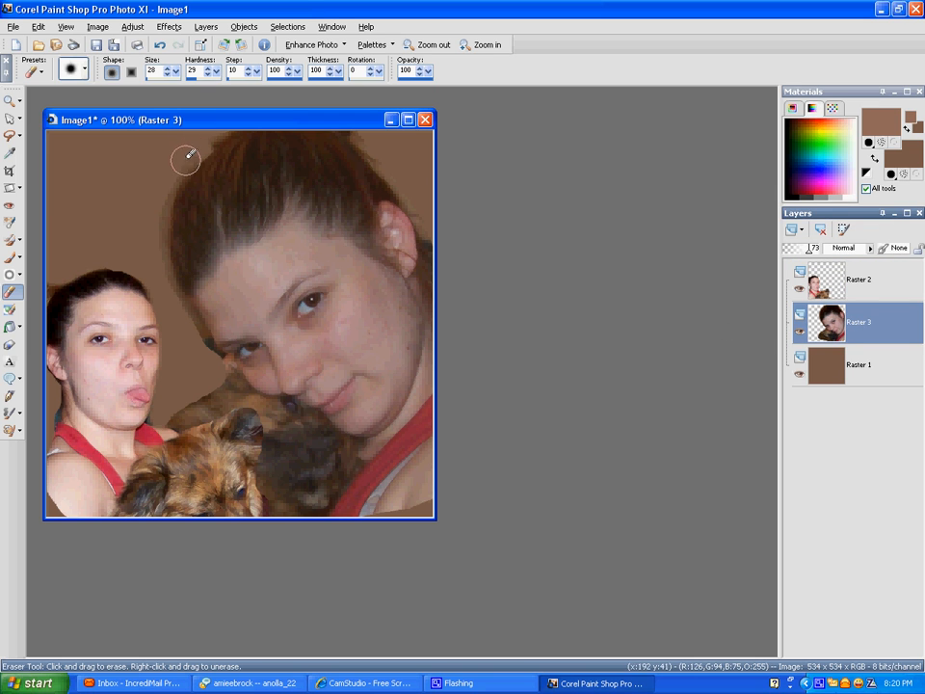
left_click_drag(185, 158, 172, 297)
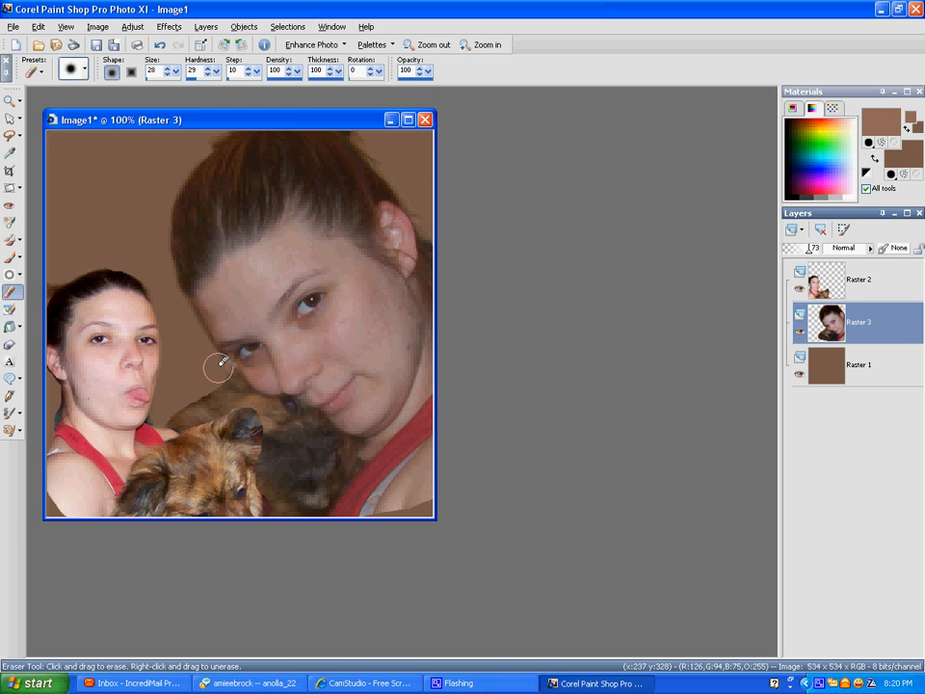
left_click_drag(218, 366, 172, 421)
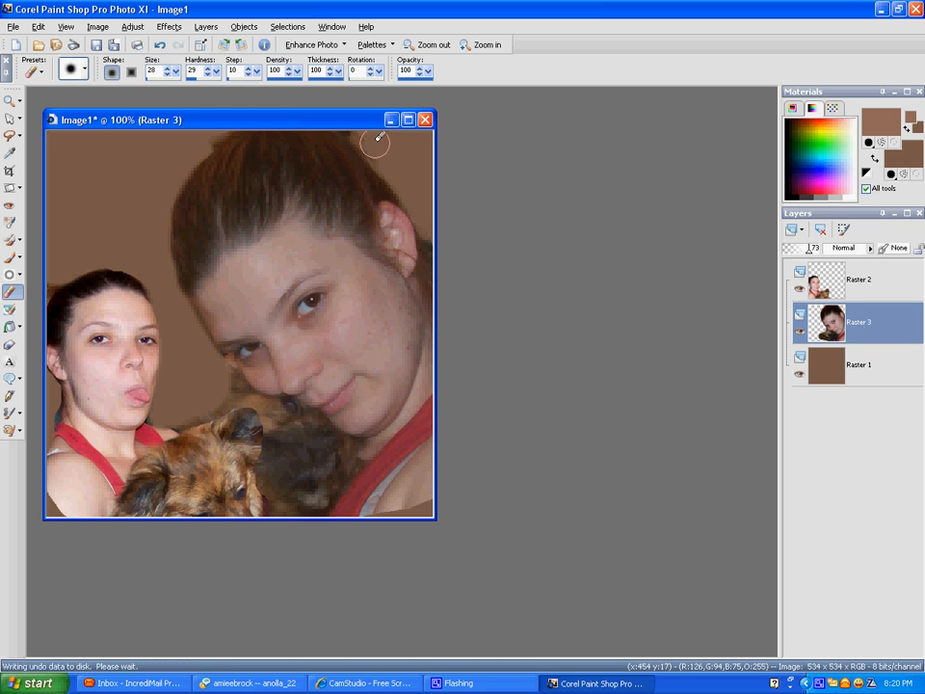
mouse_move(442, 270)
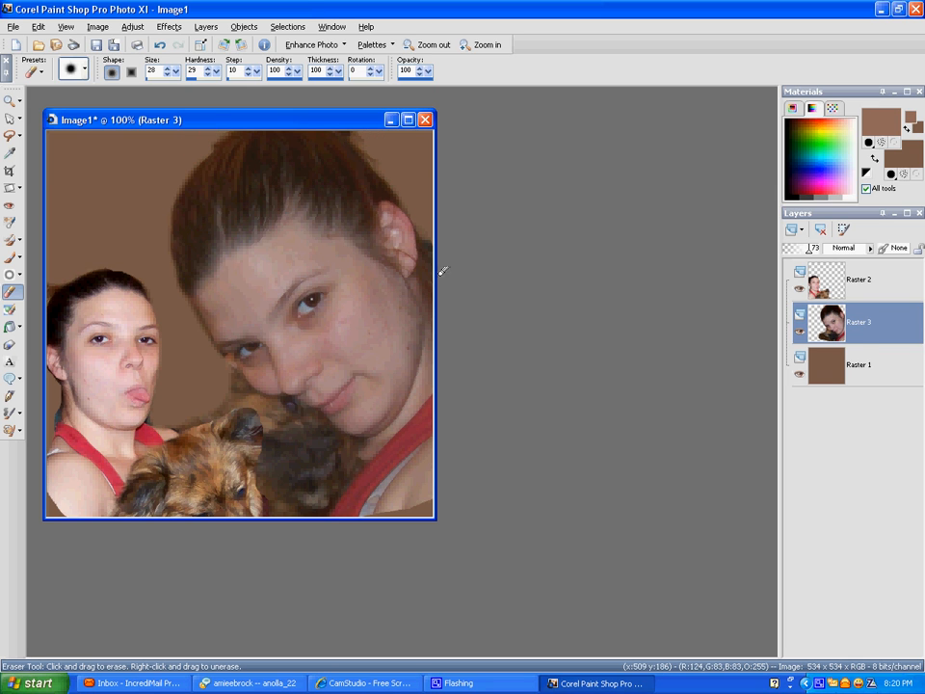
left_click(858, 280)
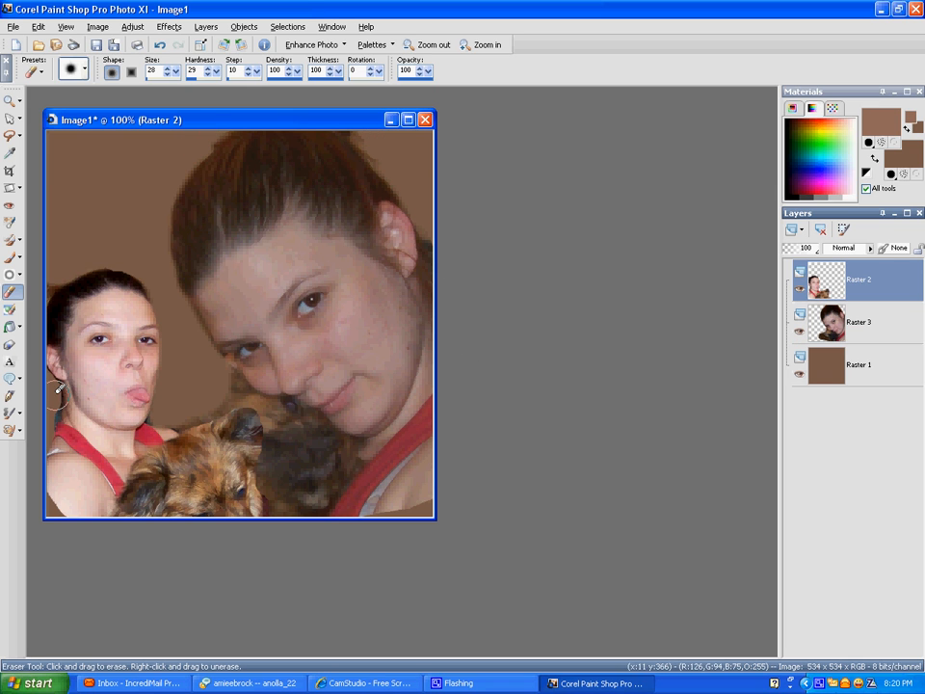
mouse_move(53, 421)
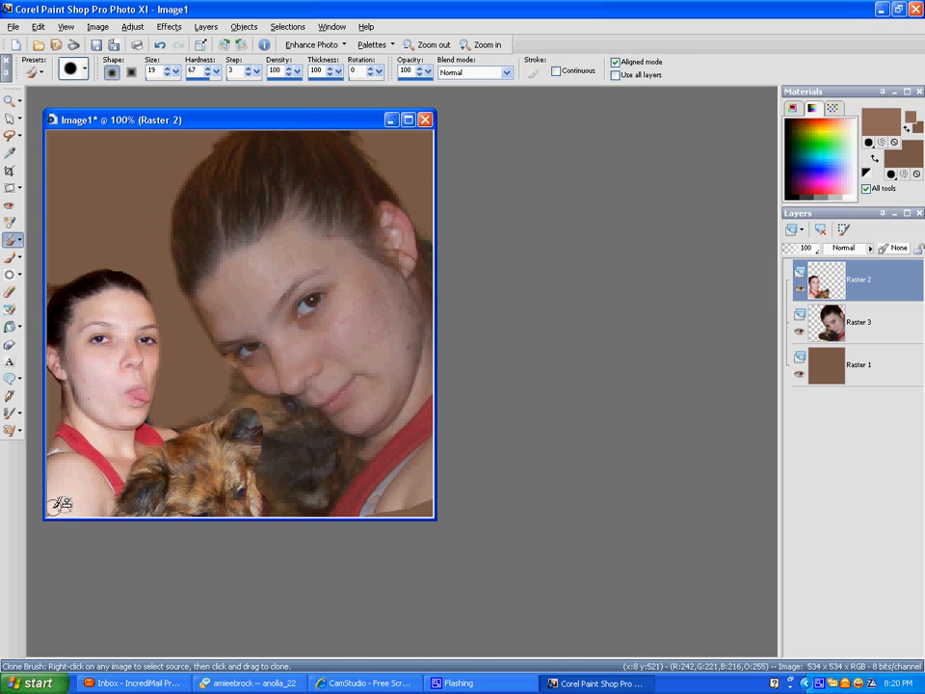
mouse_move(280, 482)
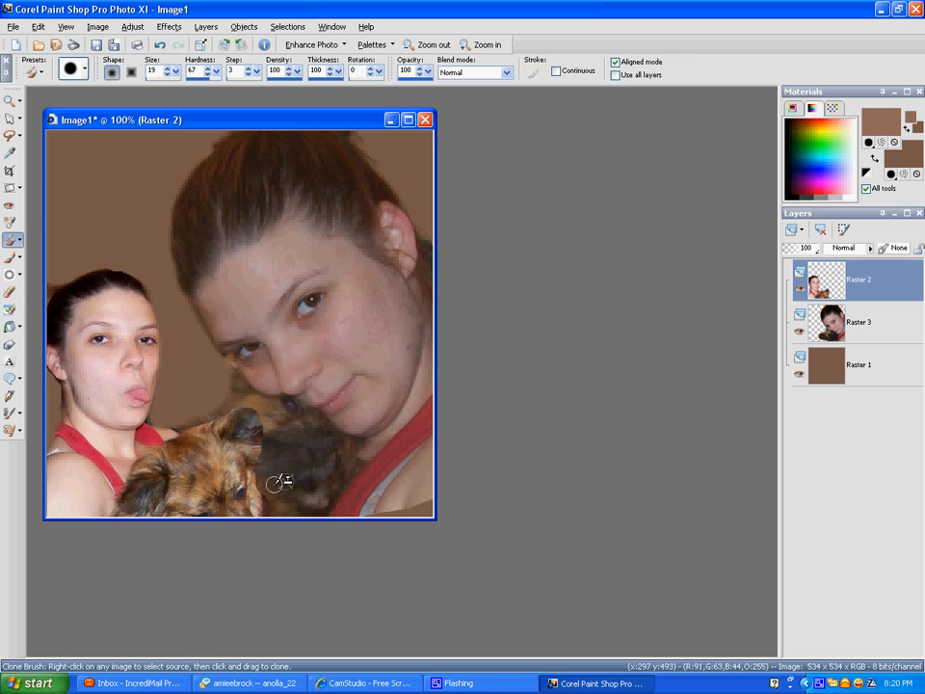
Select Raster 3, start renaming it and cancel, keeping the original name
left_click(858, 322)
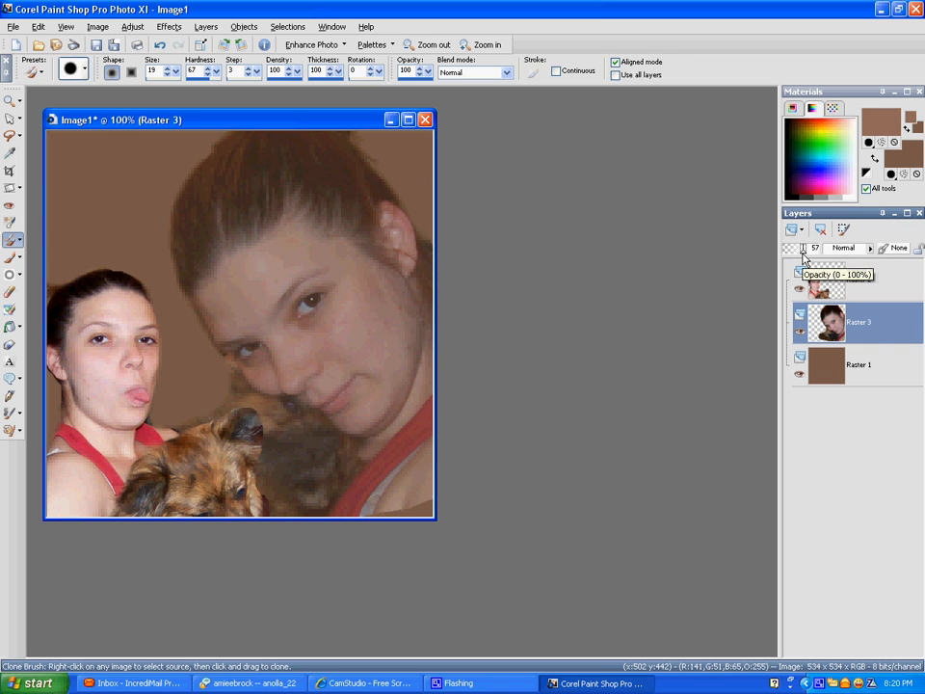
double_click(858, 322)
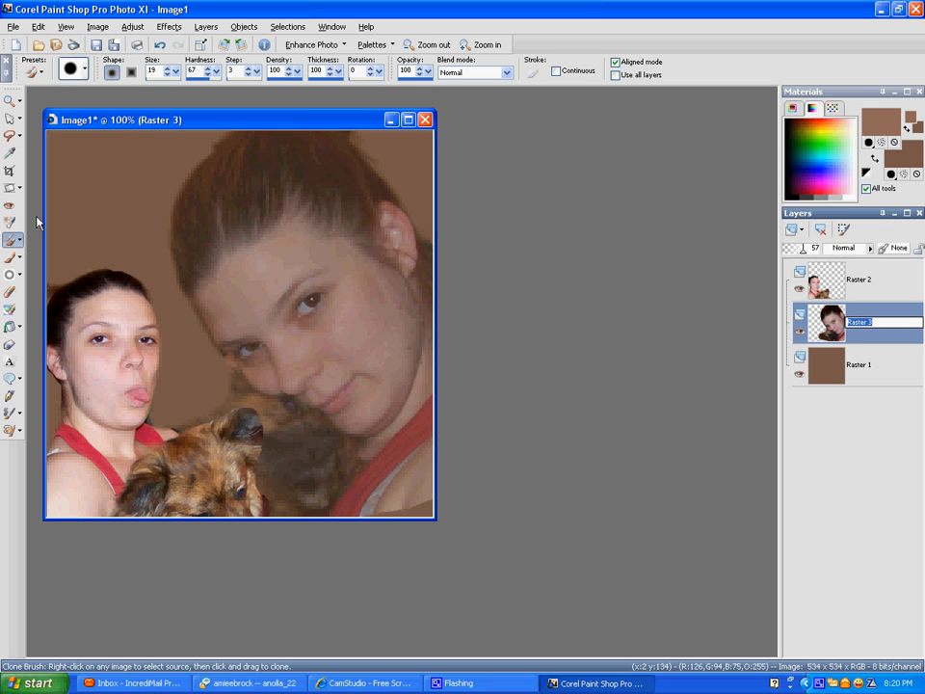
left_click(11, 221)
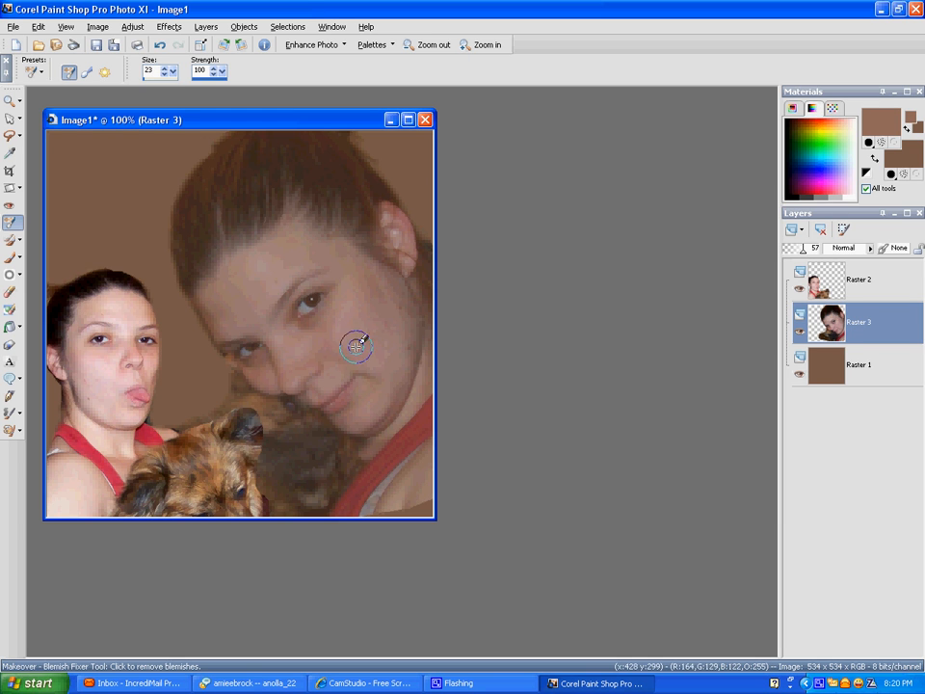
mouse_move(401, 304)
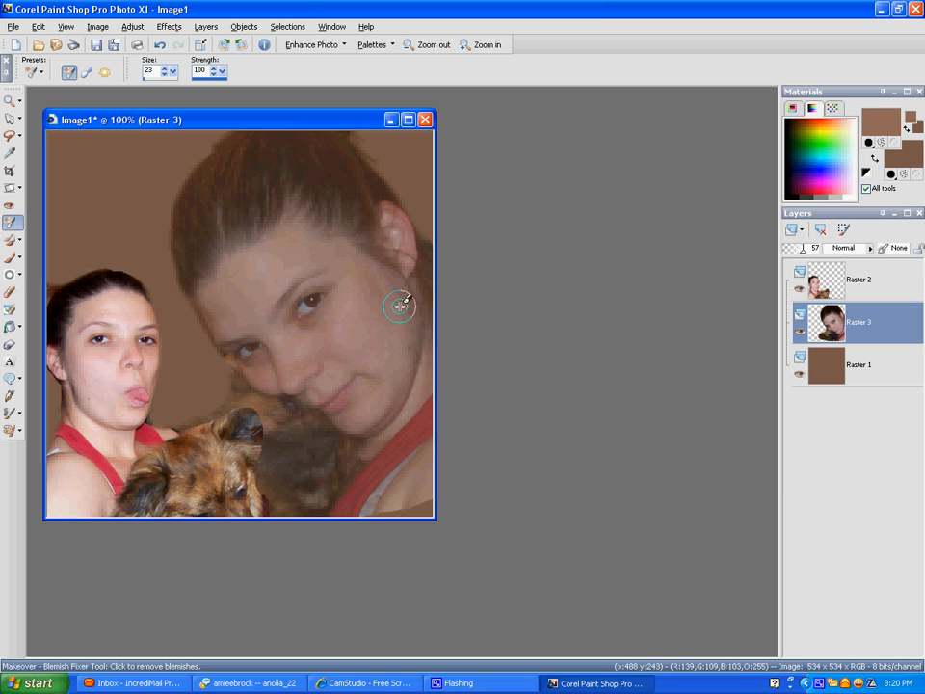
mouse_move(355, 335)
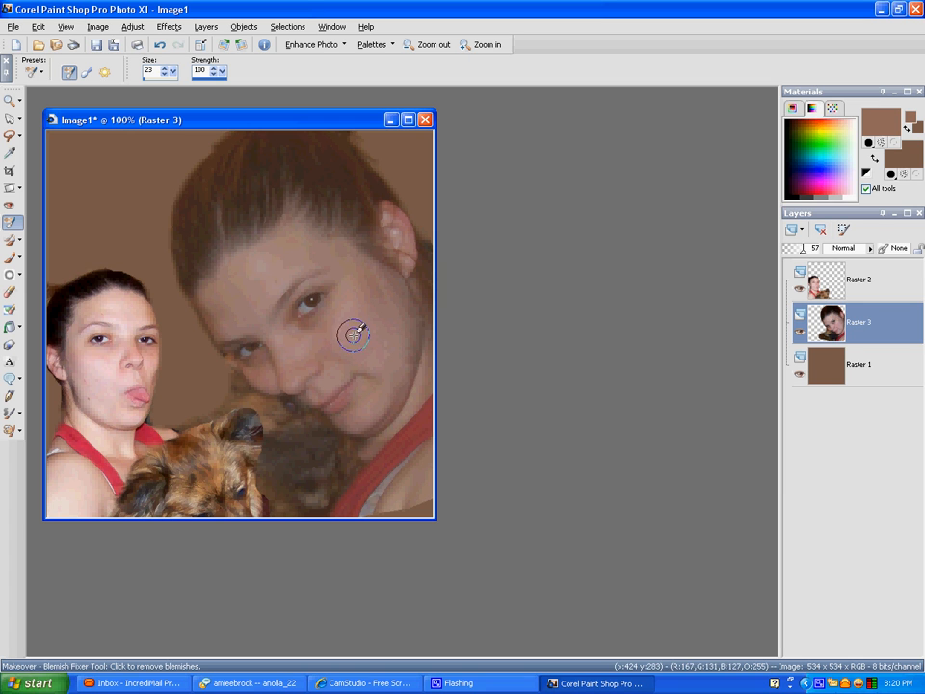
mouse_move(382, 397)
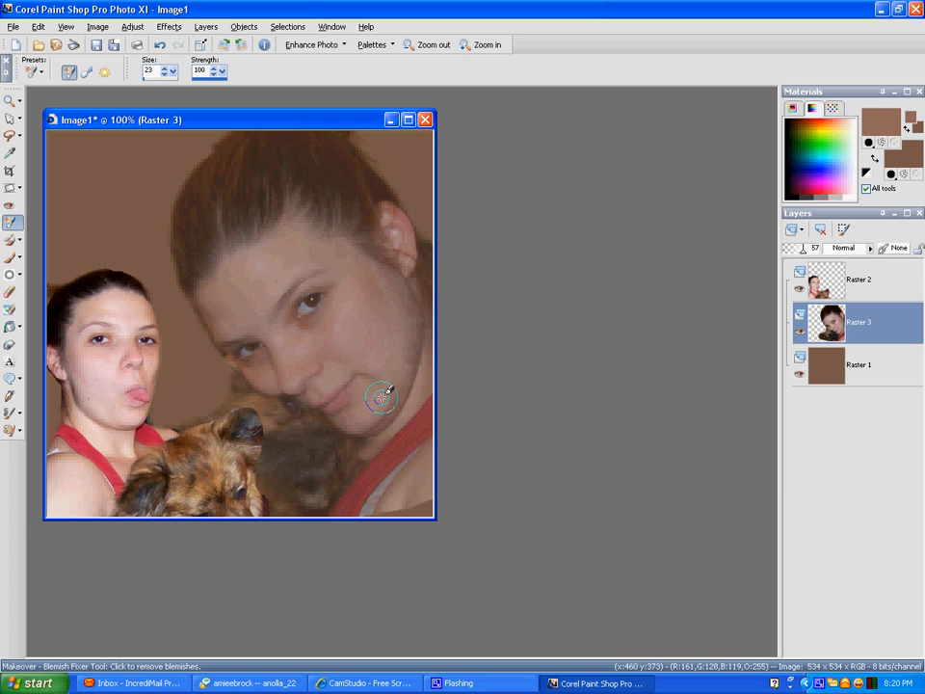
mouse_move(216, 378)
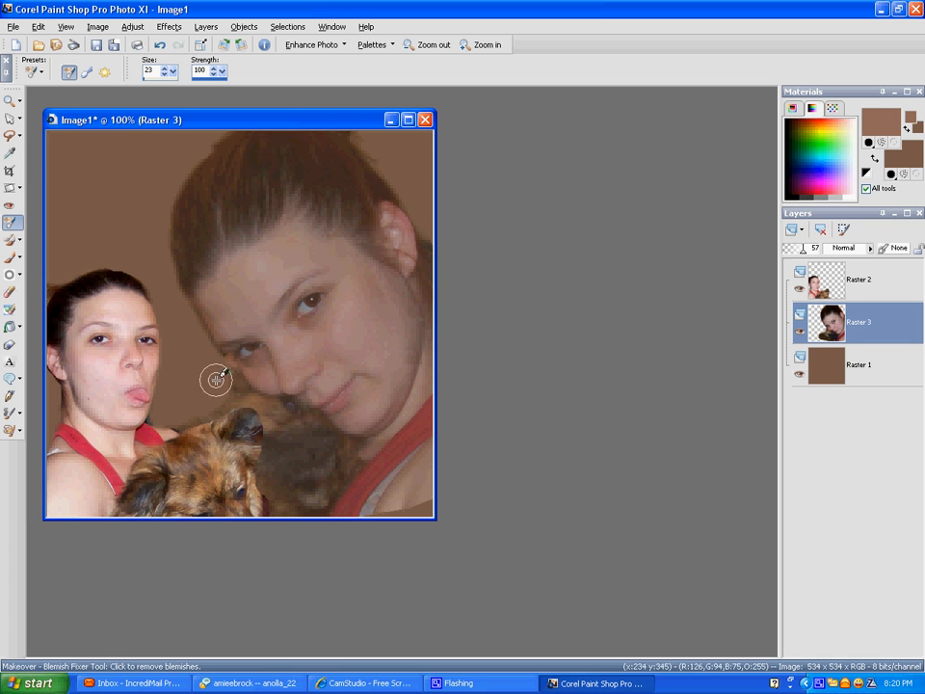
mouse_move(365, 315)
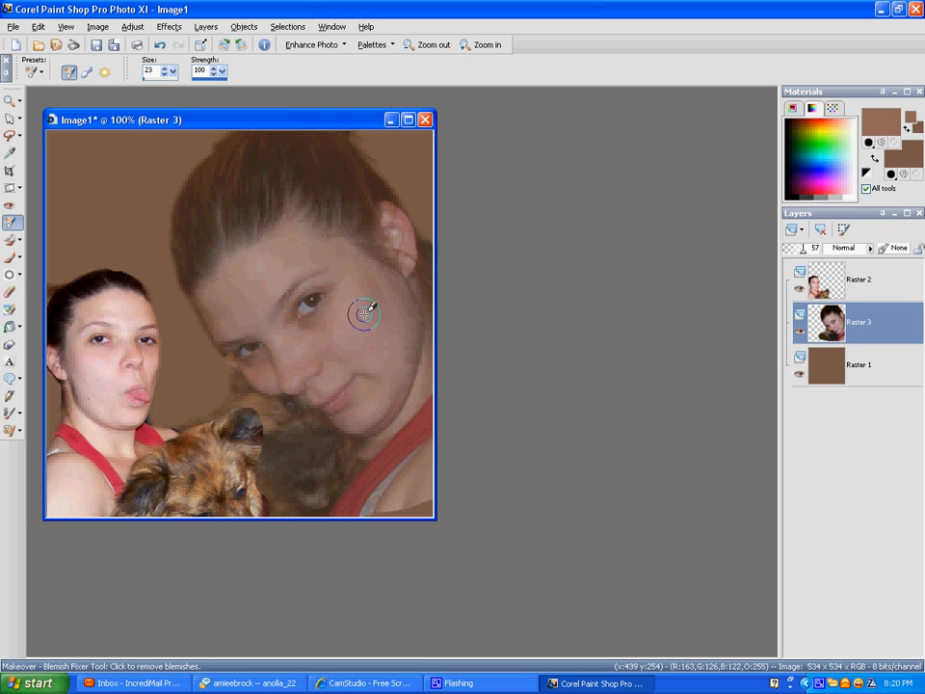
mouse_move(351, 436)
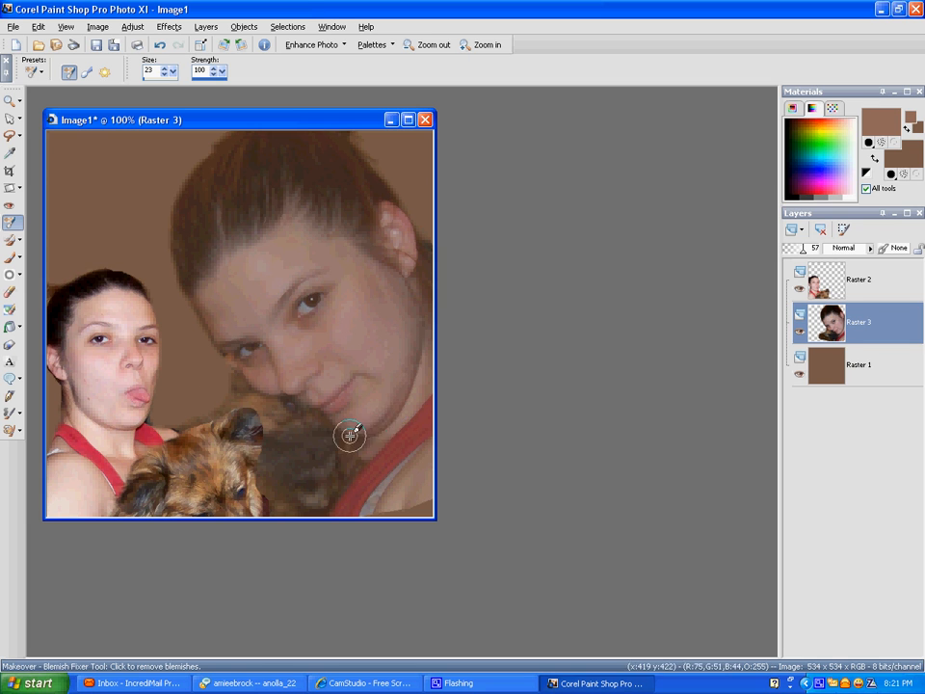
Return to the top Raster 2 portrait layer after the blemish fixes
left_click(858, 279)
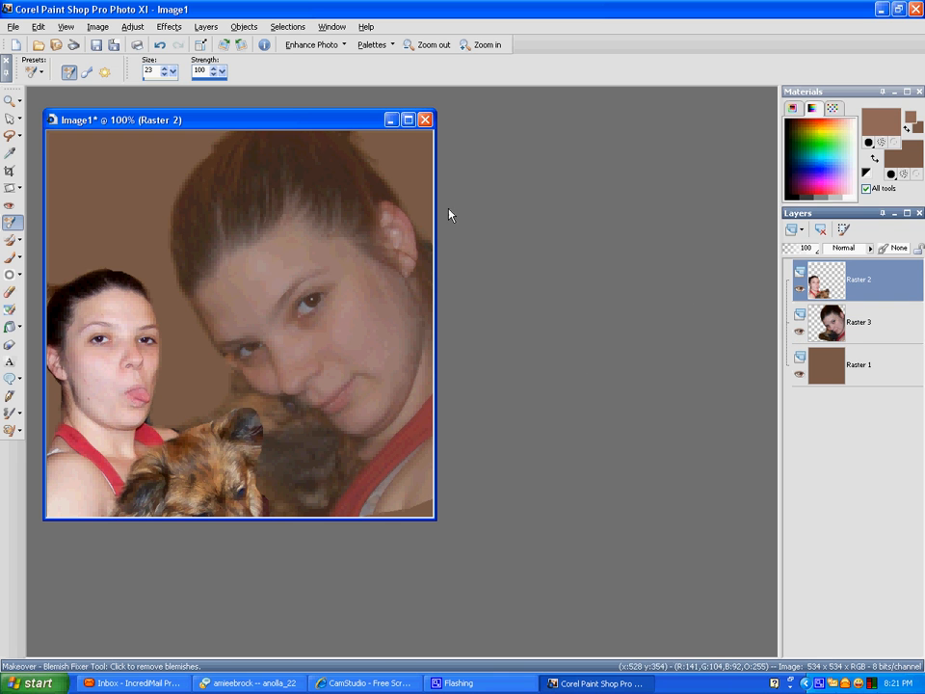
At 150% zoom, dab the left woman's chin, nose and forehead with a smaller Blemish Fixer, then return to 100%
left_click(486, 44)
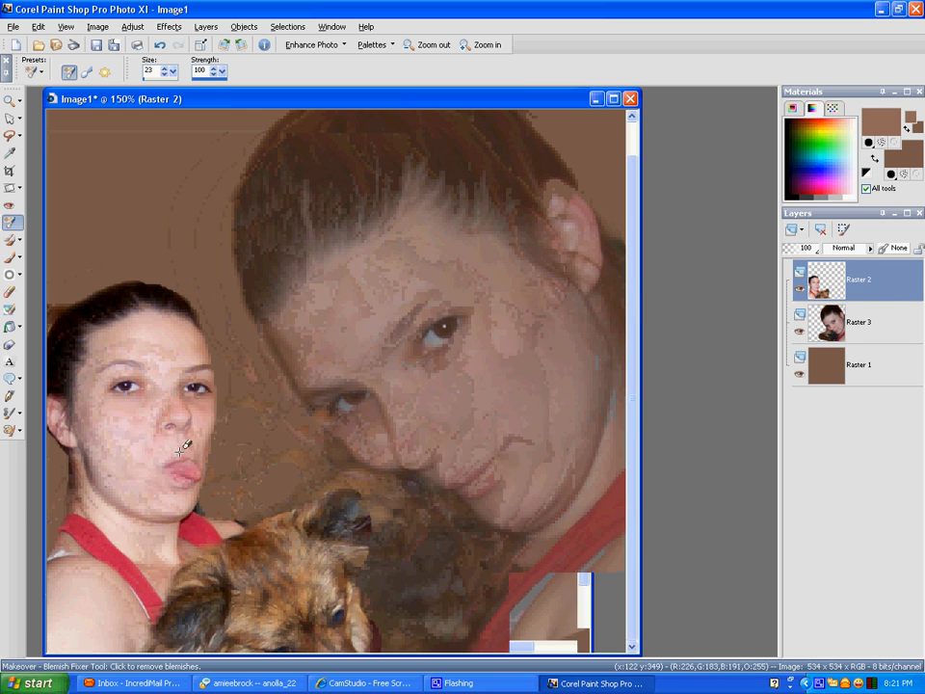
left_click(169, 72)
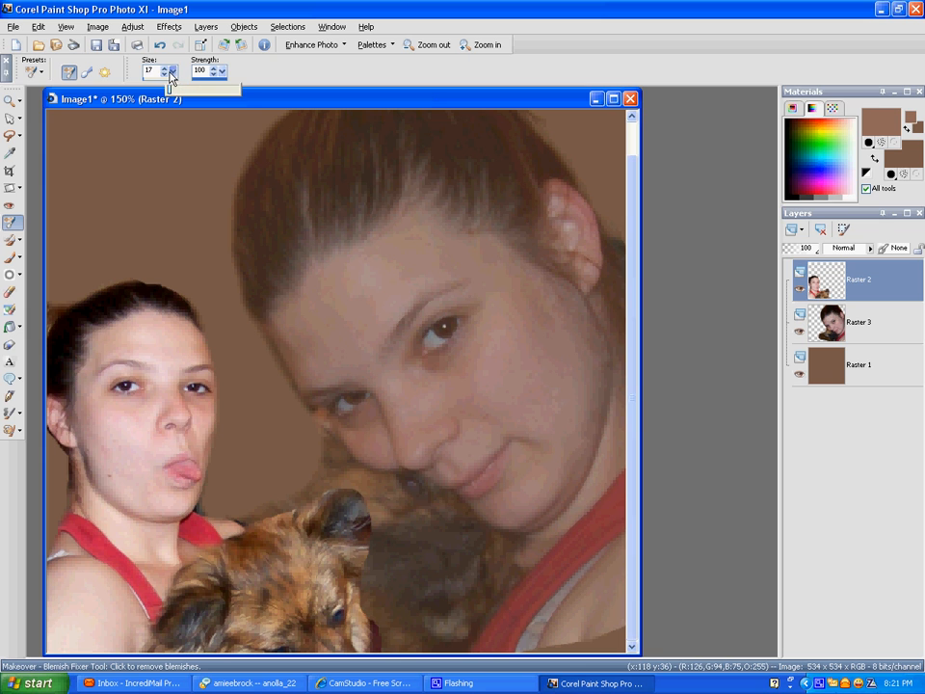
left_click(170, 73)
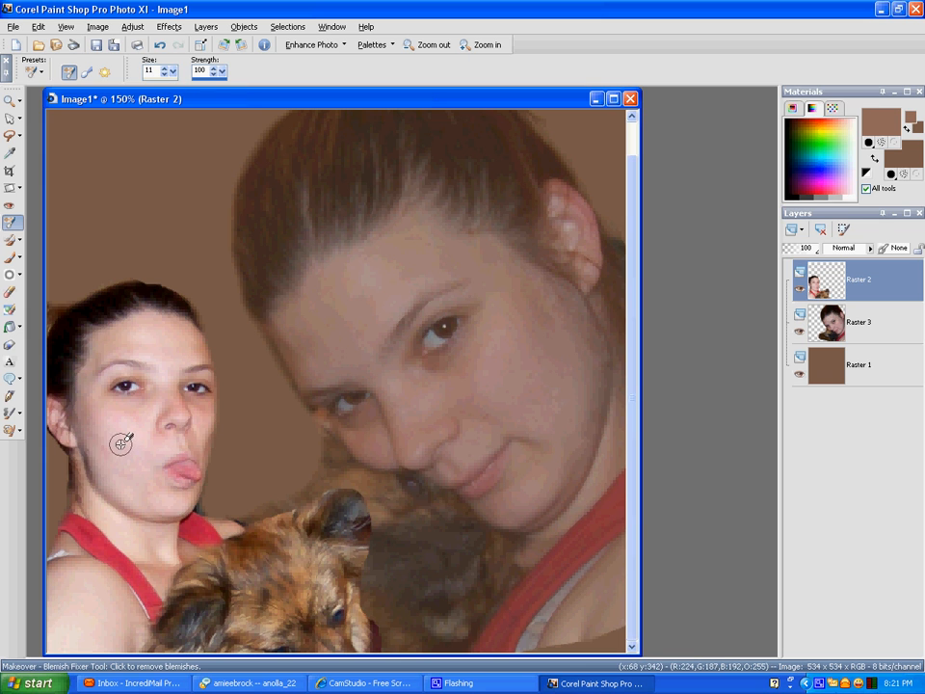
mouse_move(131, 359)
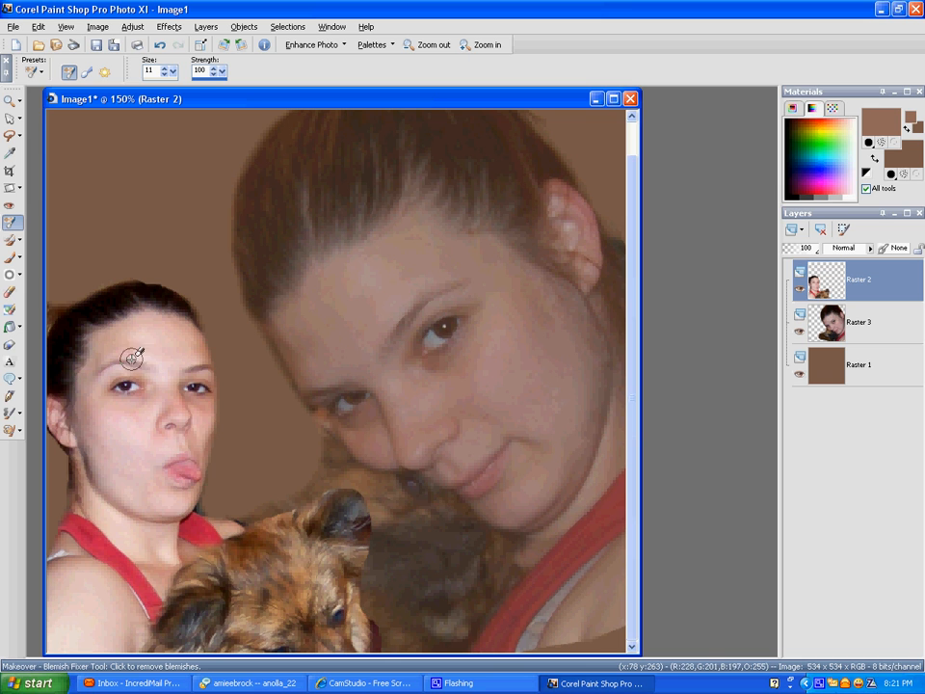
mouse_move(150, 486)
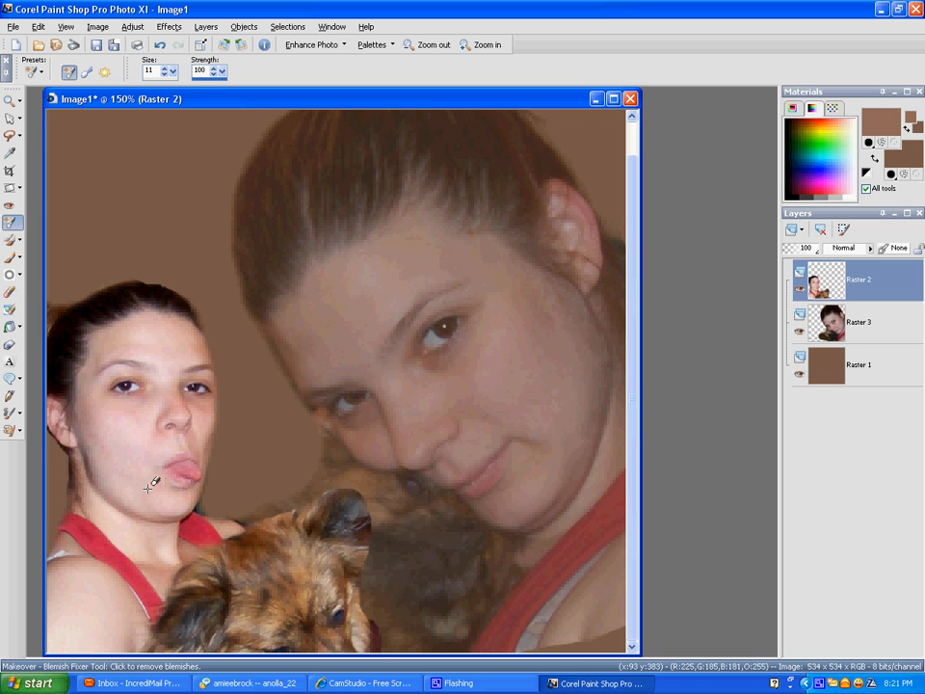
mouse_move(114, 413)
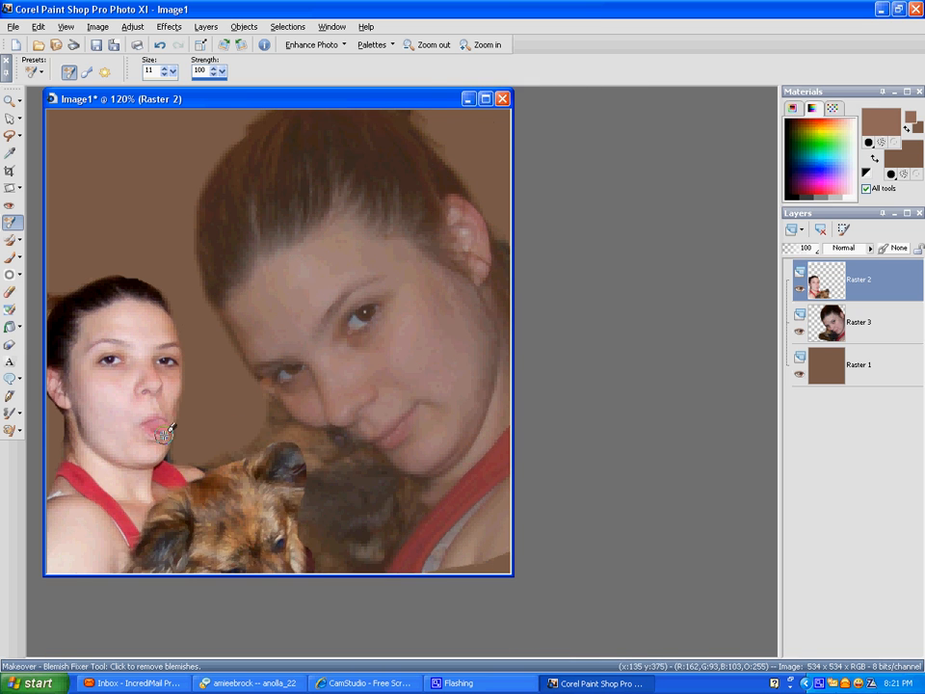
left_click(434, 44)
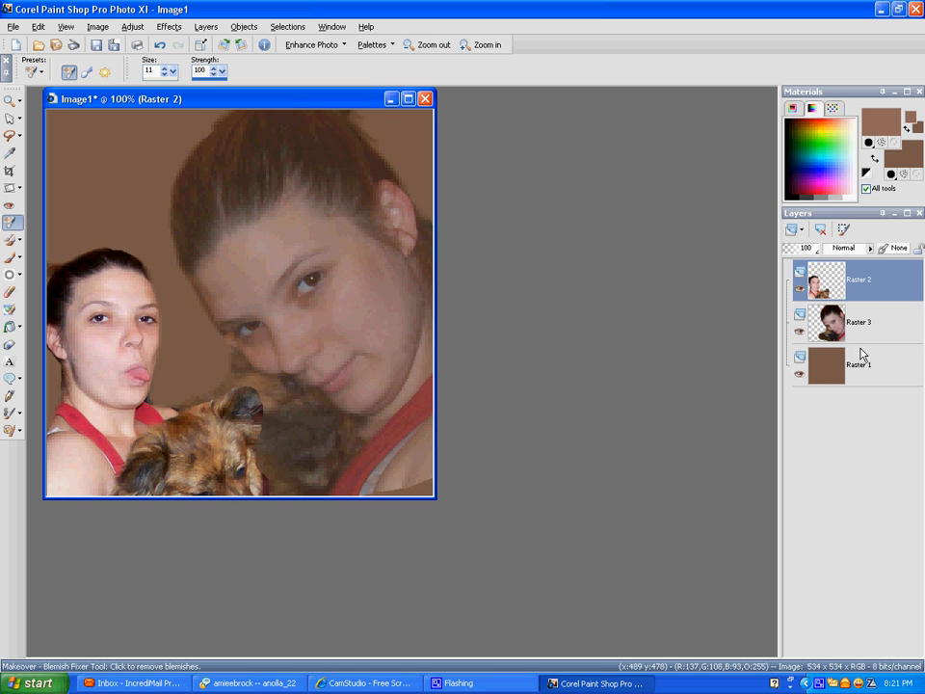
Clone-brush detail over the large portrait near the dog, then return to the smaller portrait's layer
left_click(858, 321)
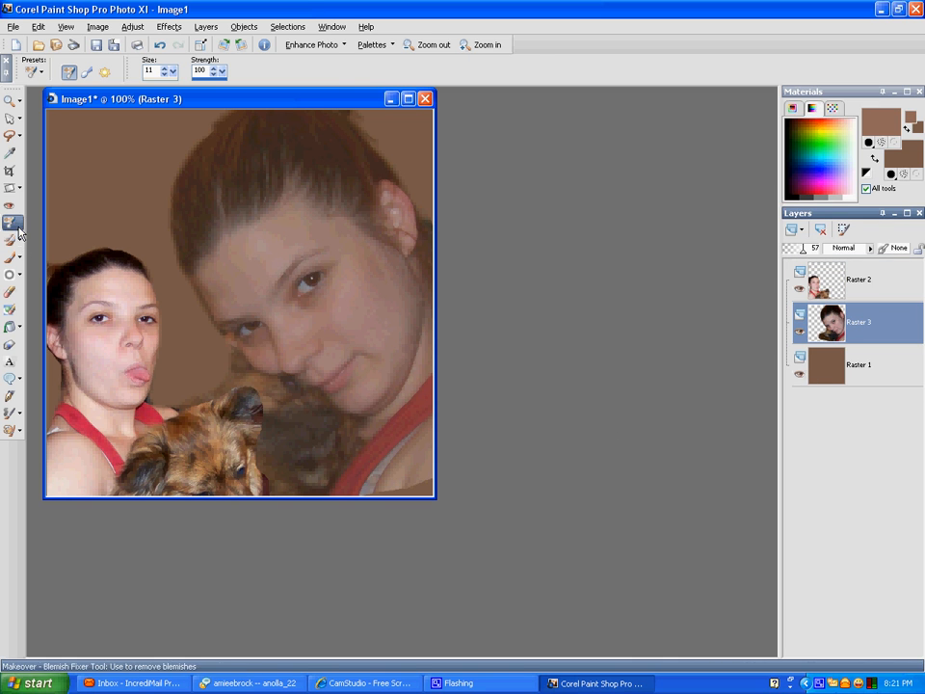
left_click(12, 239)
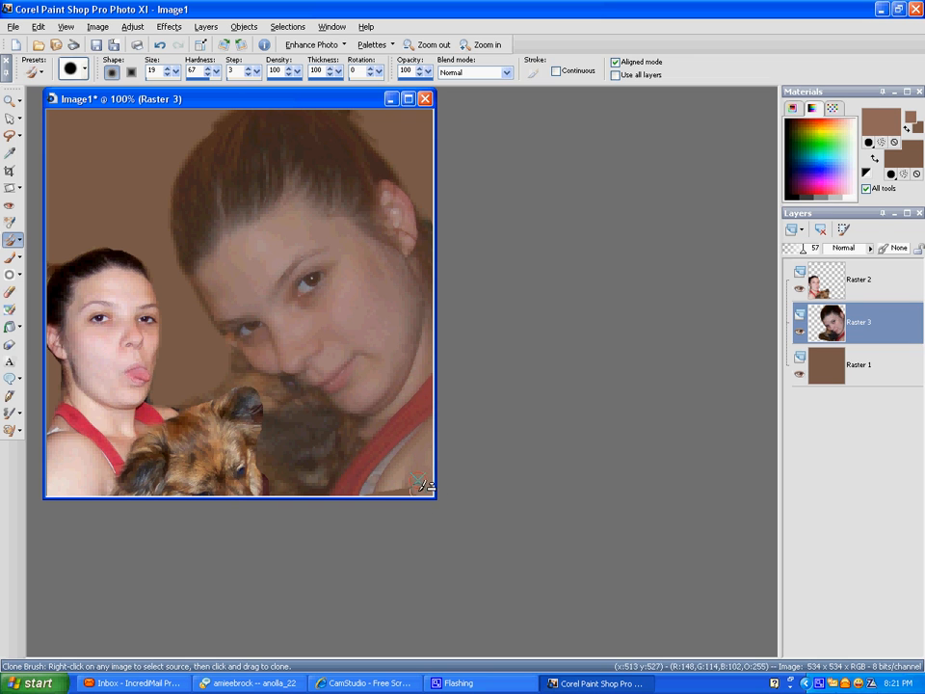
mouse_move(413, 472)
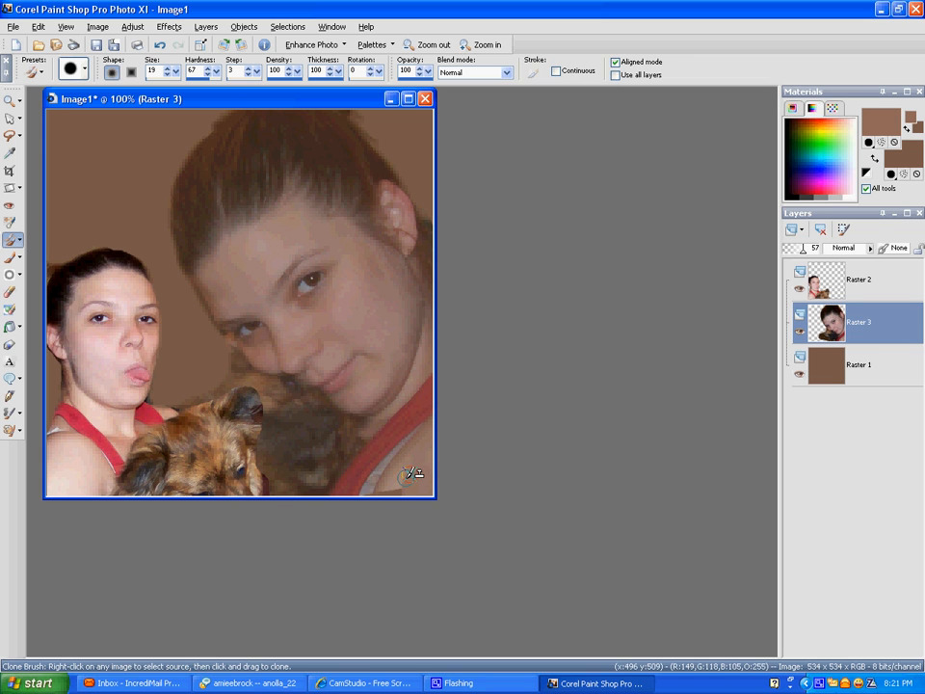
mouse_move(394, 486)
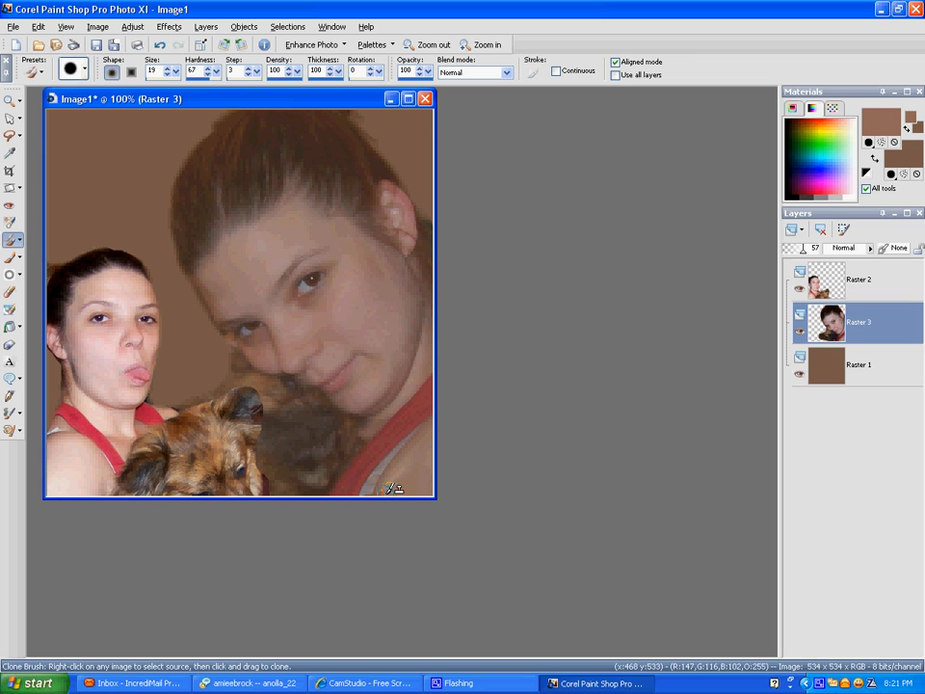
mouse_move(379, 557)
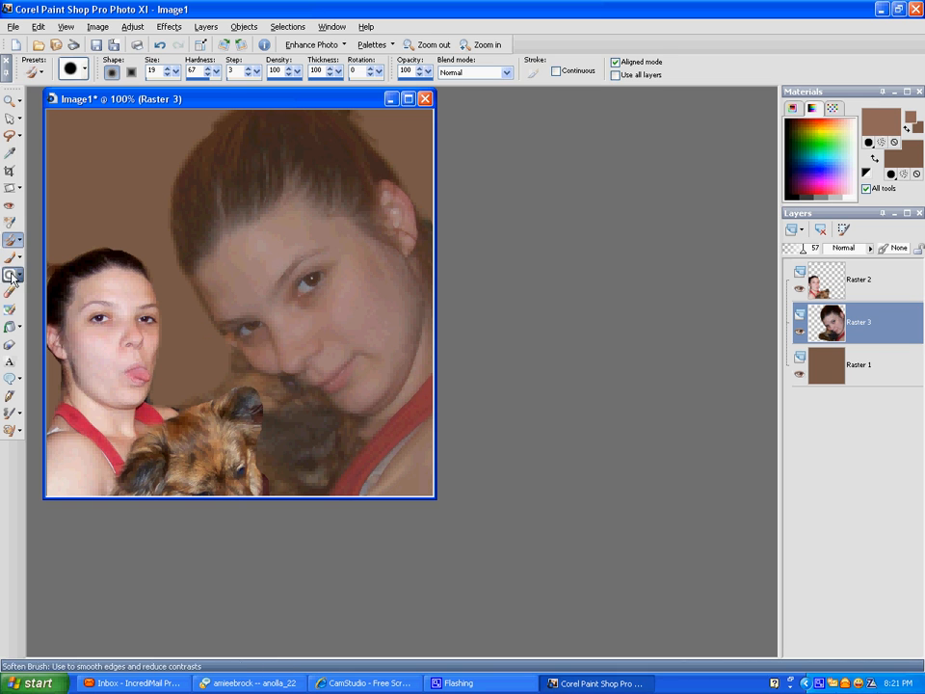
left_click(12, 274)
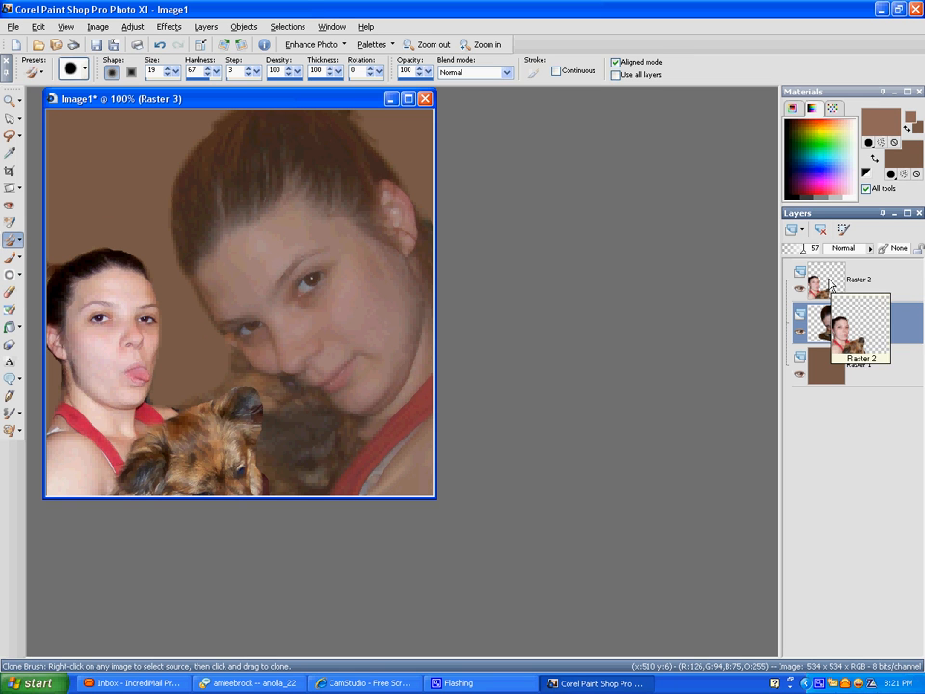
left_click(311, 44)
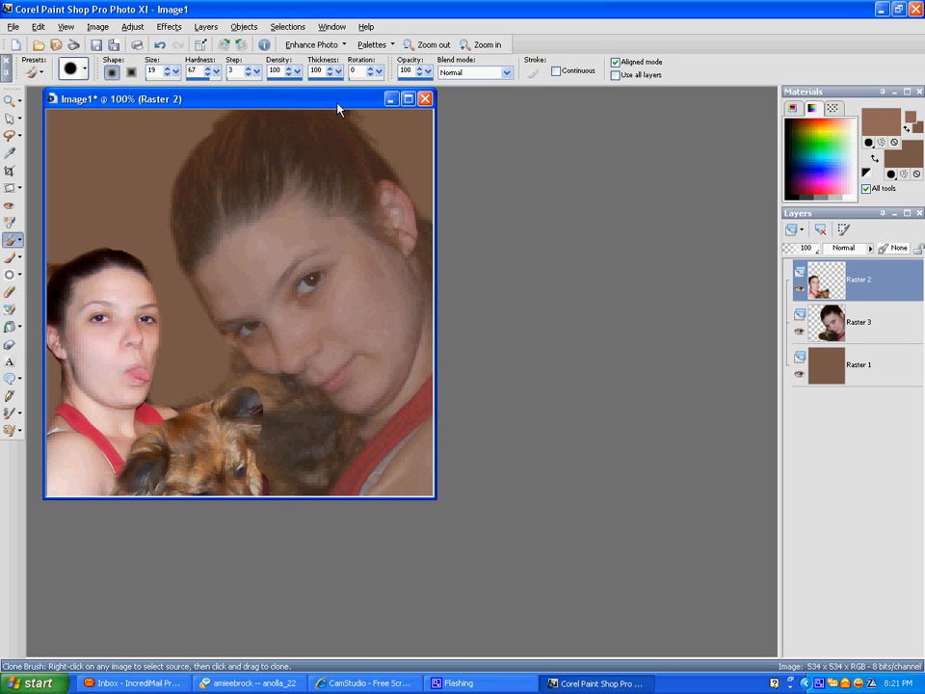
mouse_move(848, 331)
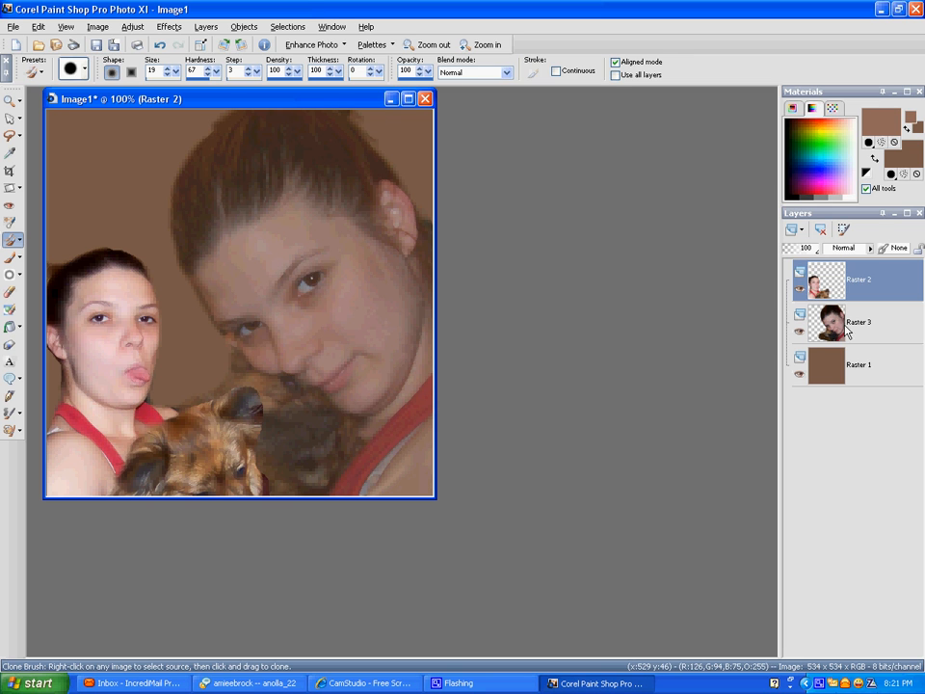
Apply One Step Noise Removal from Enhance Photo to the portrait layer and reselect the other portrait layer
left_click(310, 44)
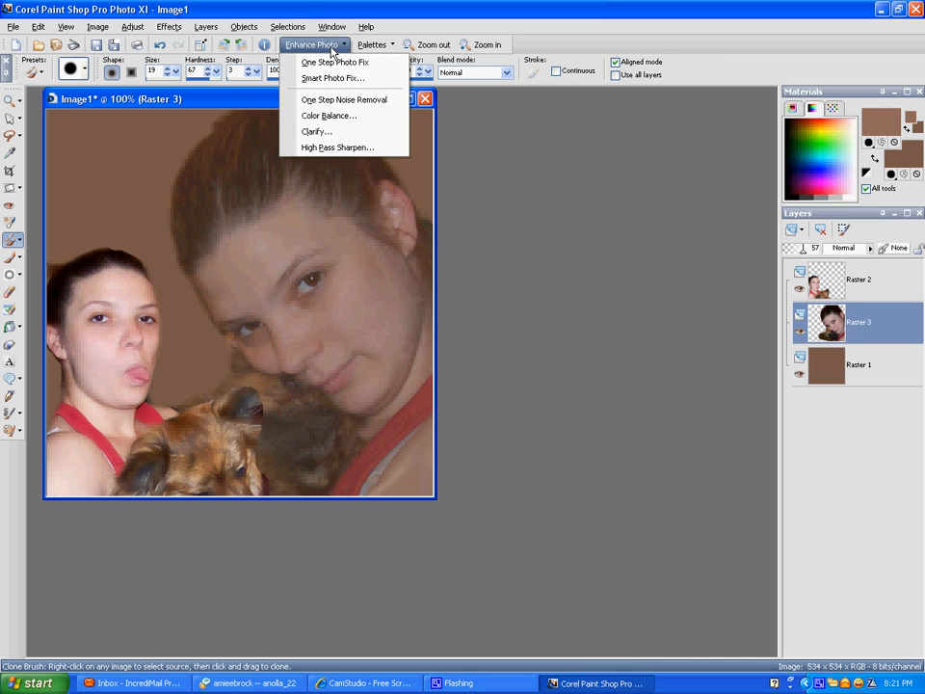
mouse_move(316, 131)
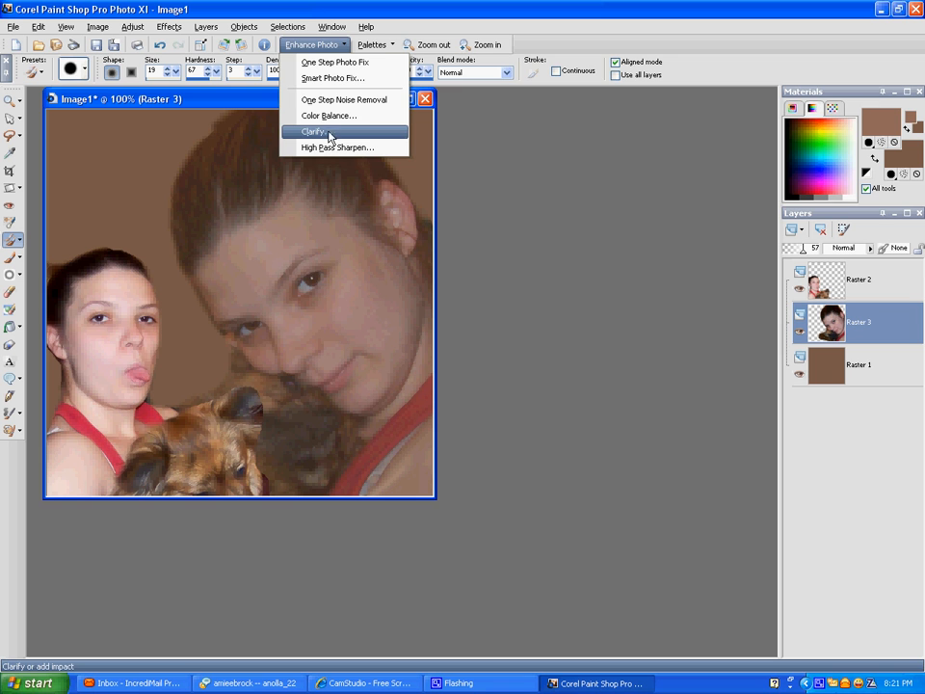
mouse_move(347, 100)
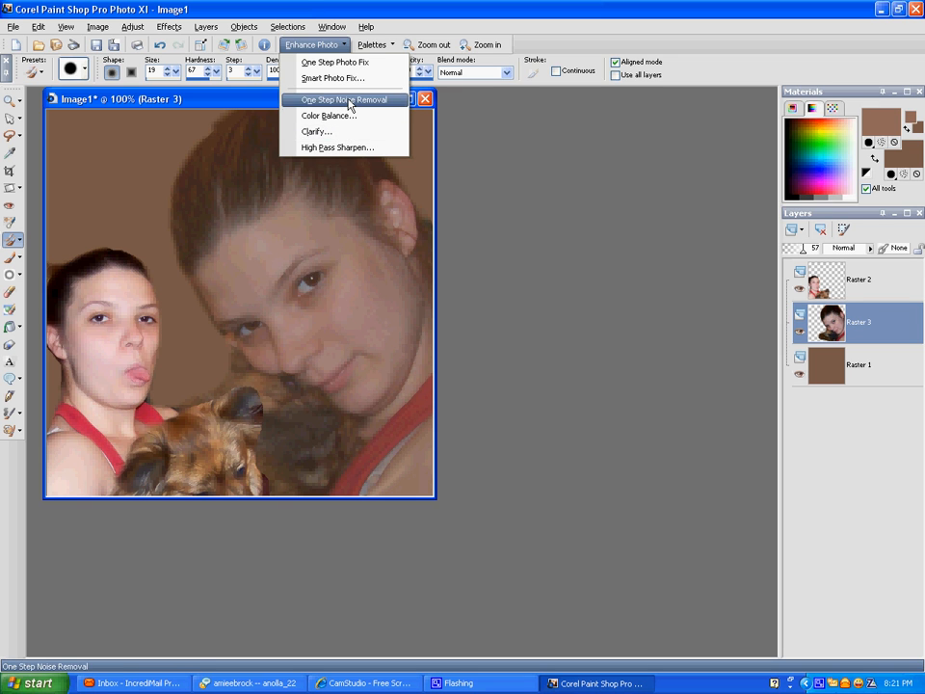
left_click(343, 100)
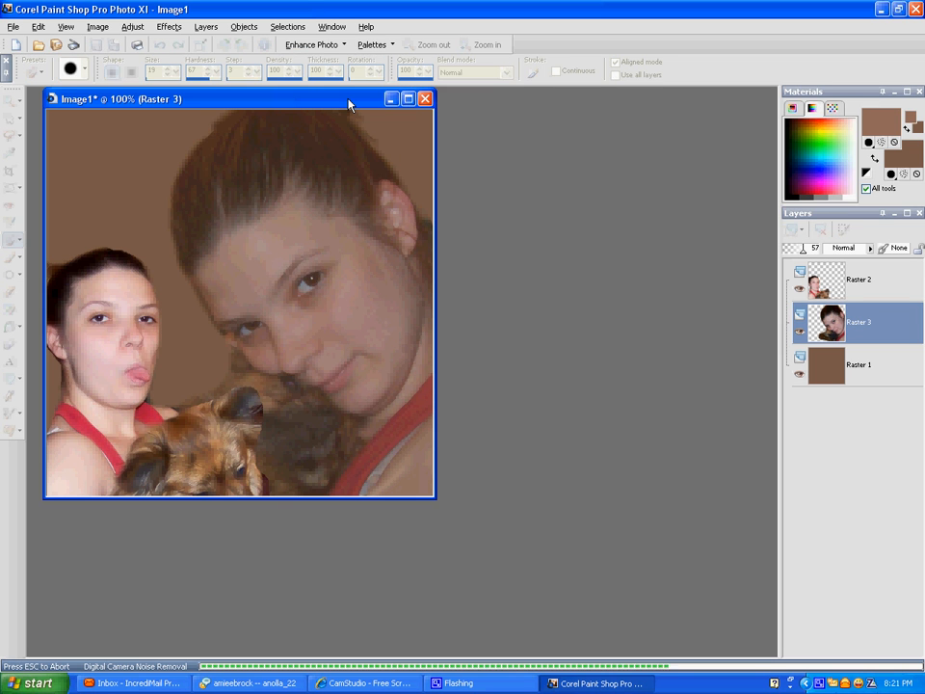
left_click(12, 239)
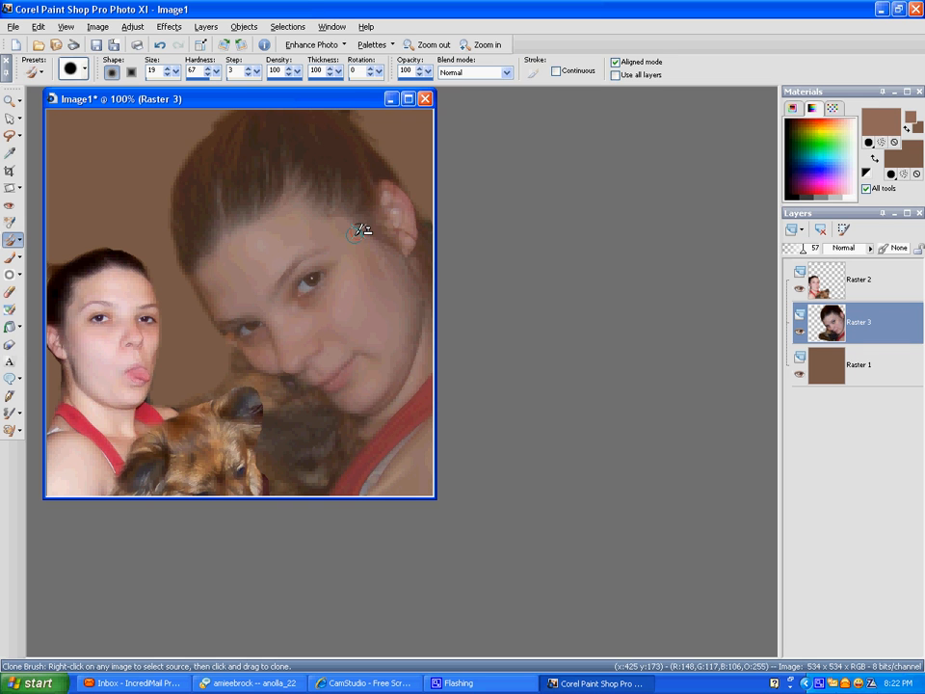
left_click(858, 279)
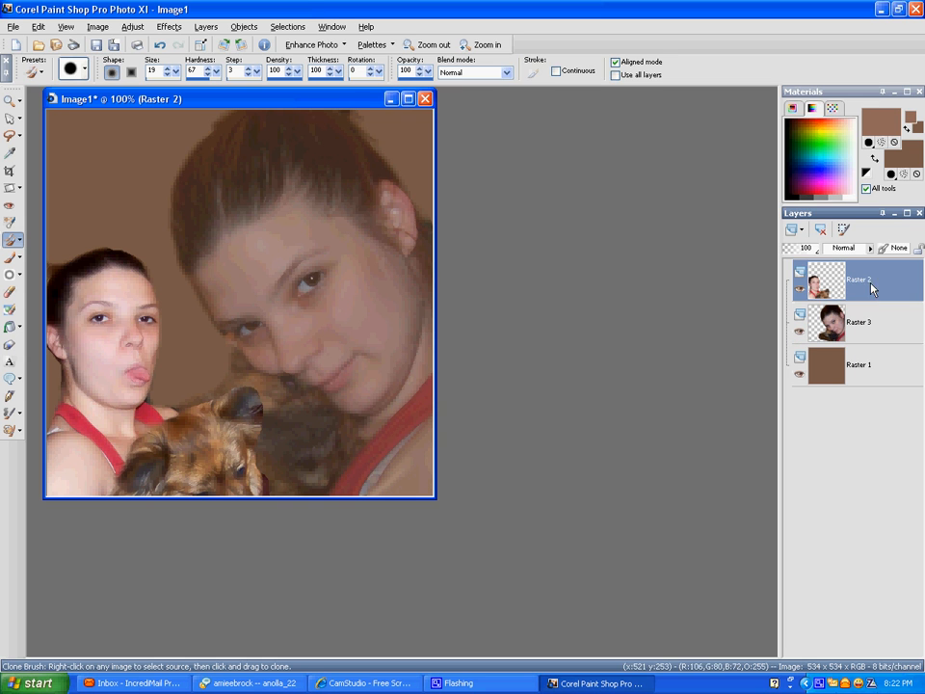
Soften the large portrait's edges around the dog and faces with the Soften Brush
left_click(9, 274)
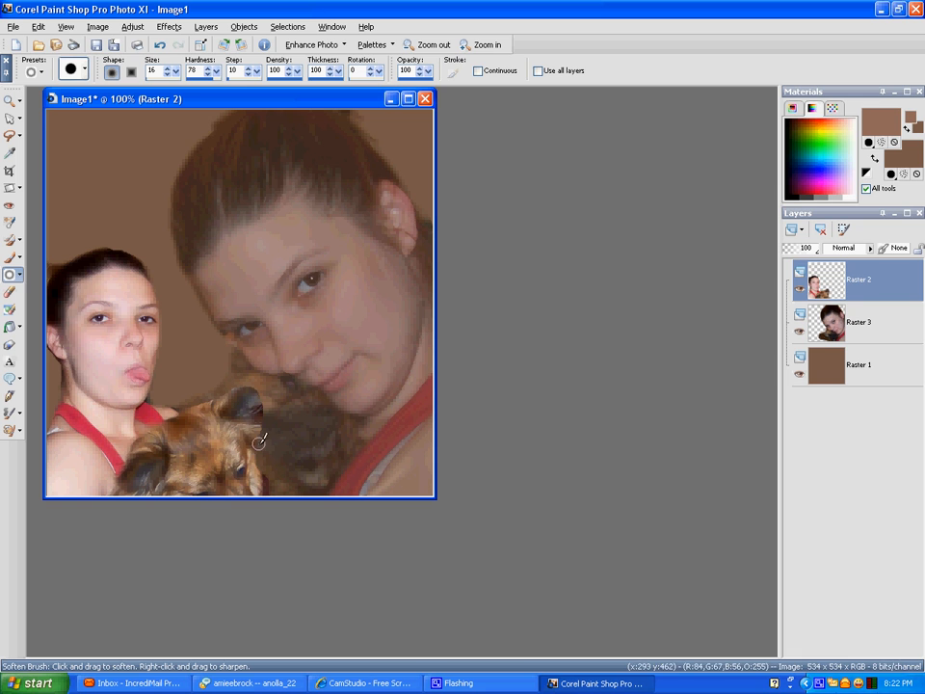
mouse_move(247, 382)
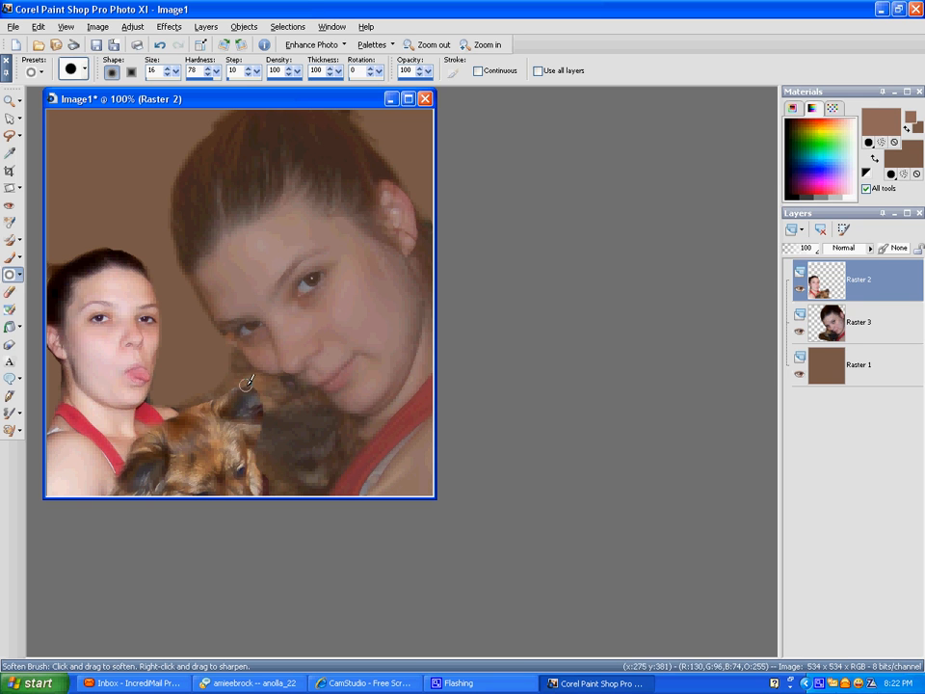
mouse_move(158, 400)
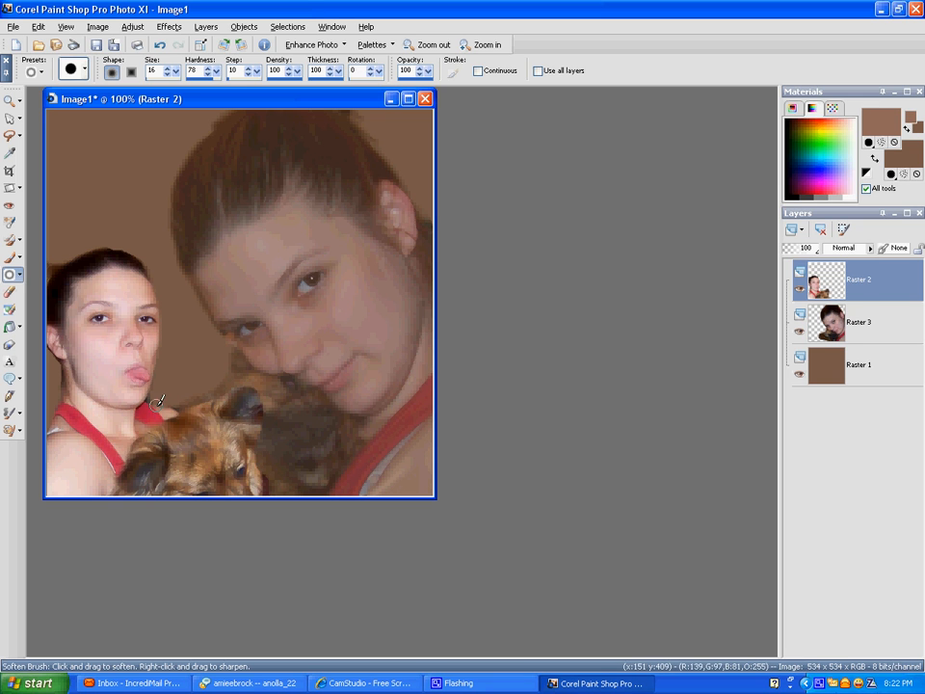
mouse_move(139, 250)
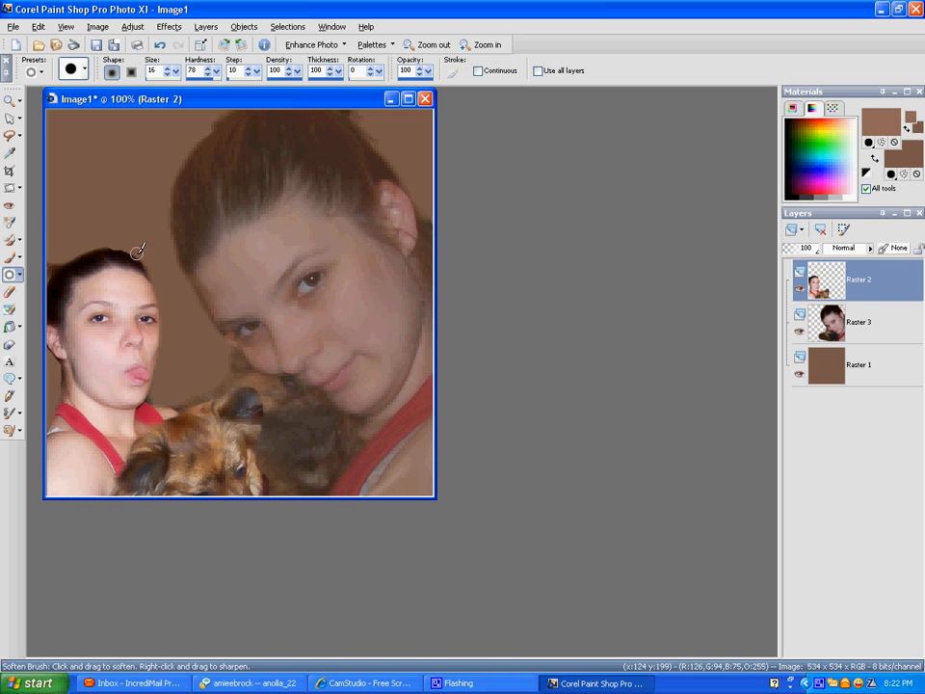
mouse_move(255, 378)
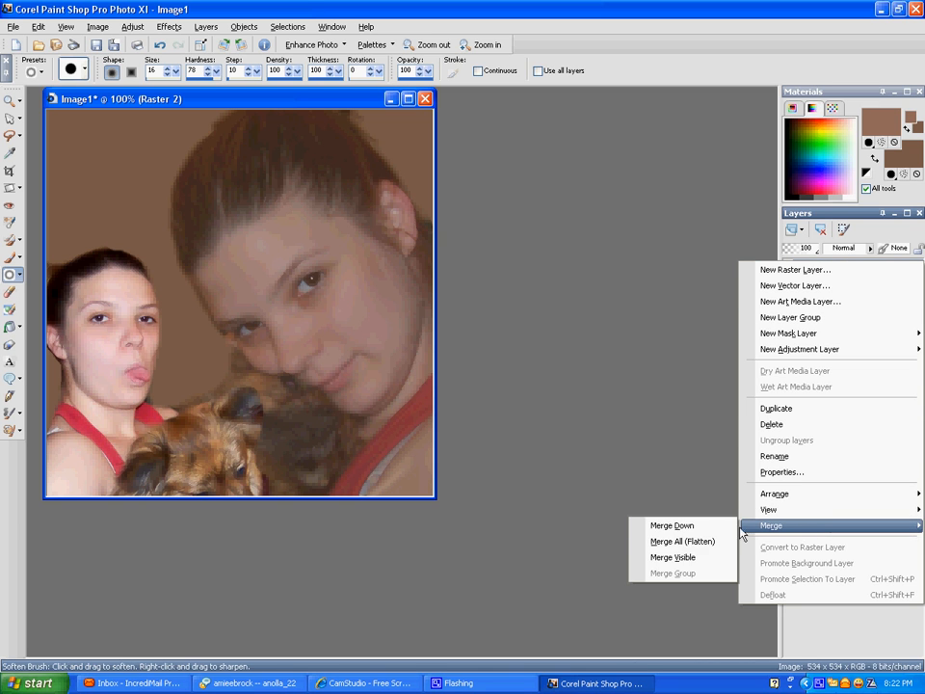
Merge All (Flatten) the collage layers, then load an edge mask from disk as a trial
left_click(682, 540)
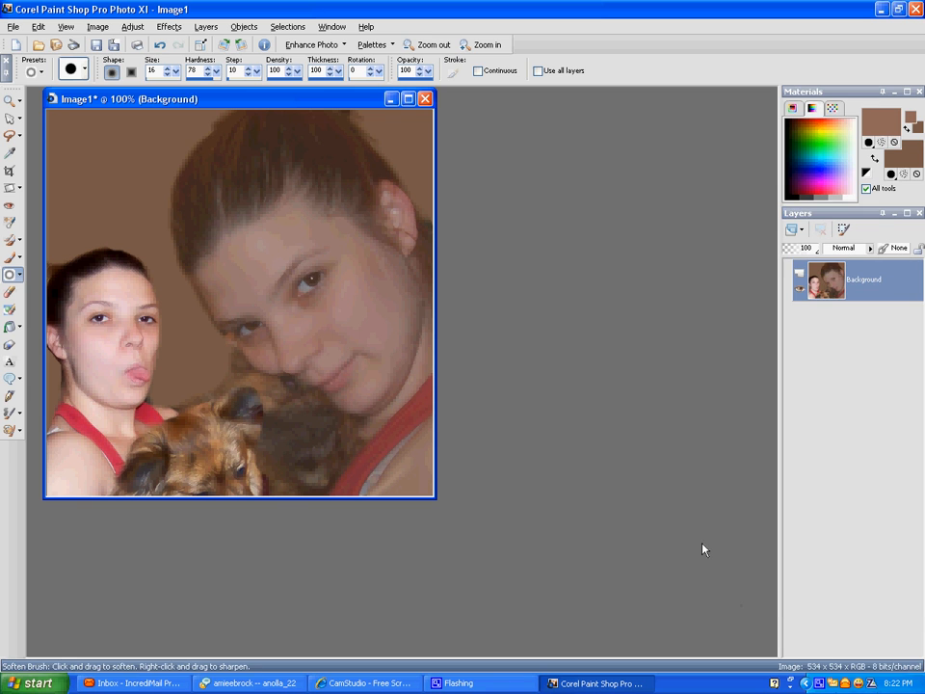
left_click(204, 27)
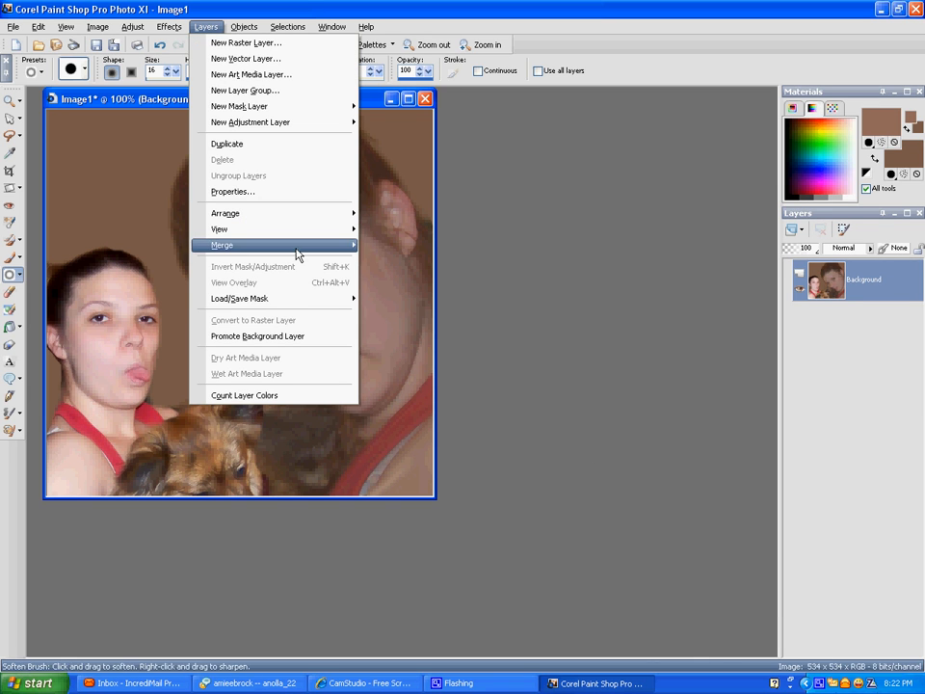
left_click(239, 297)
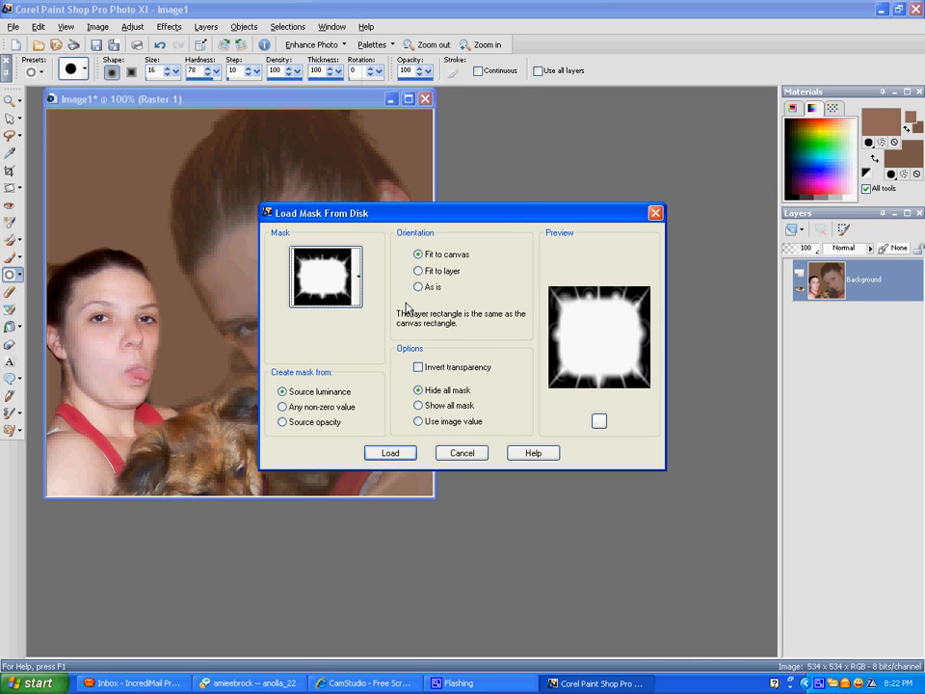
left_click(389, 453)
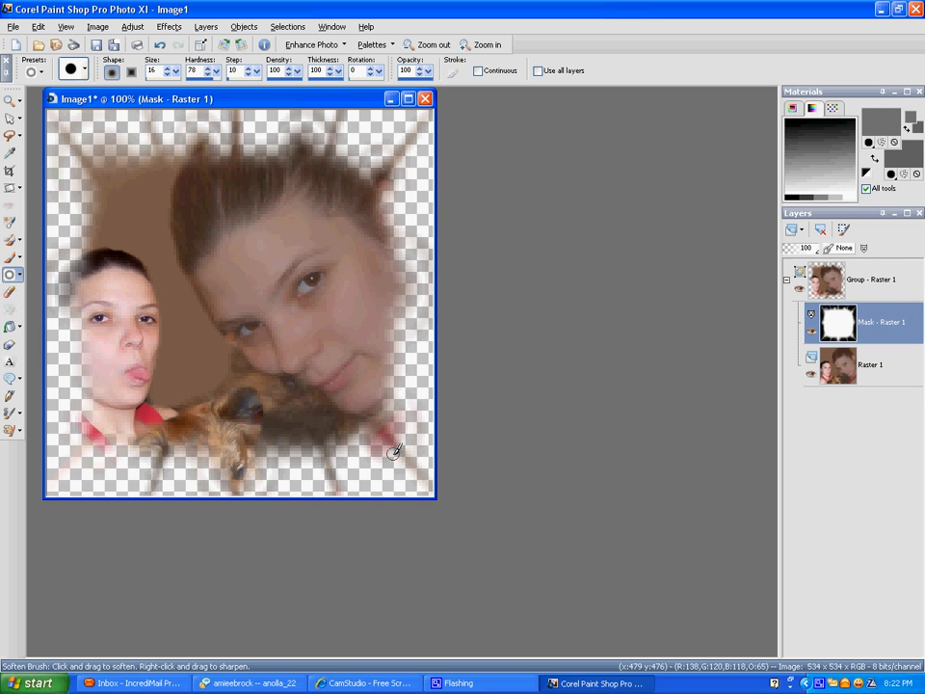
mouse_move(395, 450)
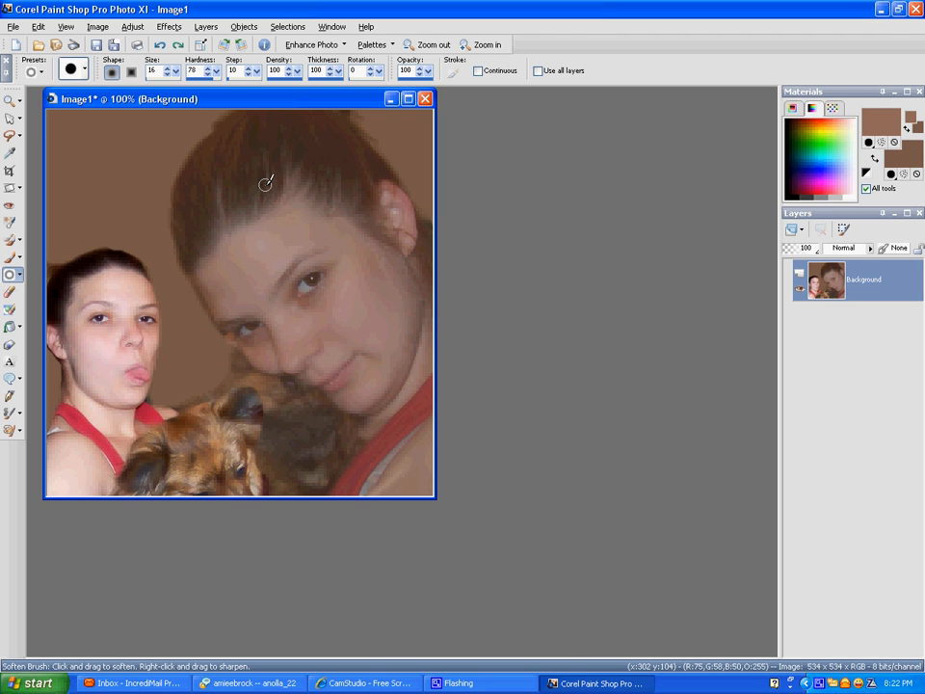
mouse_move(193, 229)
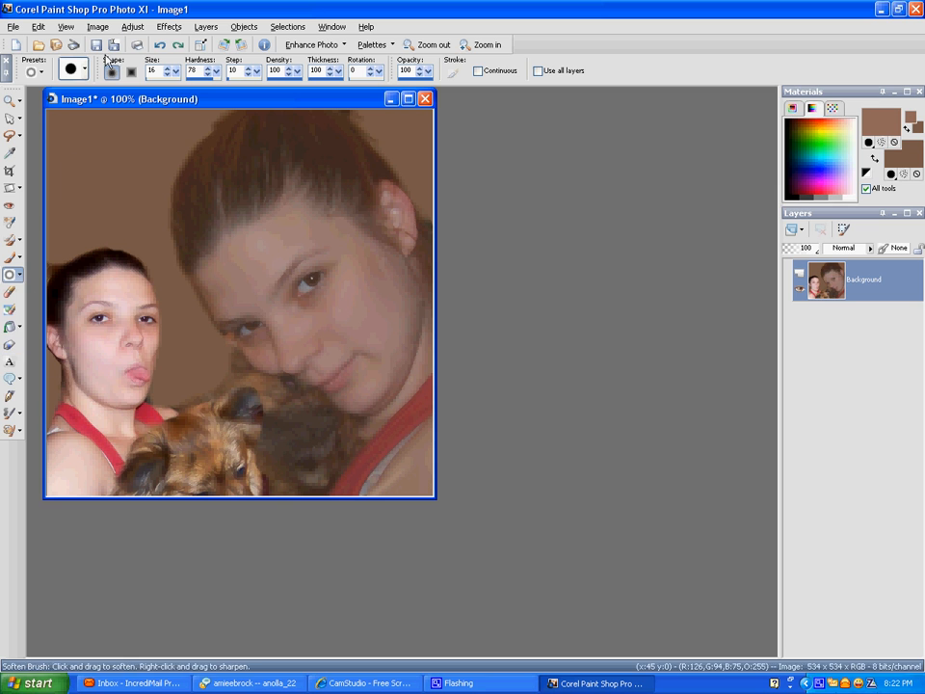
Add a rough, ragged white Picture Frame around the collage on its own layer
left_click(133, 27)
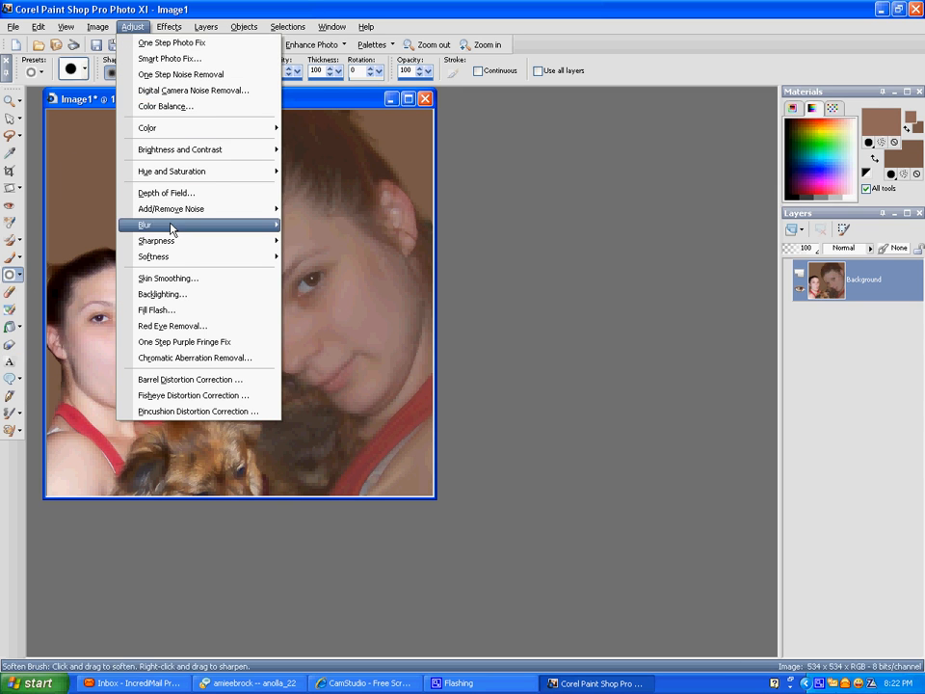
left_click(98, 27)
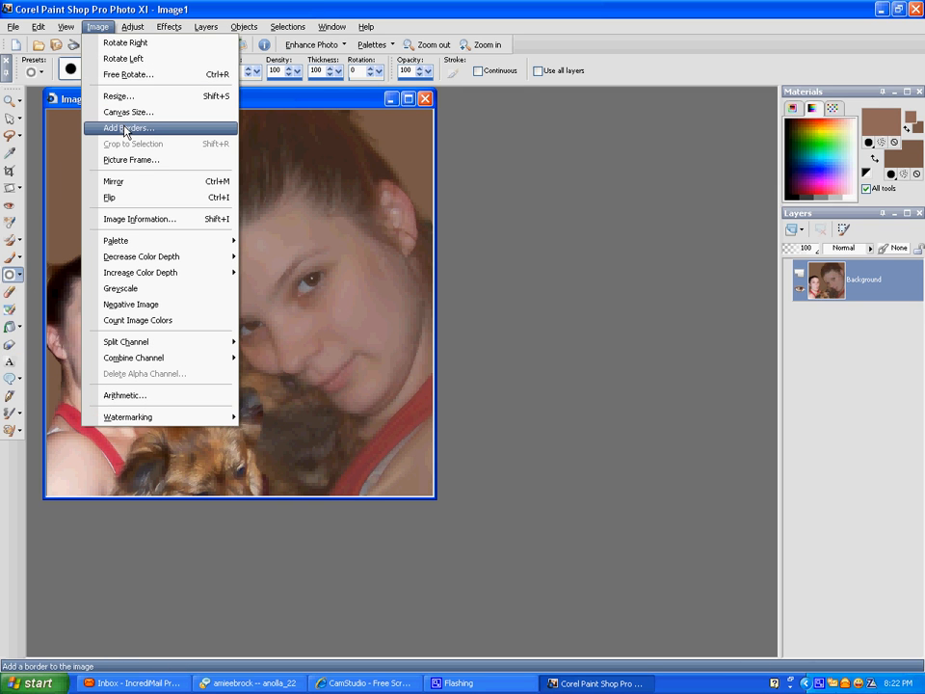
mouse_move(135, 158)
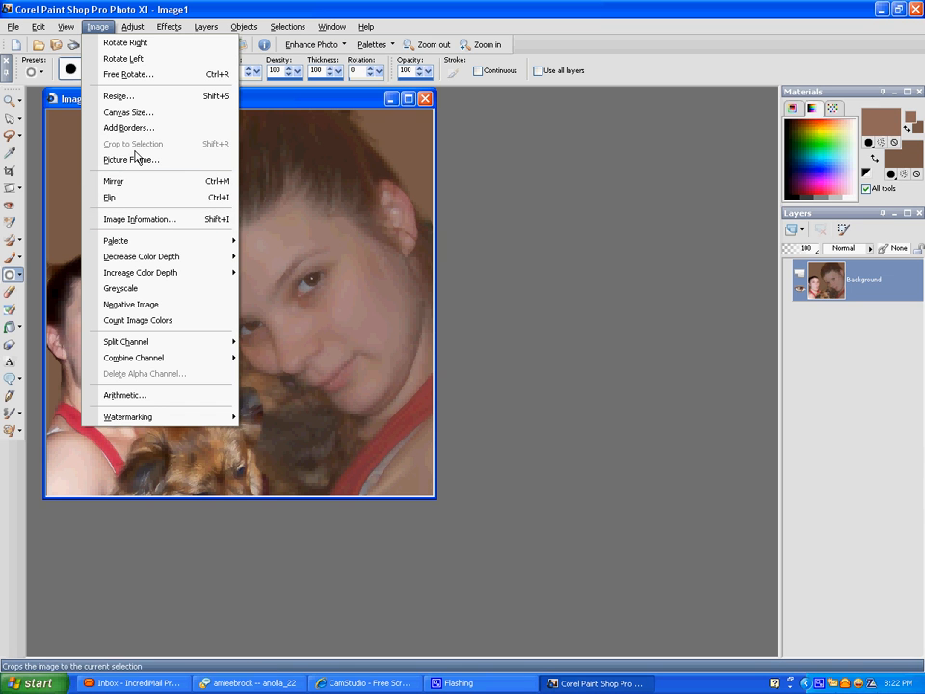
mouse_move(131, 158)
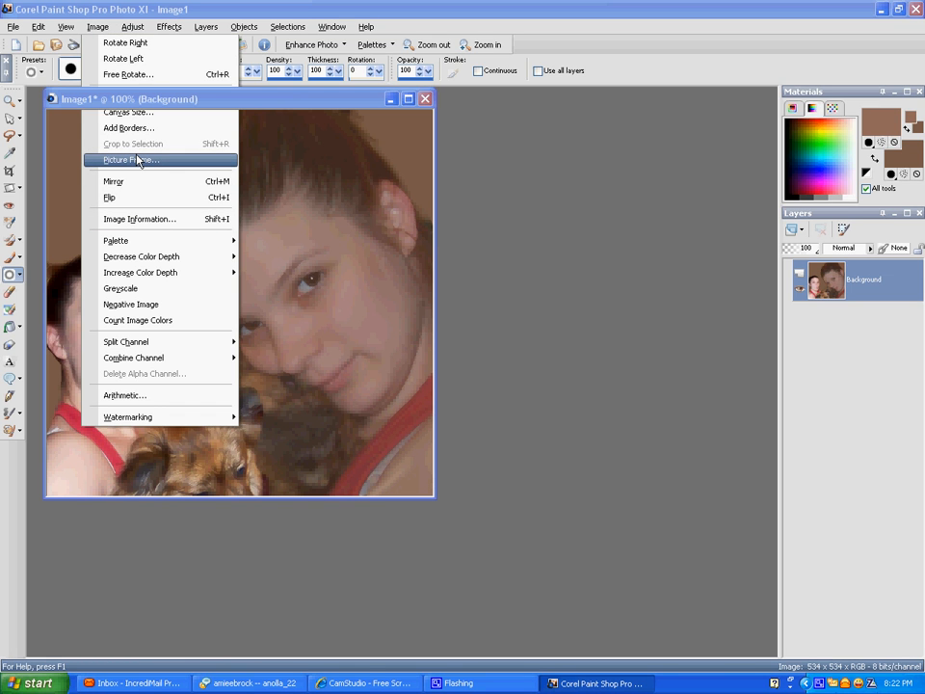
left_click(129, 158)
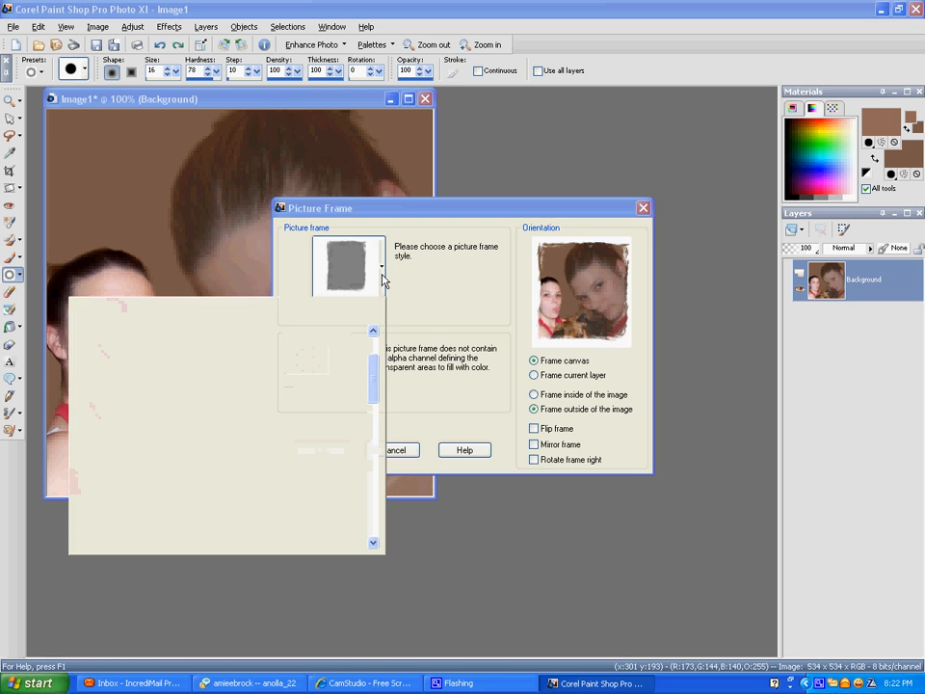
left_click(382, 266)
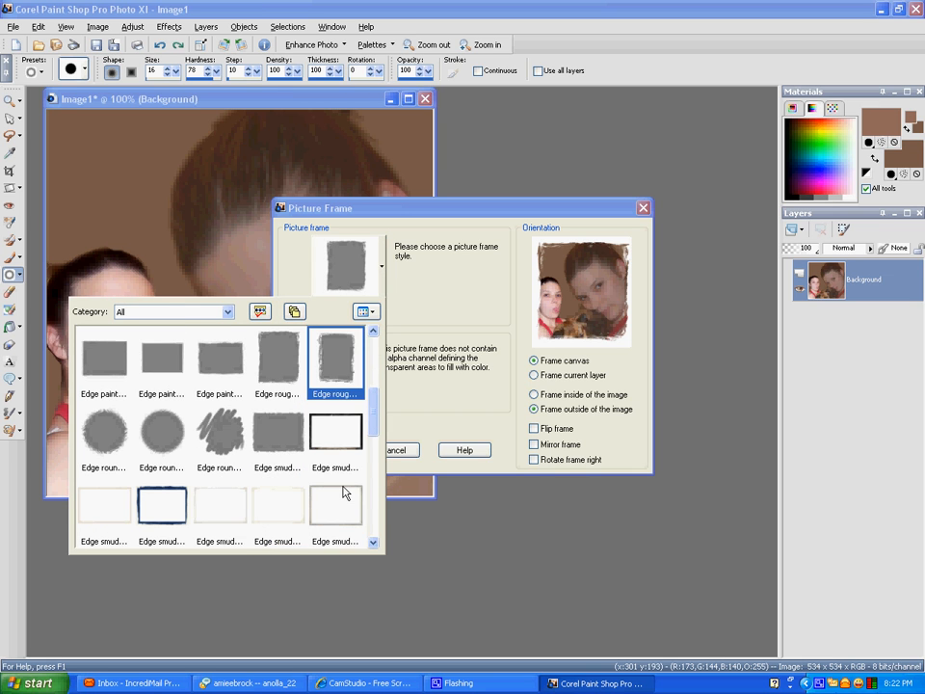
left_click(335, 363)
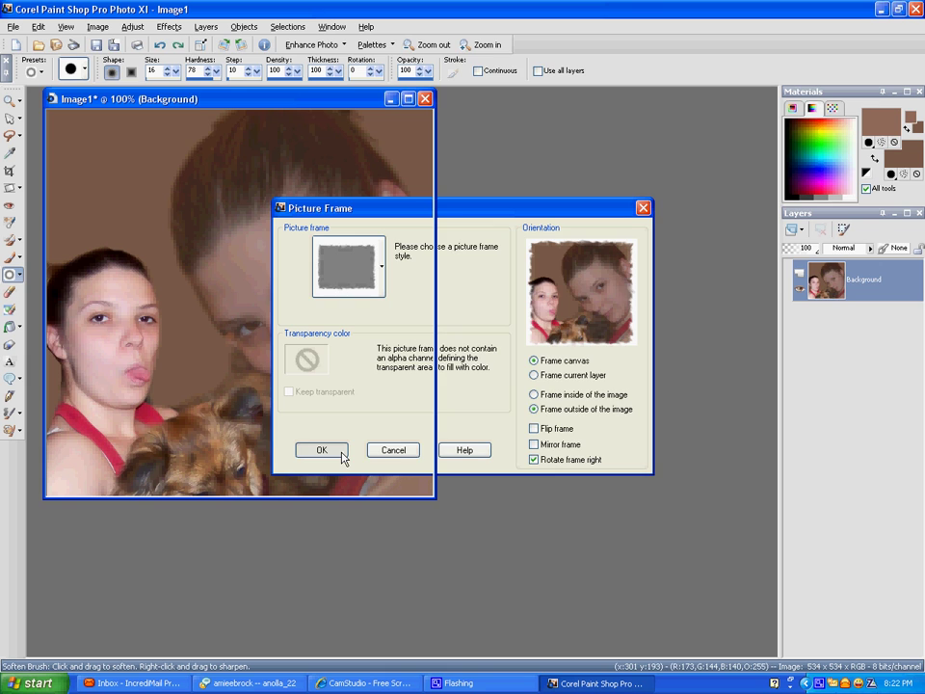
left_click(322, 451)
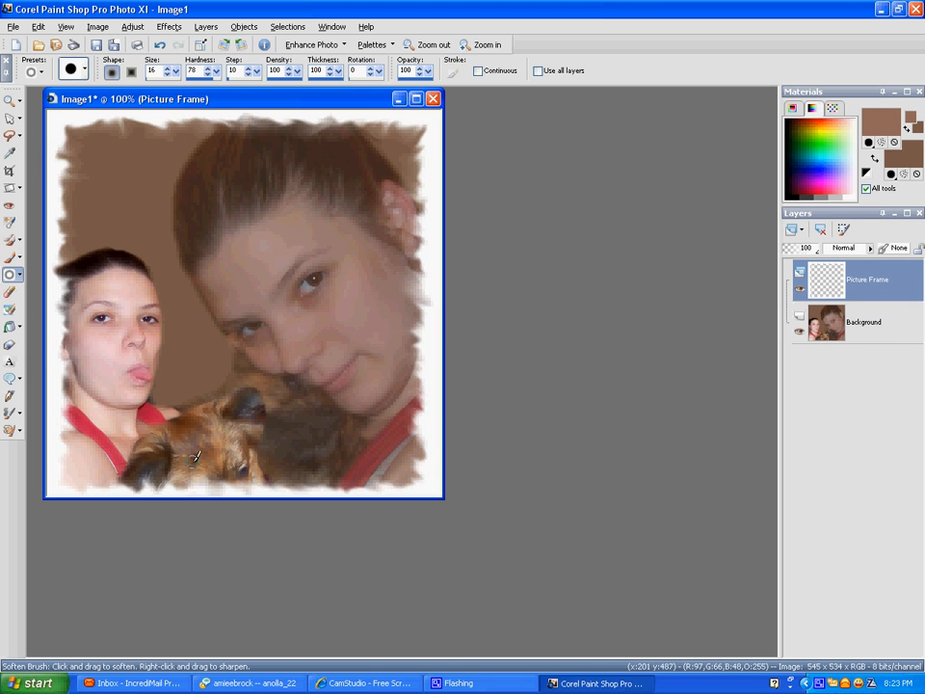
mouse_move(486, 451)
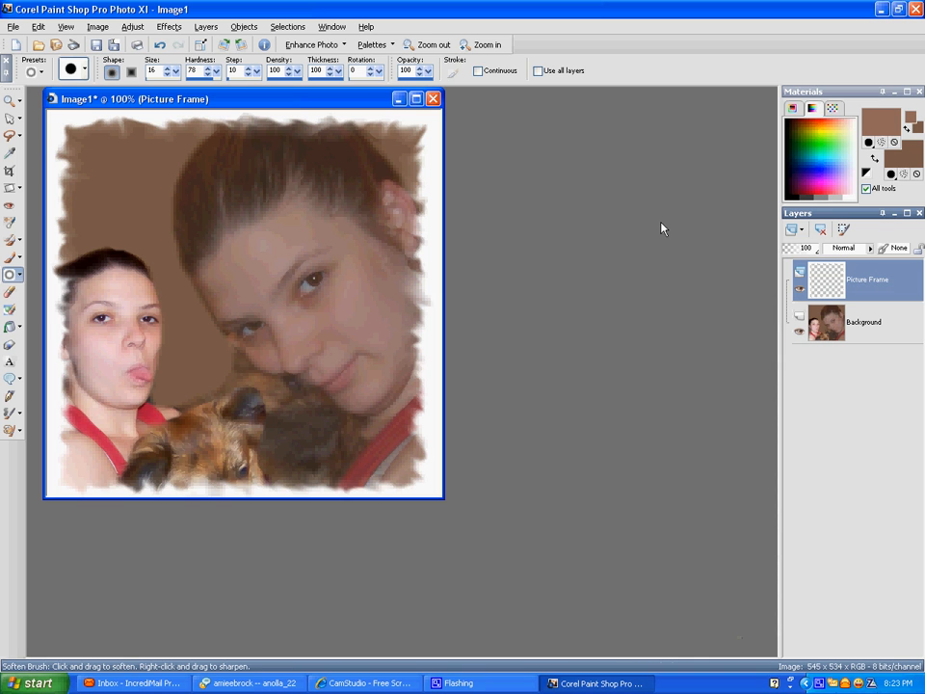
mouse_move(810, 232)
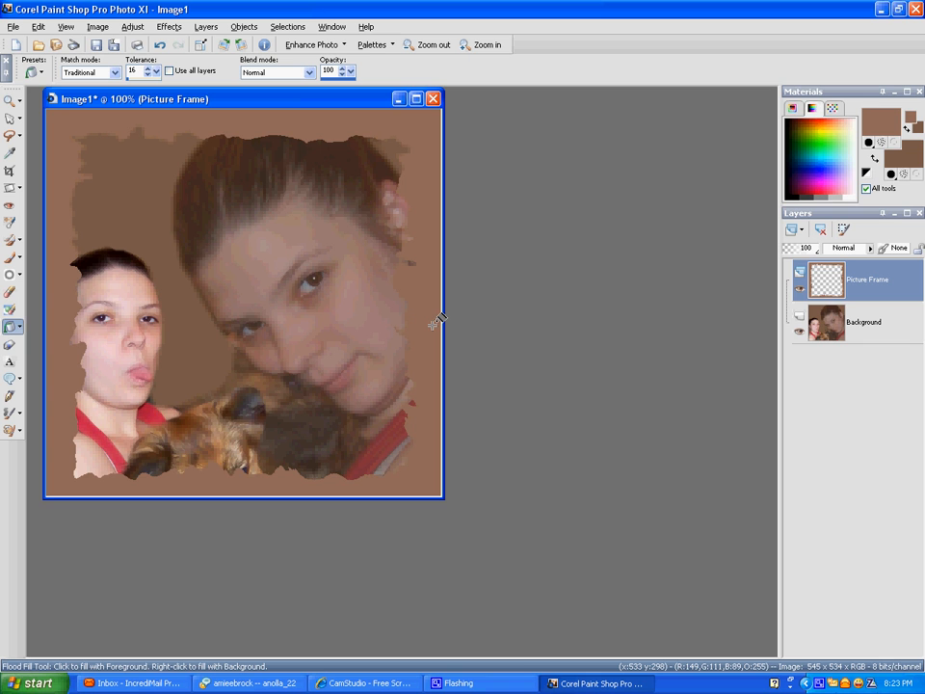
Merge the Picture Frame layer down into the Background layer
left_click(241, 299)
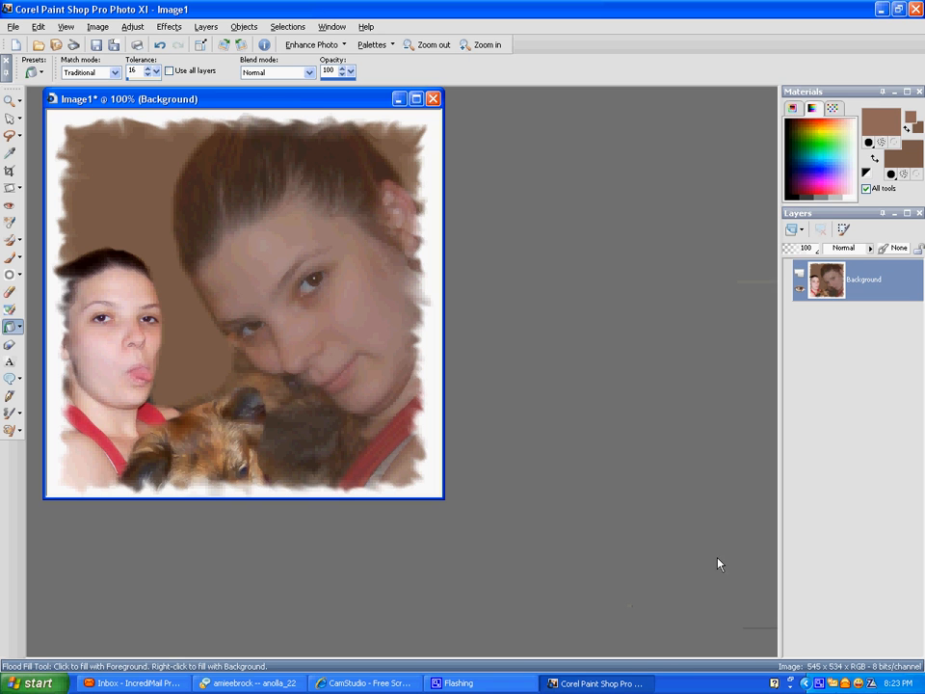
left_click(11, 362)
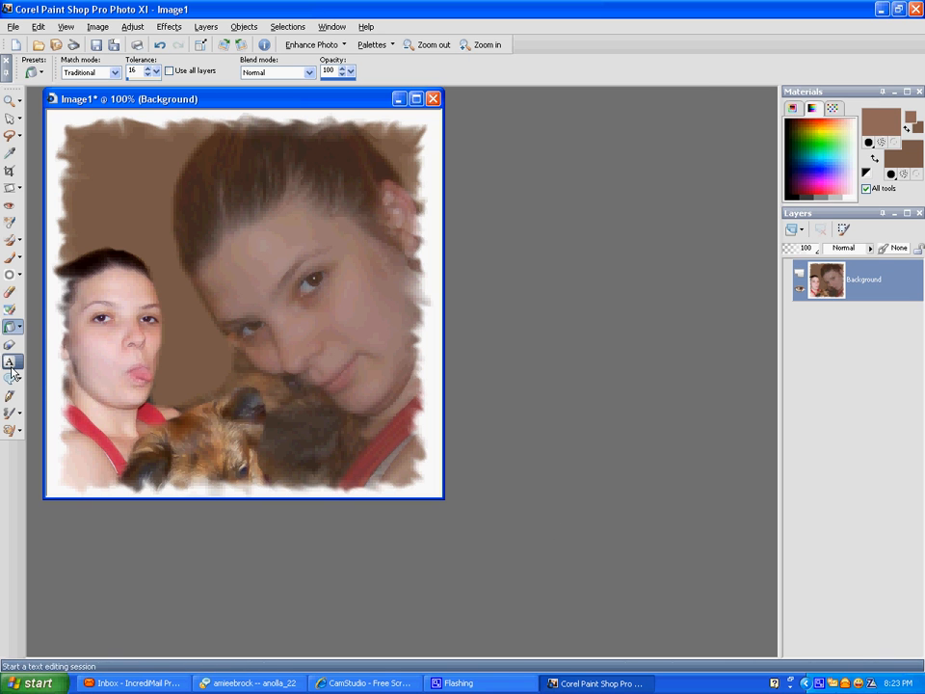
Place brown Signature-font text 'Keely' near the collage's top-left on a new vector layer
left_click(12, 362)
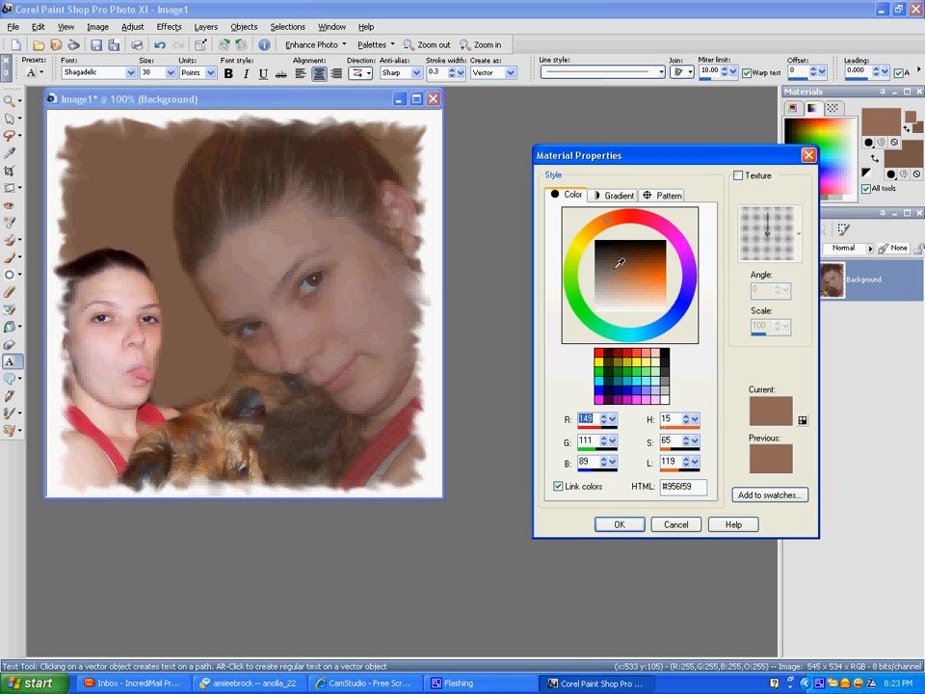
left_click(635, 364)
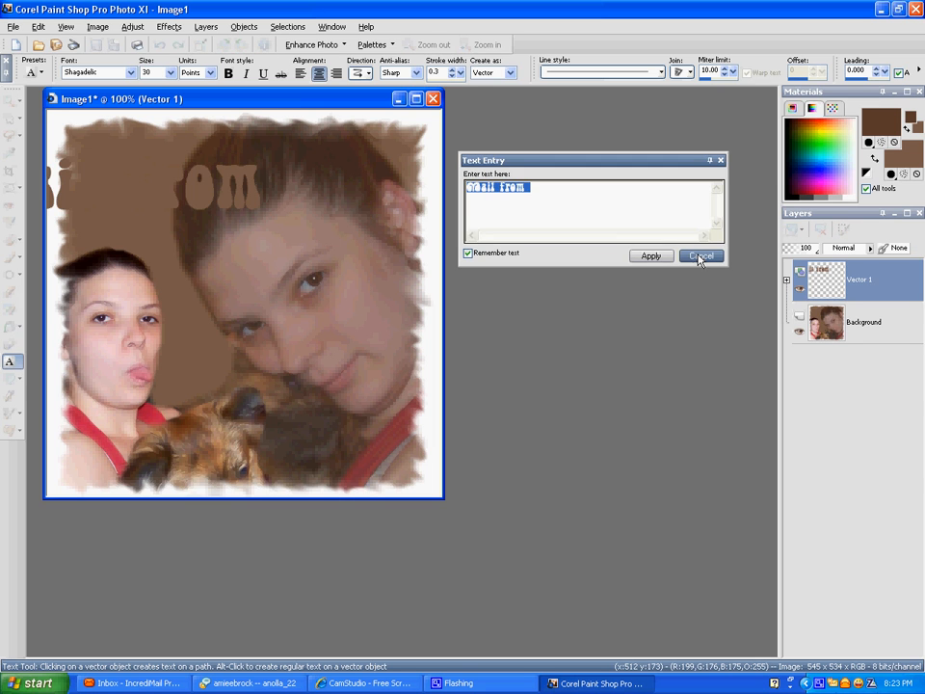
left_click(702, 255)
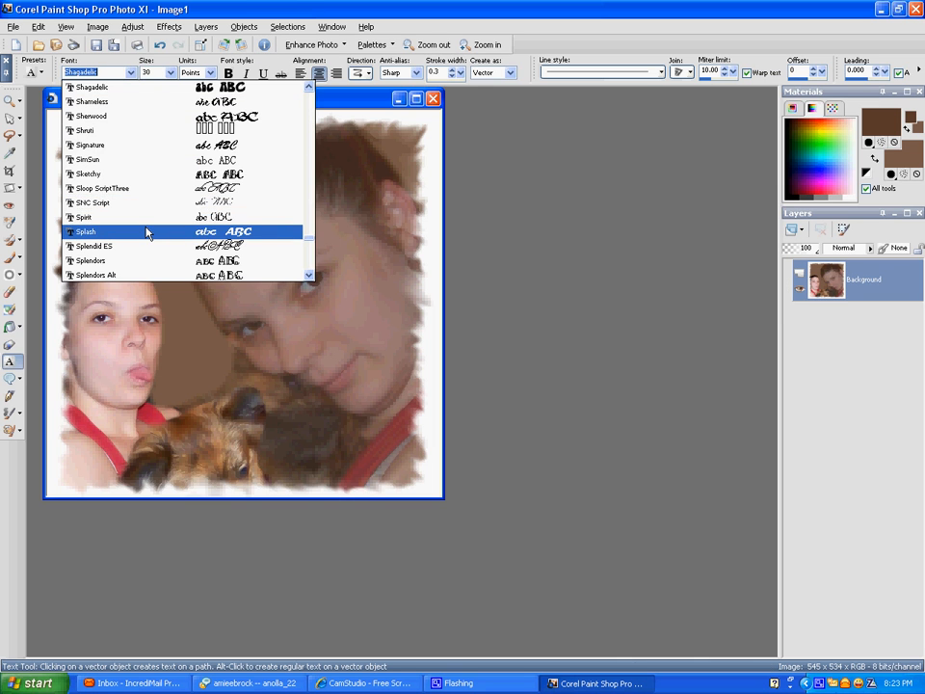
left_click(89, 144)
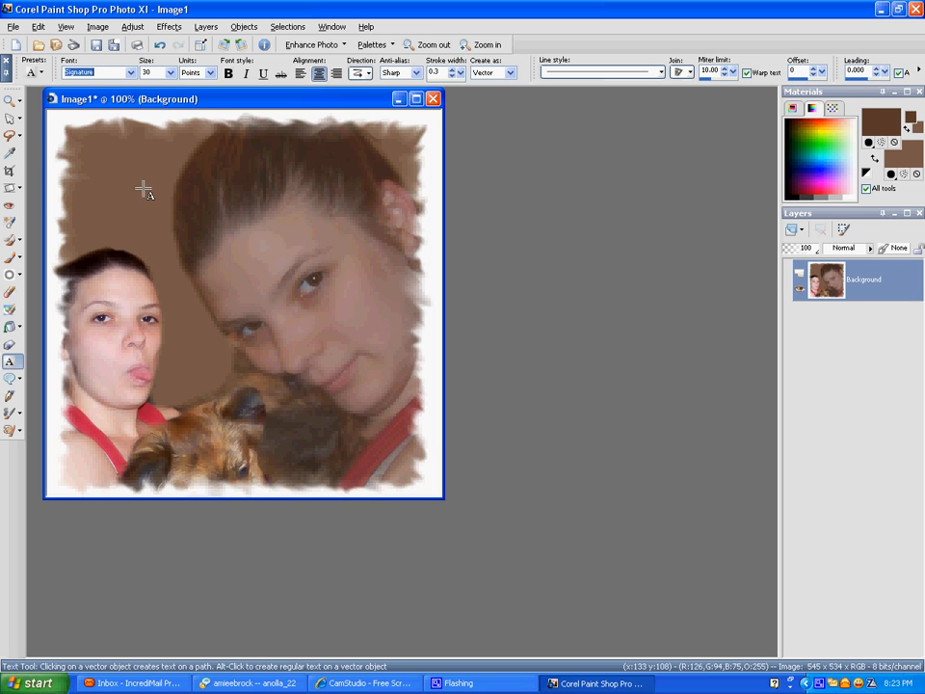
left_click(144, 191)
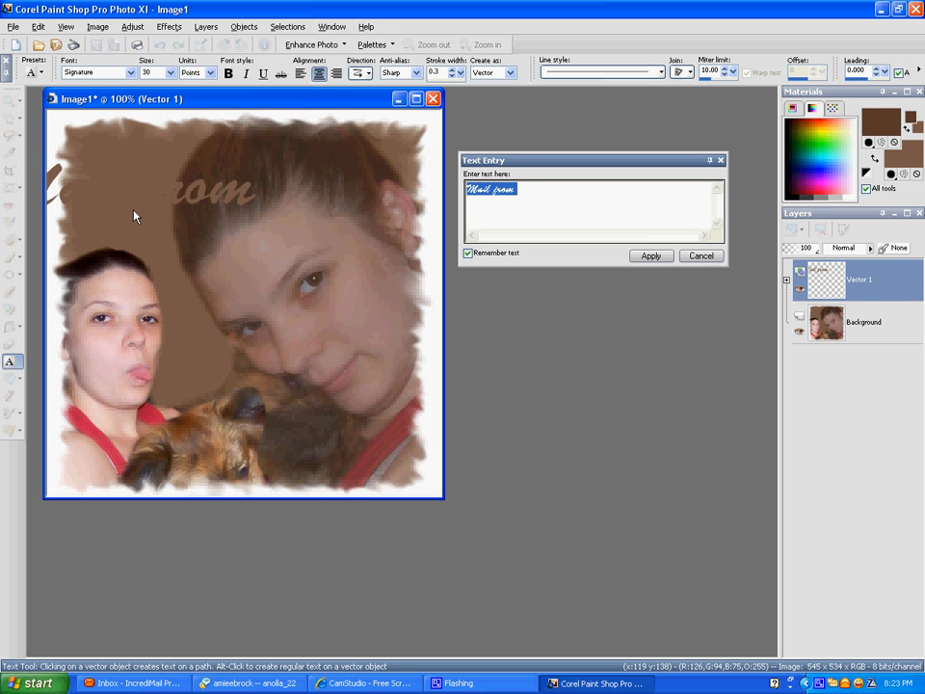
type("Reed")
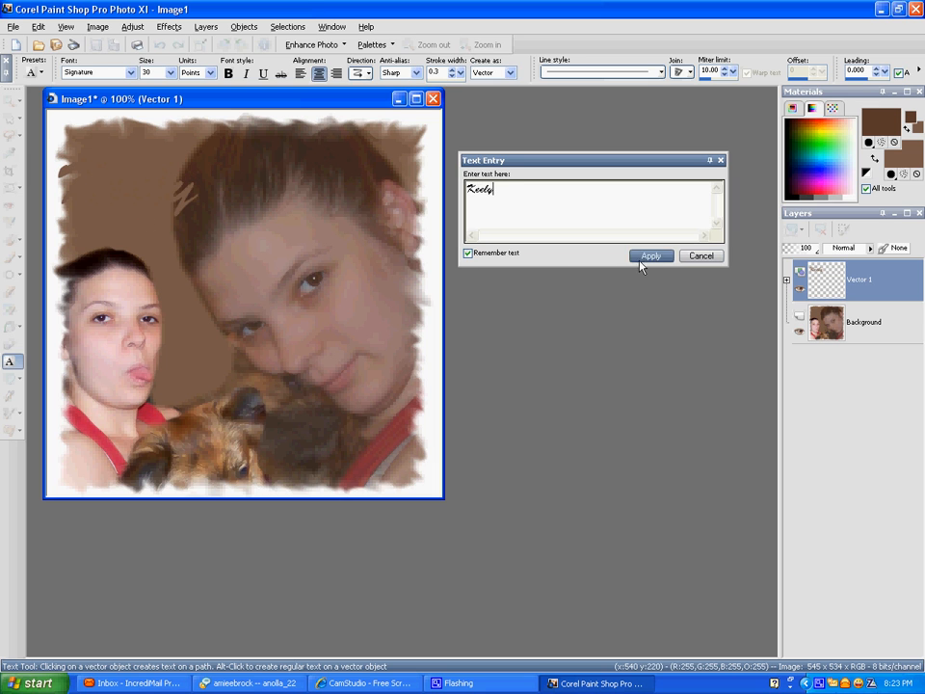
left_click(652, 255)
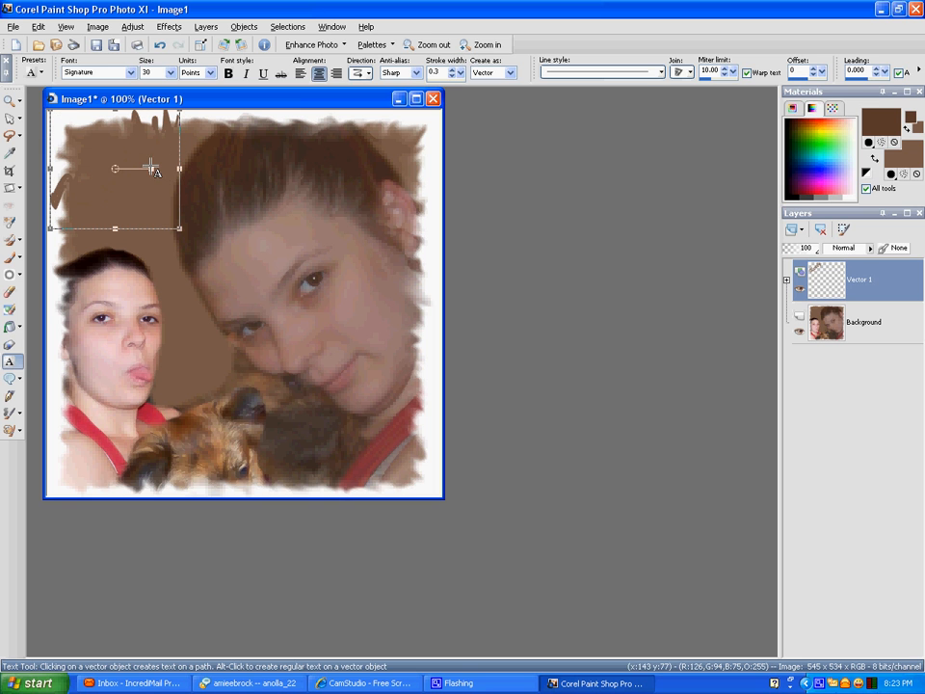
Promote the Keely text selection to its own layer
type("Koelly")
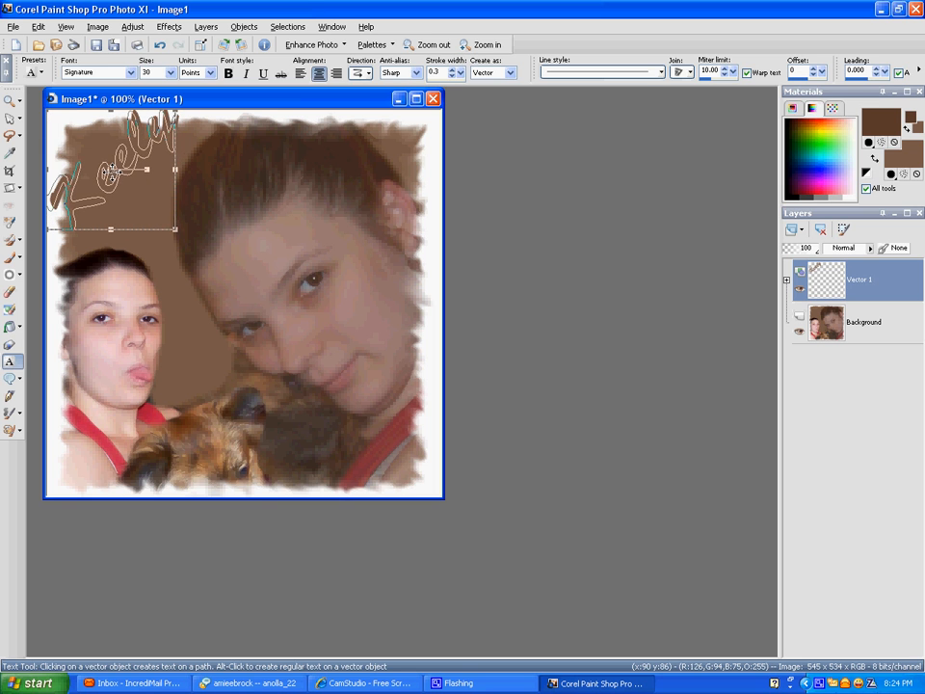
right_click(131, 170)
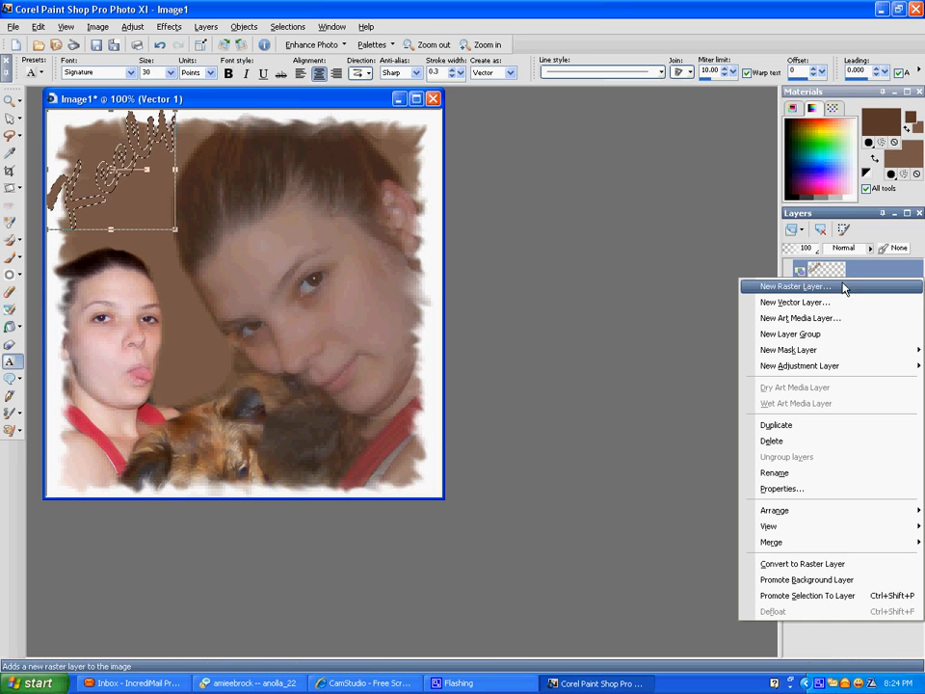
left_click(808, 594)
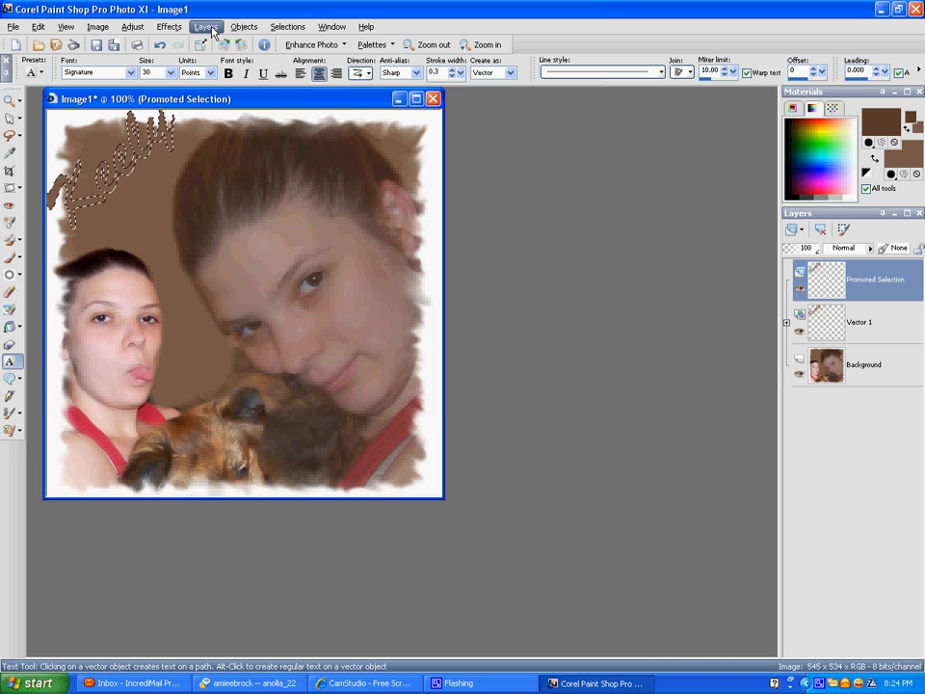
Apply the Eye Candy 4000 Glass effect to the Keely text layer
left_click(170, 27)
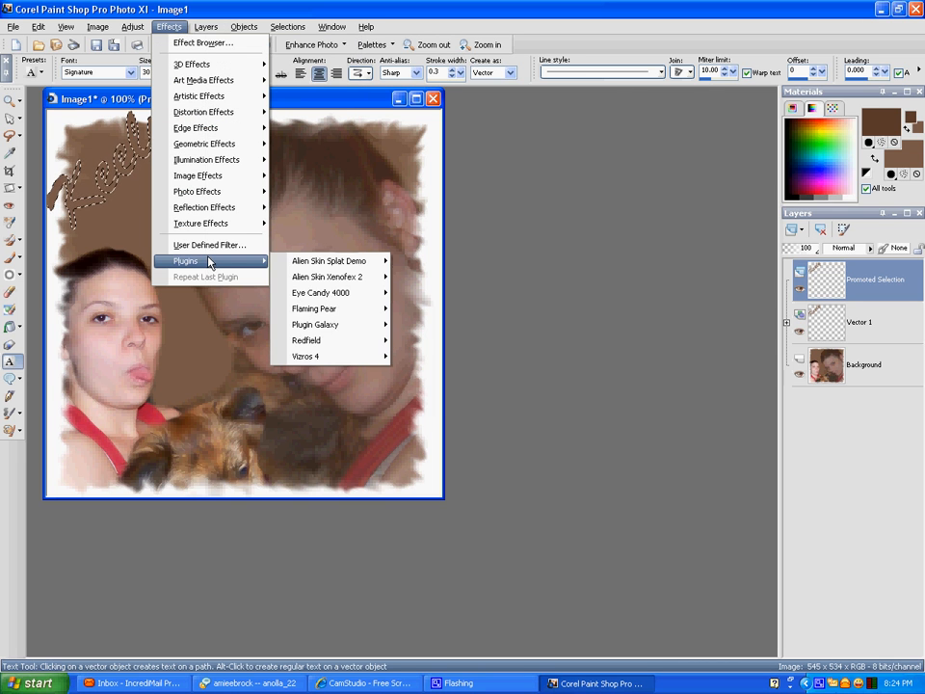
left_click(320, 293)
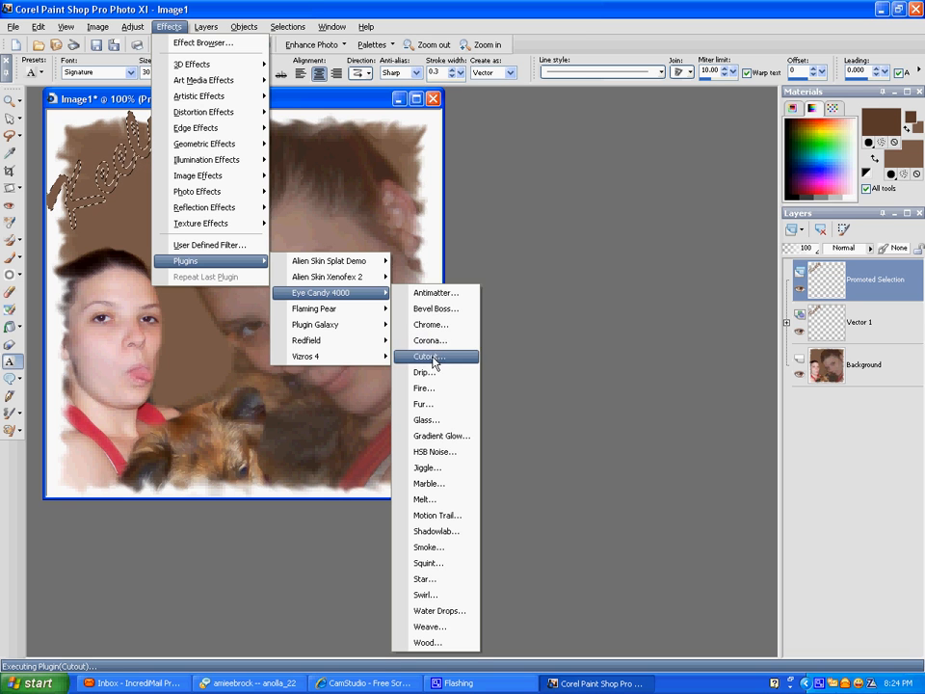
left_click(426, 421)
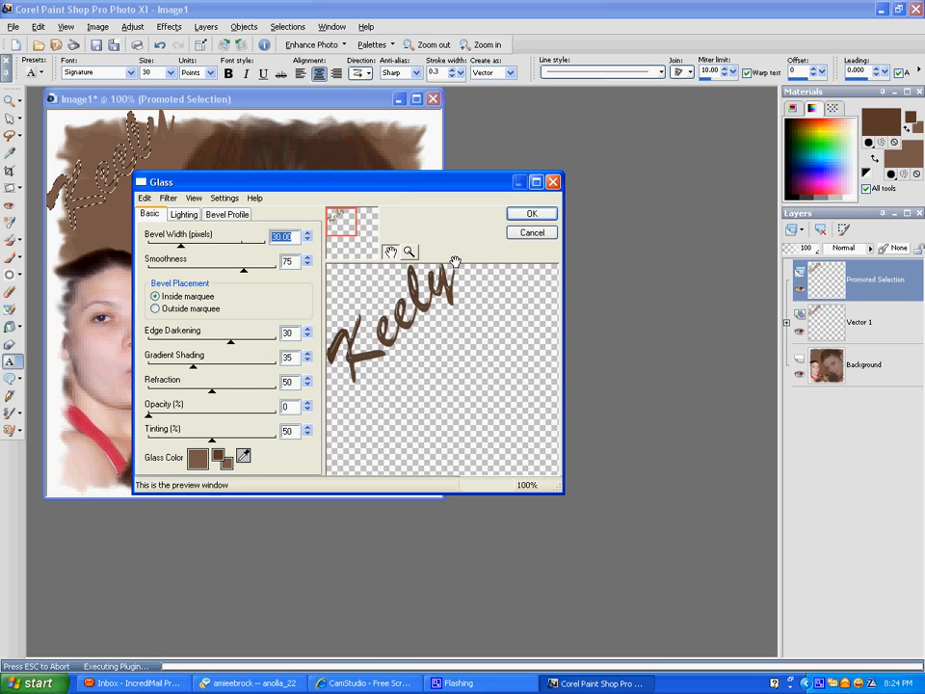
left_click(533, 212)
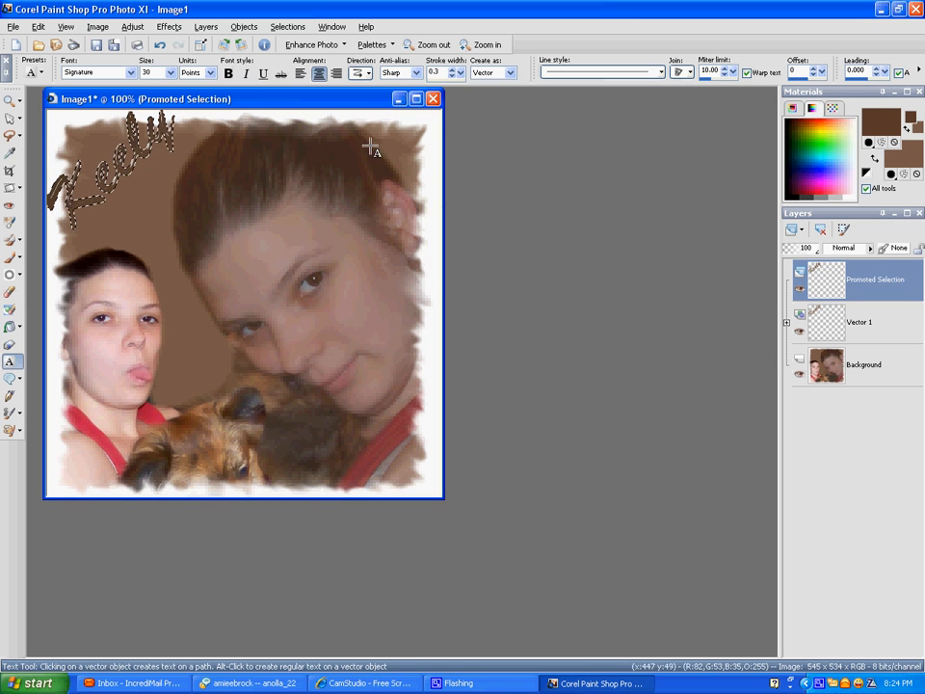
left_click(170, 27)
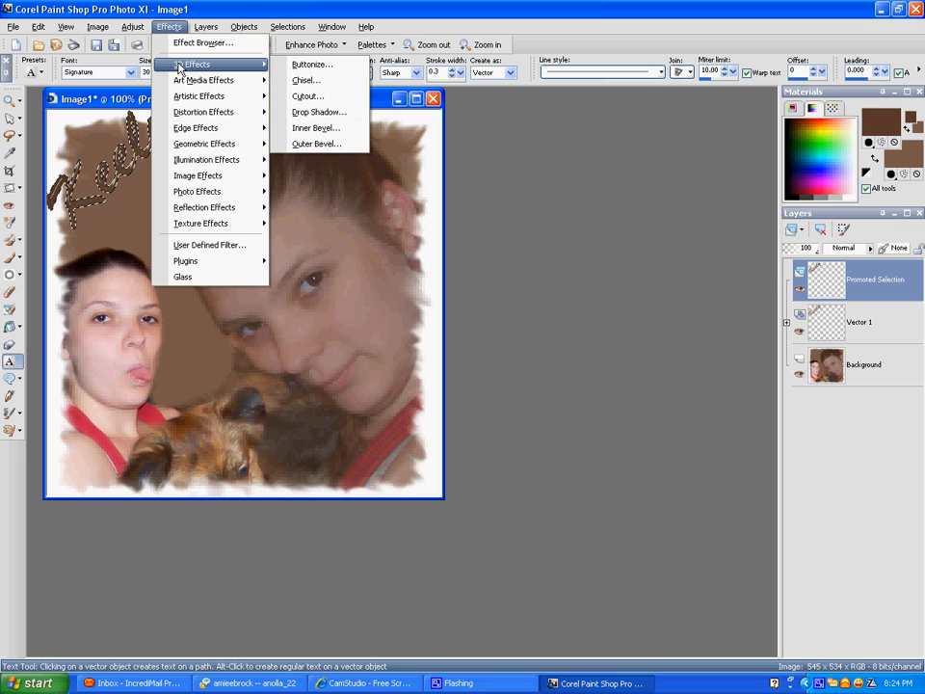
Add a 3D Drop Shadow to the Keely text and Merge All (Flatten) into one Background
left_click(320, 112)
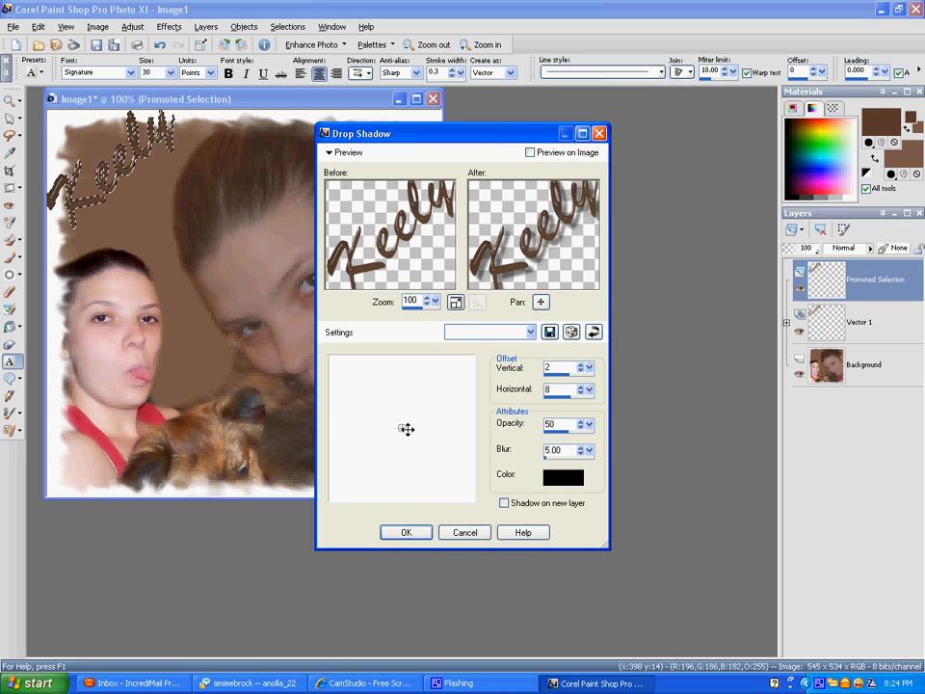
left_click(588, 385)
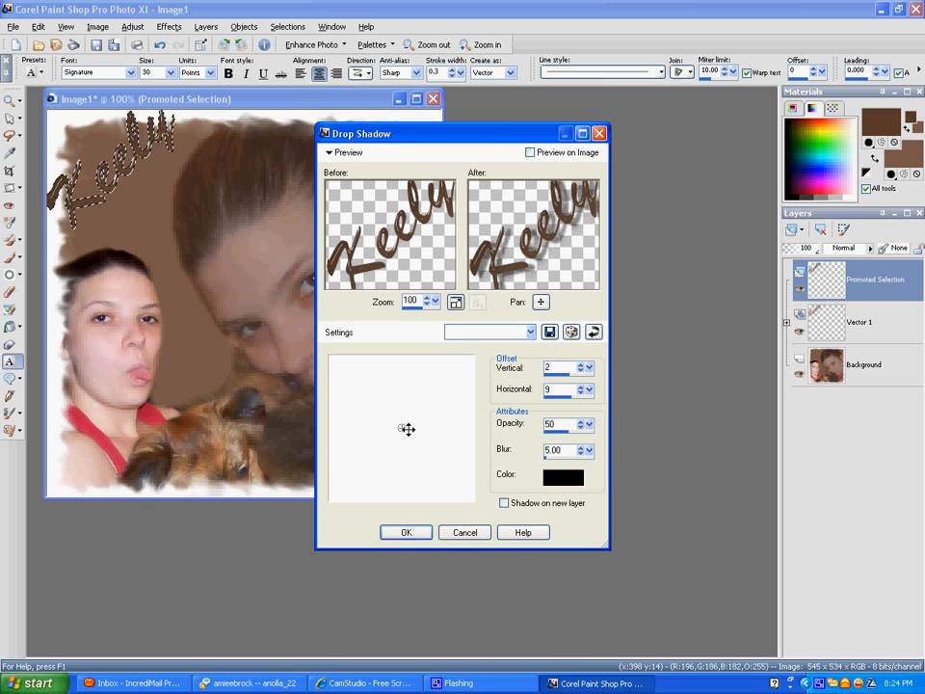
left_click(588, 393)
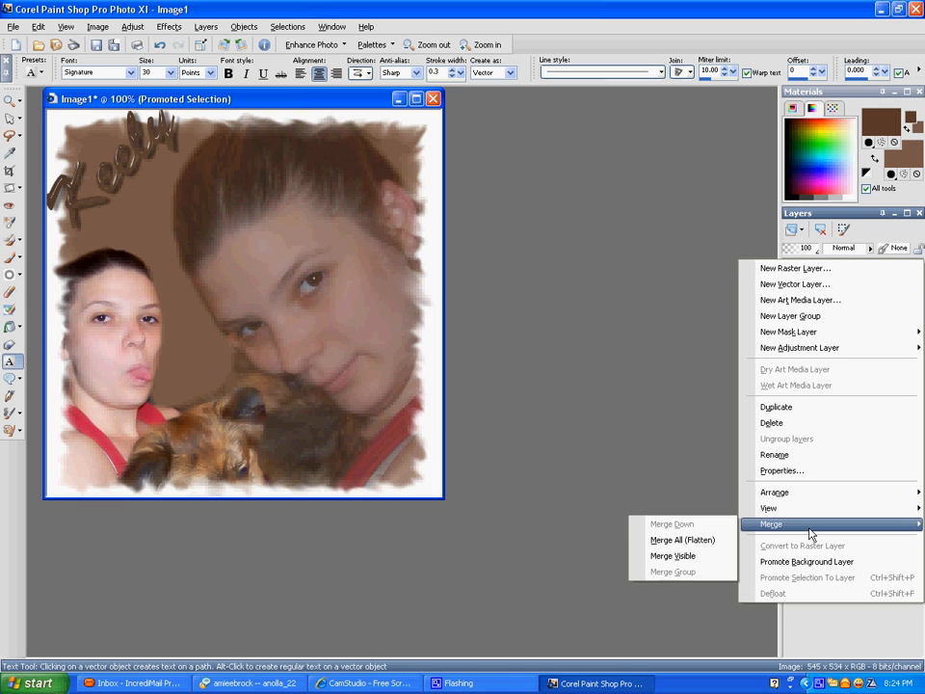
left_click(682, 540)
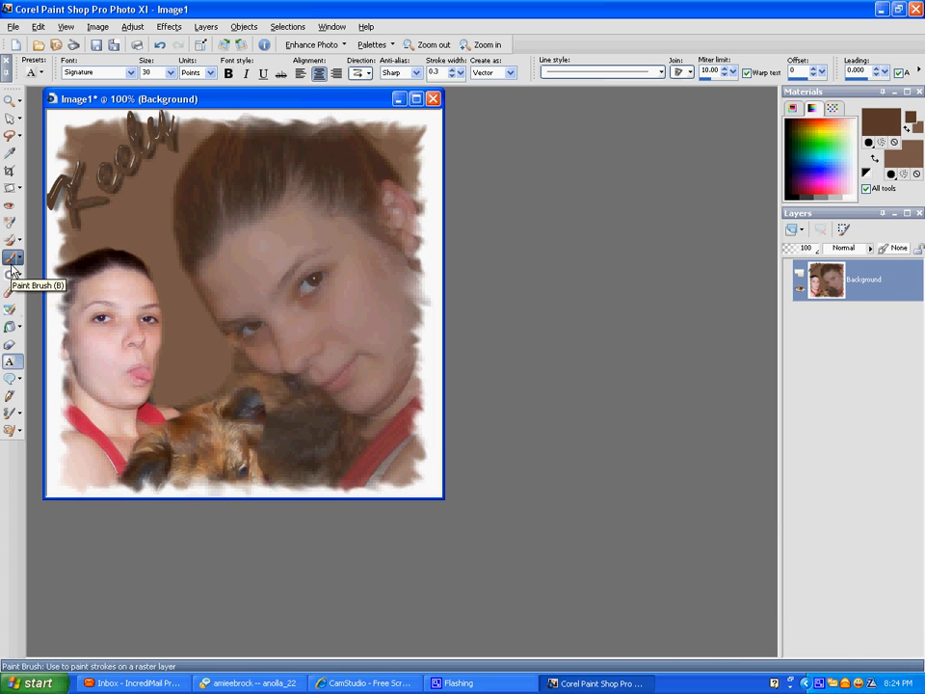
Pick the Paint Brush tool to stamp the watermark in the bottom-right corner
left_click(11, 258)
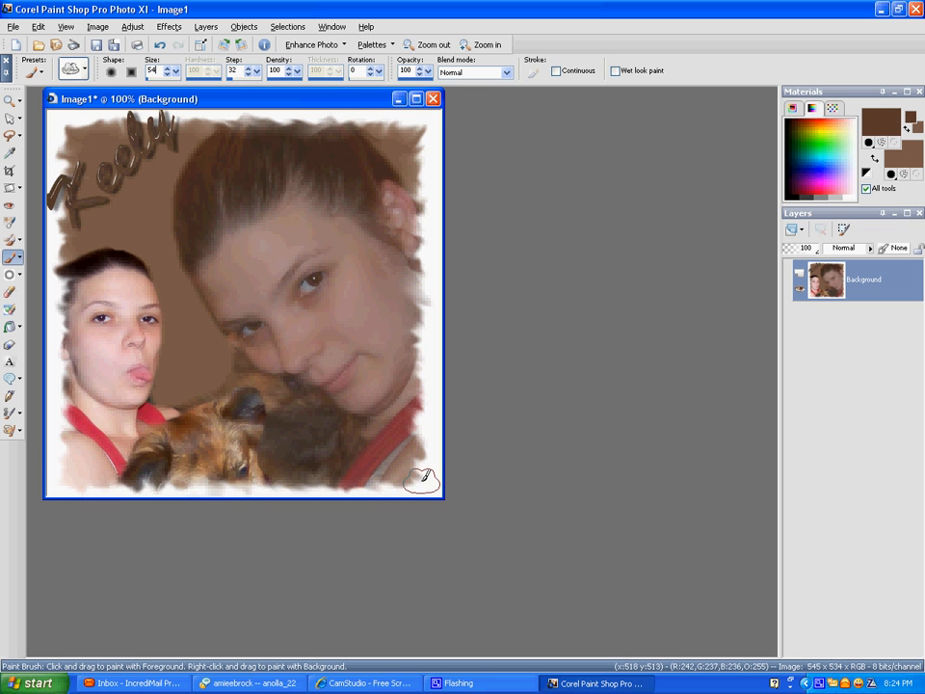
mouse_move(583, 366)
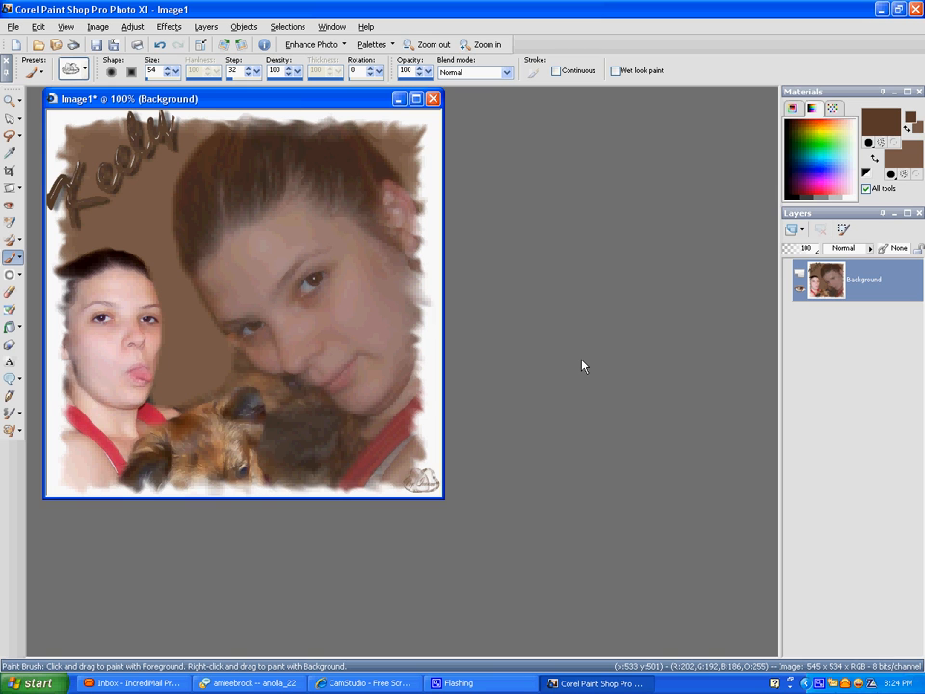